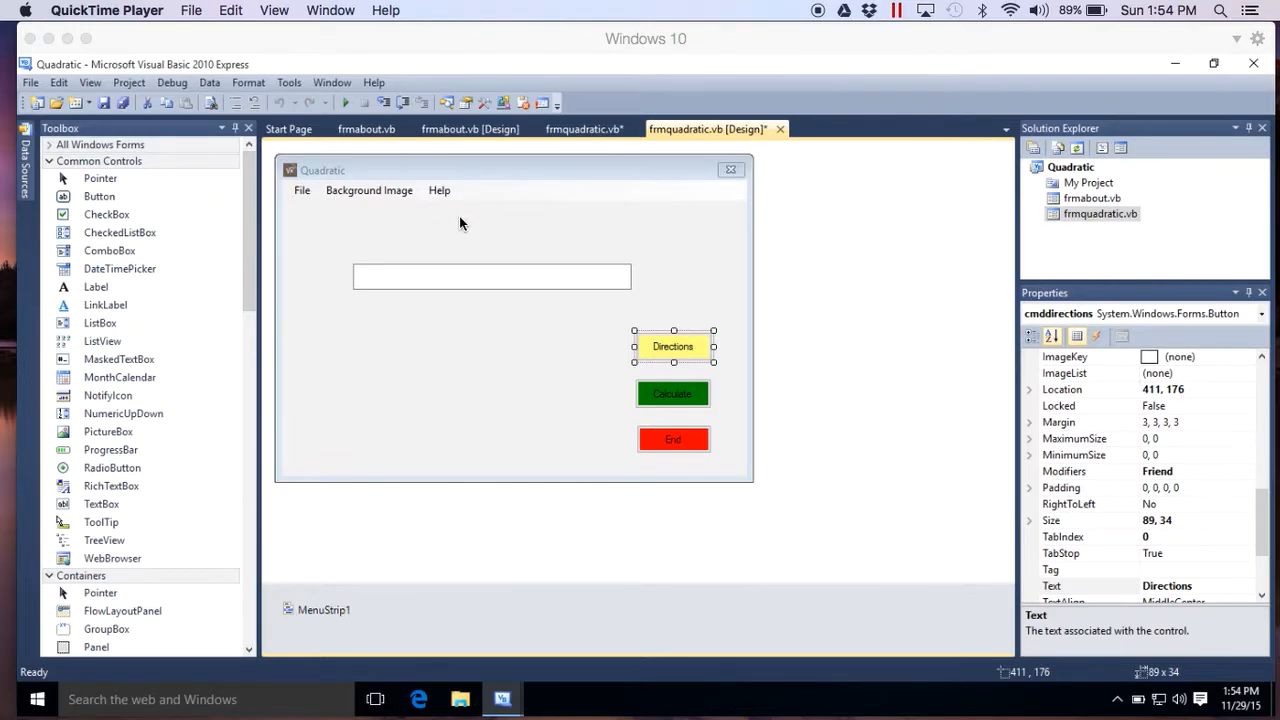
mouse_move(660, 438)
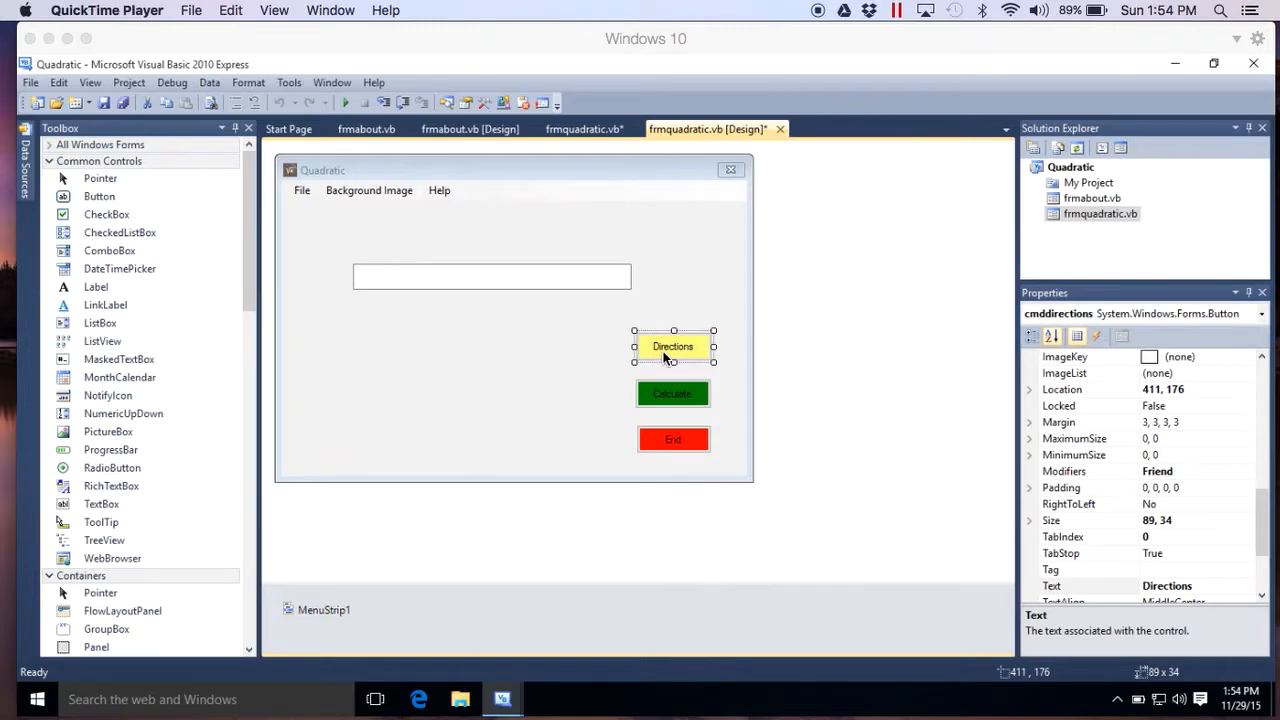
Test-run the Quadratic app from the form designer, then quit it and confirm.
left_click(672, 392)
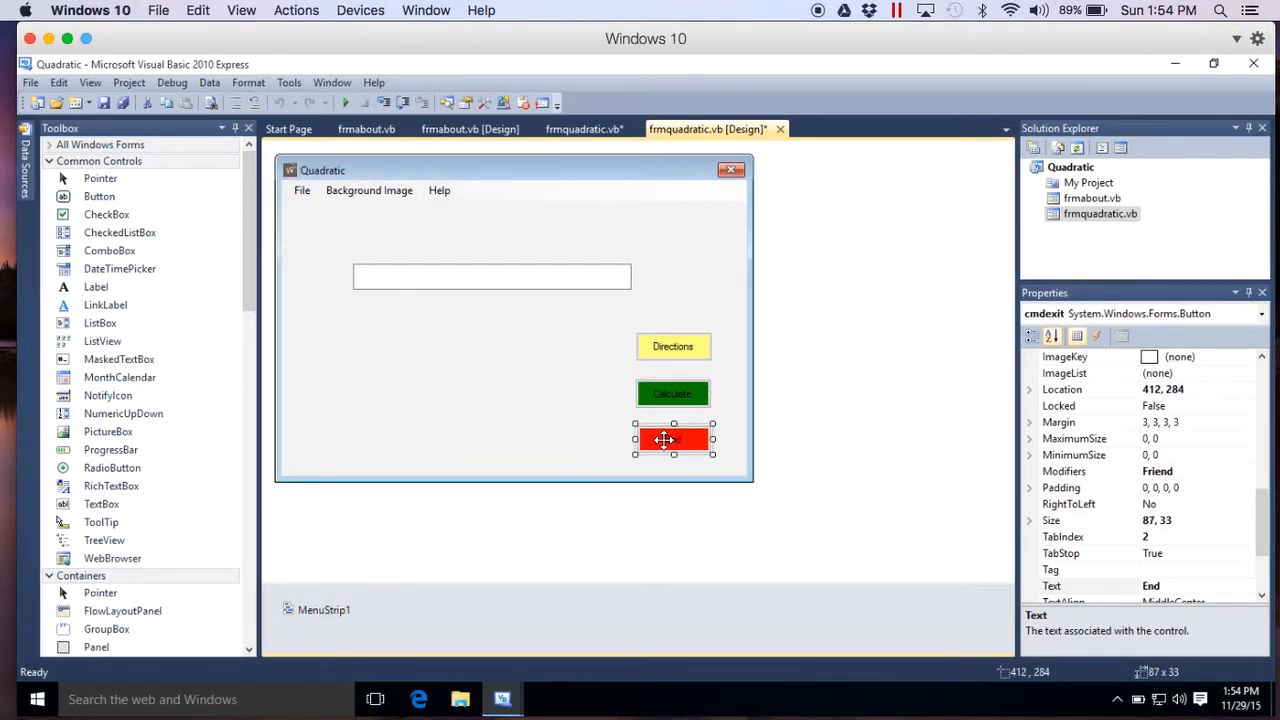
left_click(492, 276)
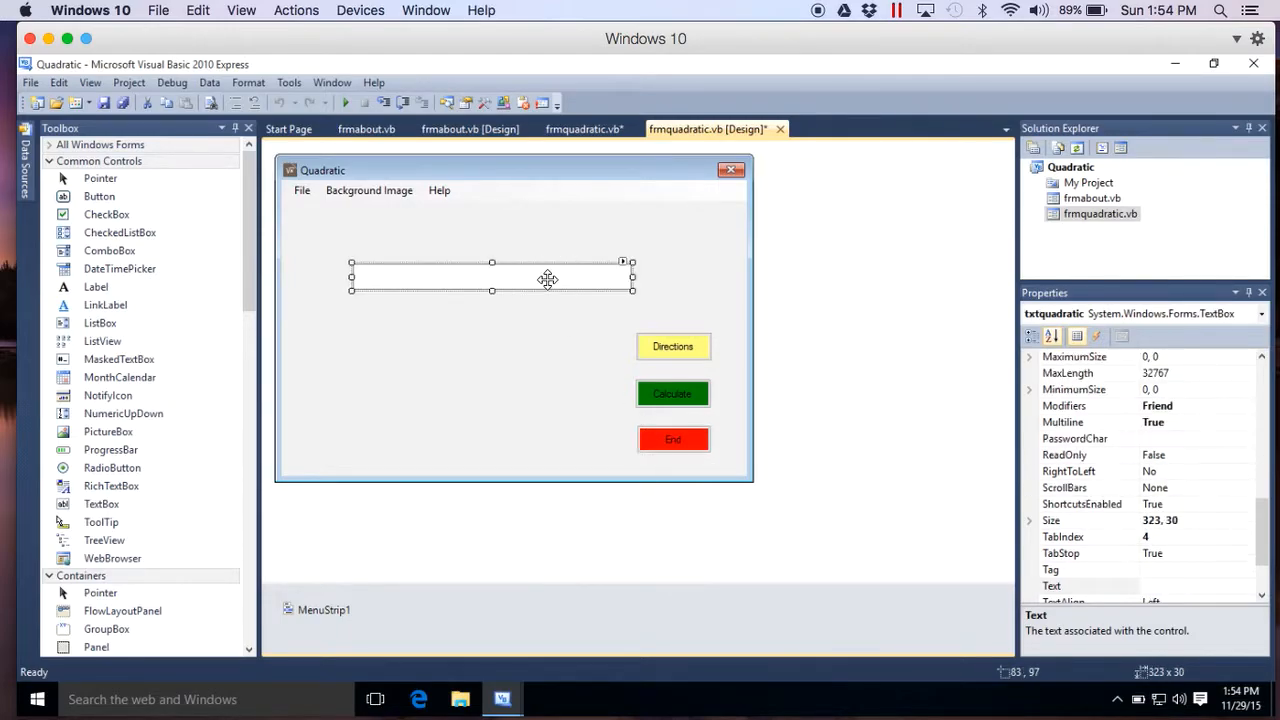
mouse_move(370, 248)
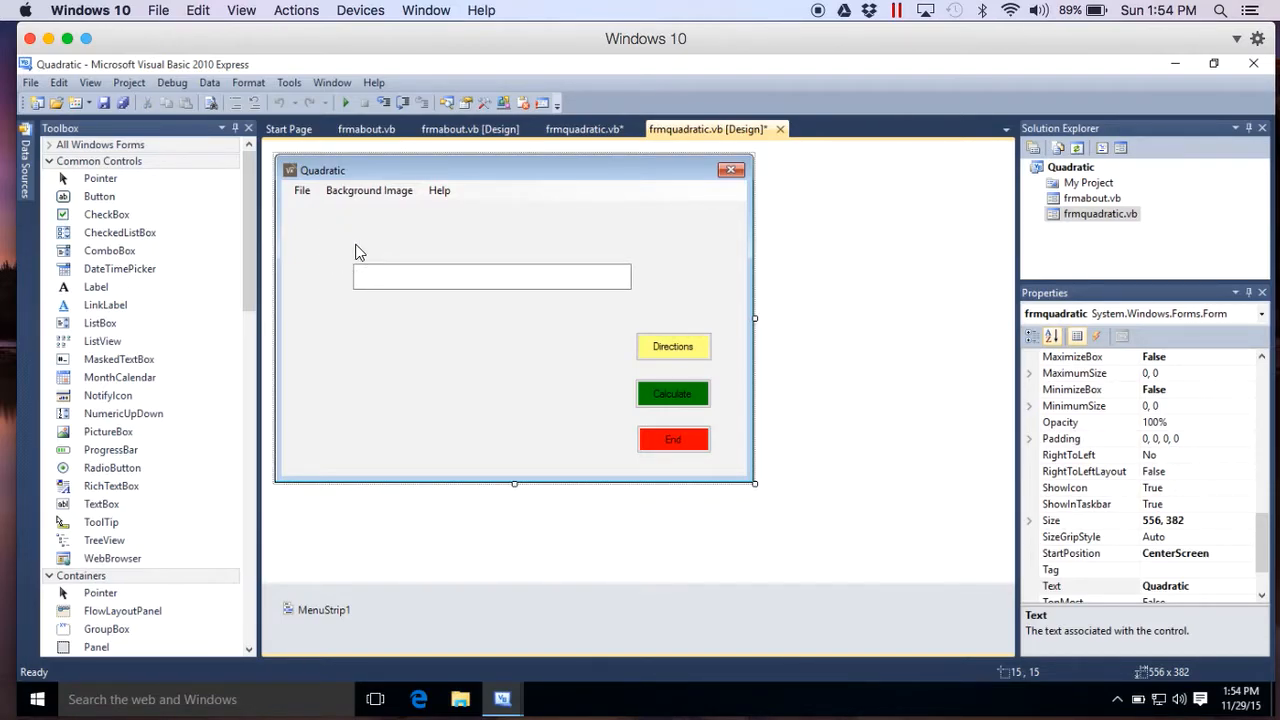
mouse_move(594, 356)
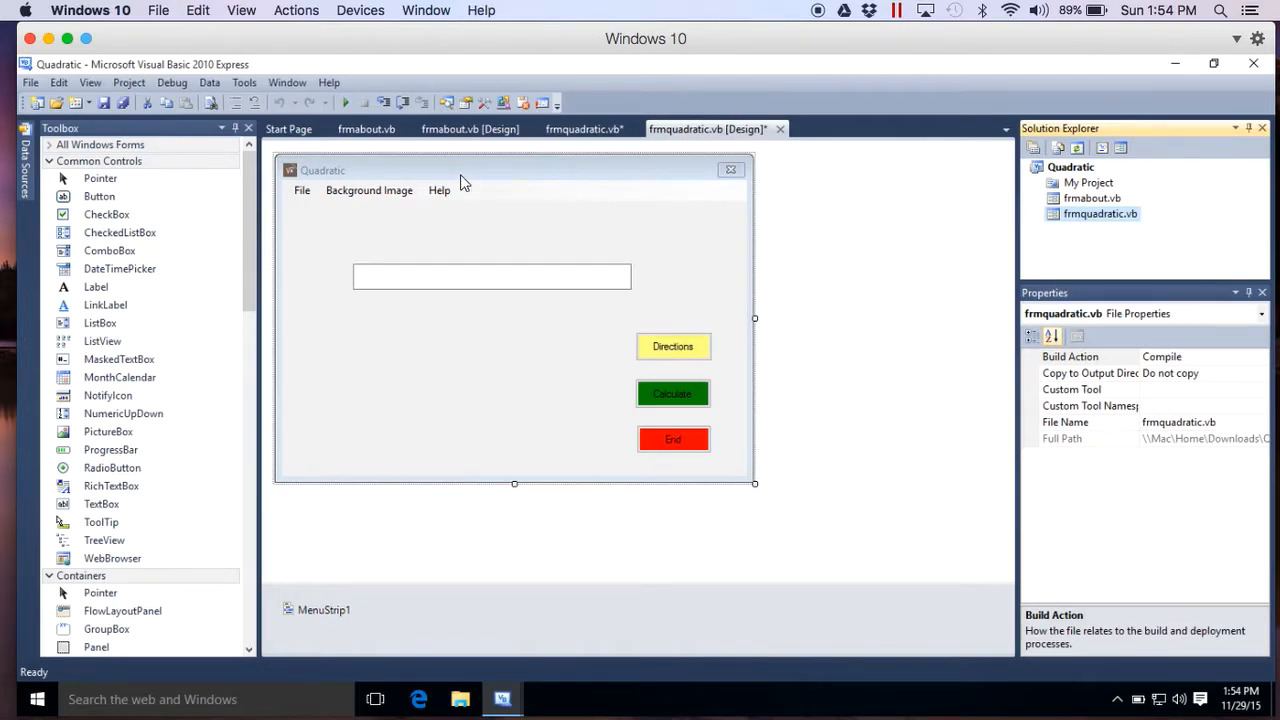
mouse_move(344, 104)
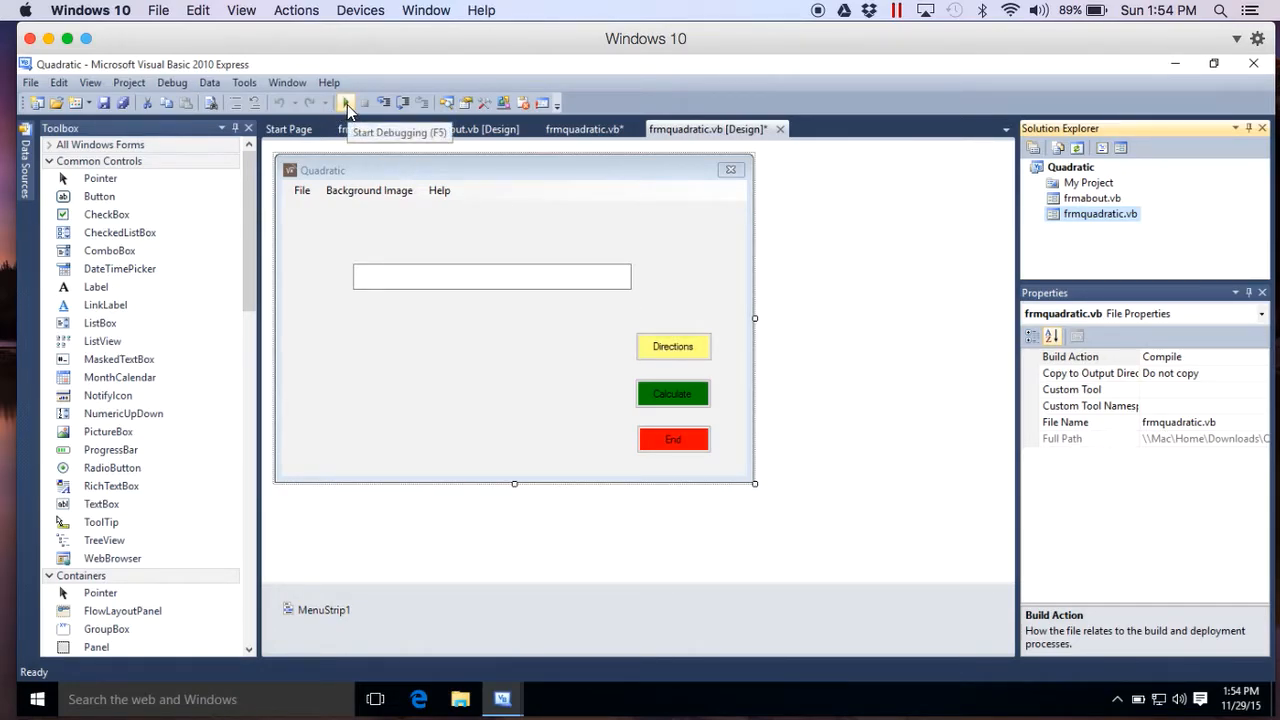
left_click(344, 104)
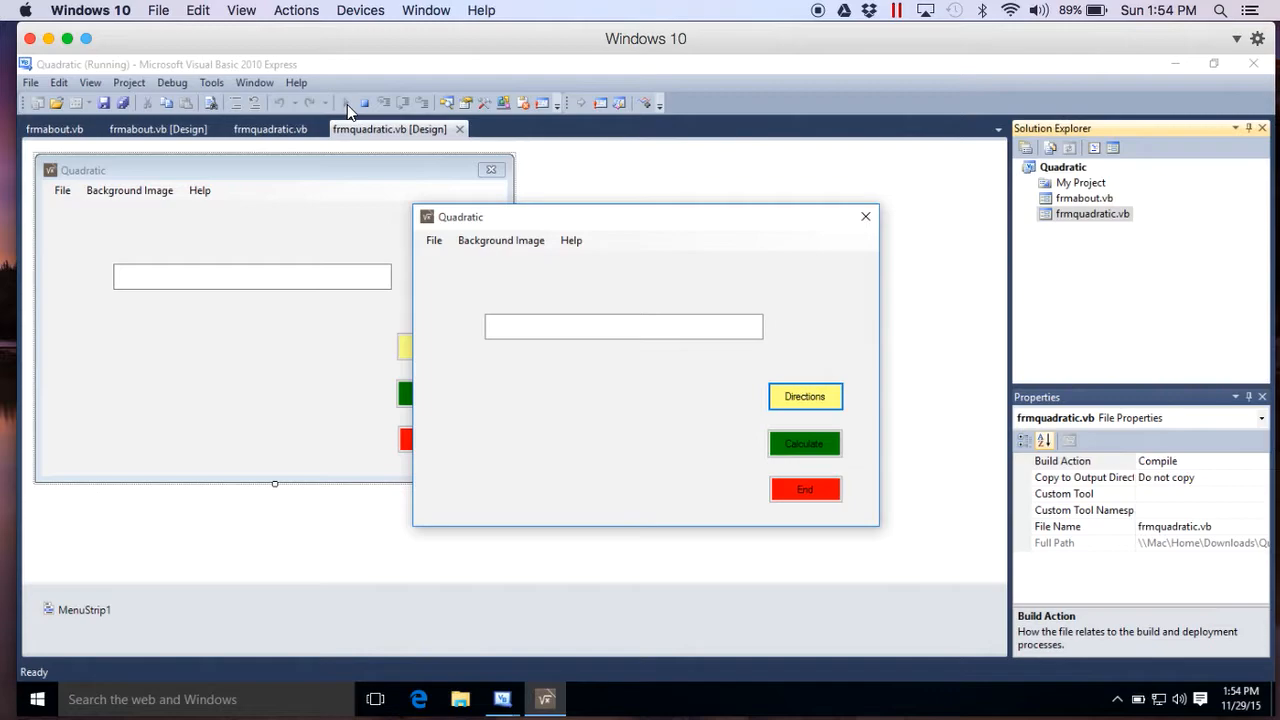
mouse_move(770, 414)
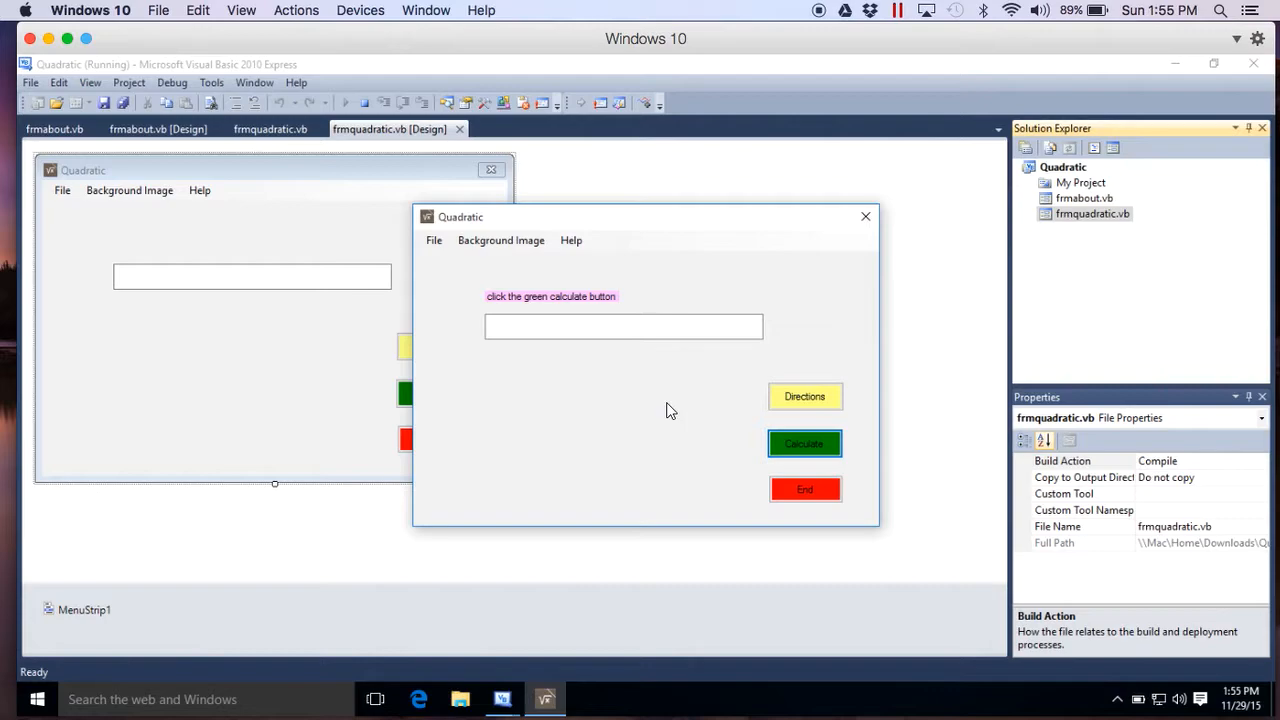
mouse_move(704, 414)
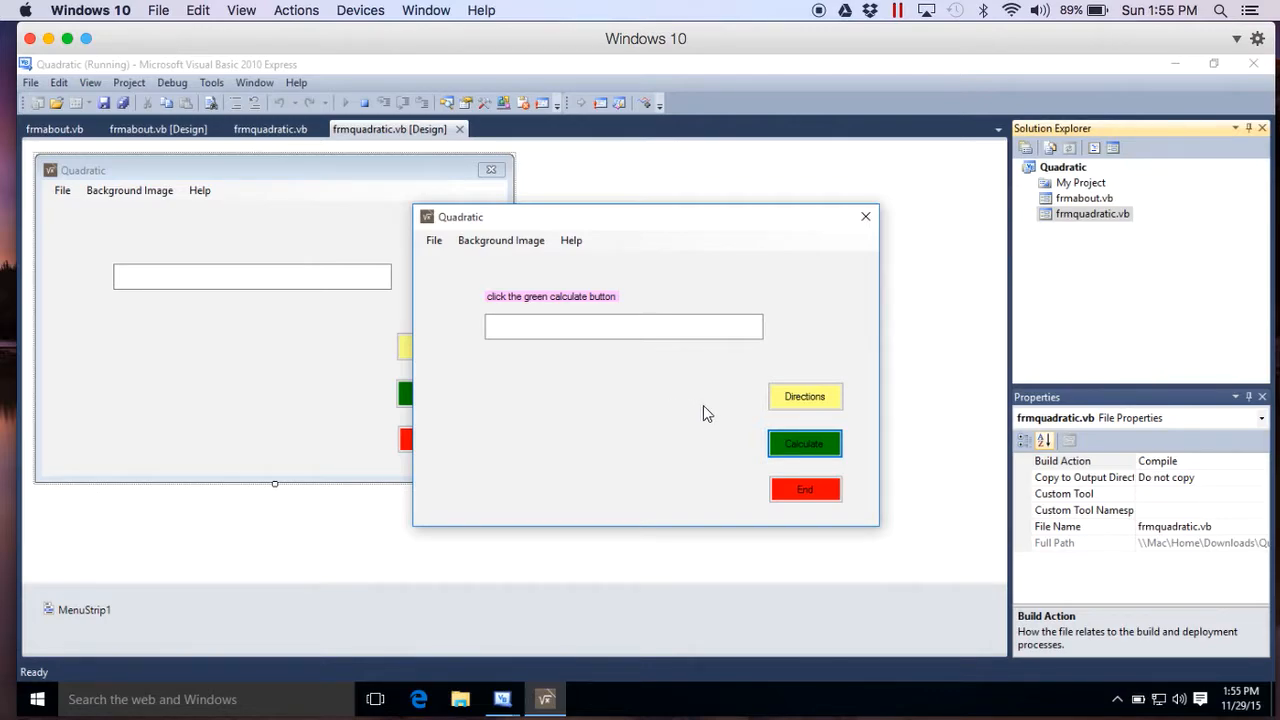
mouse_move(676, 422)
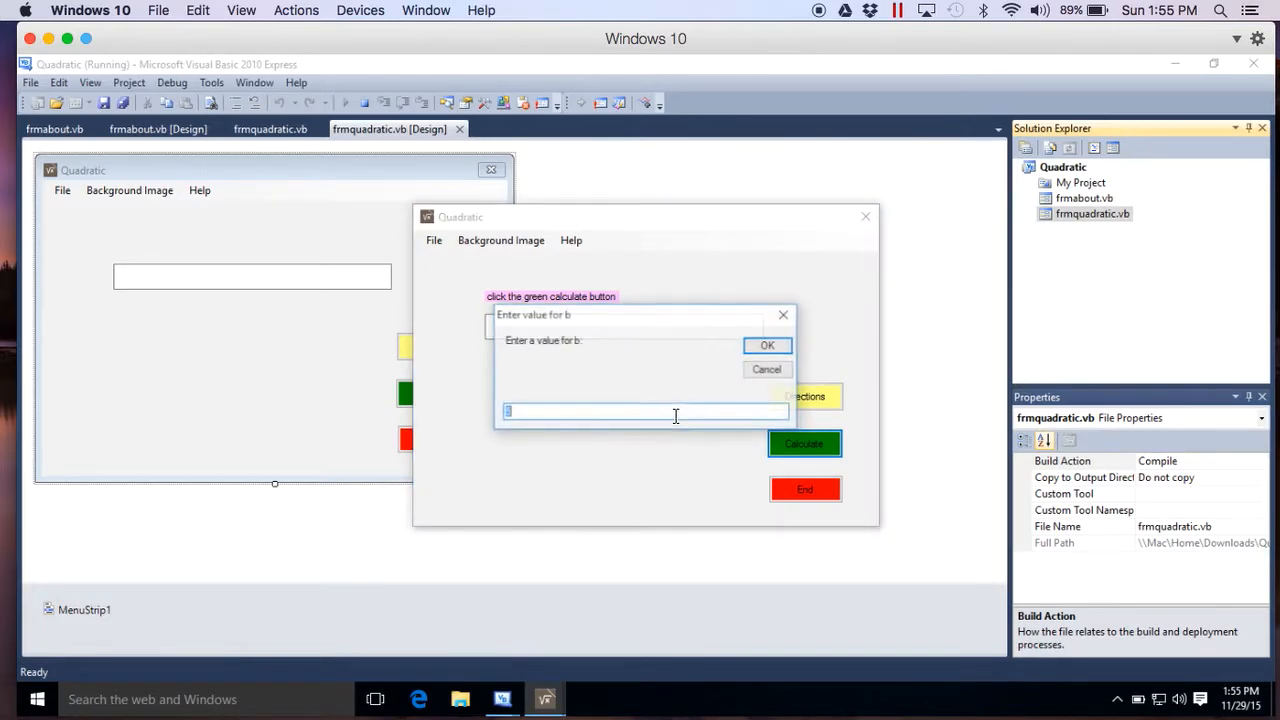
left_click(768, 344)
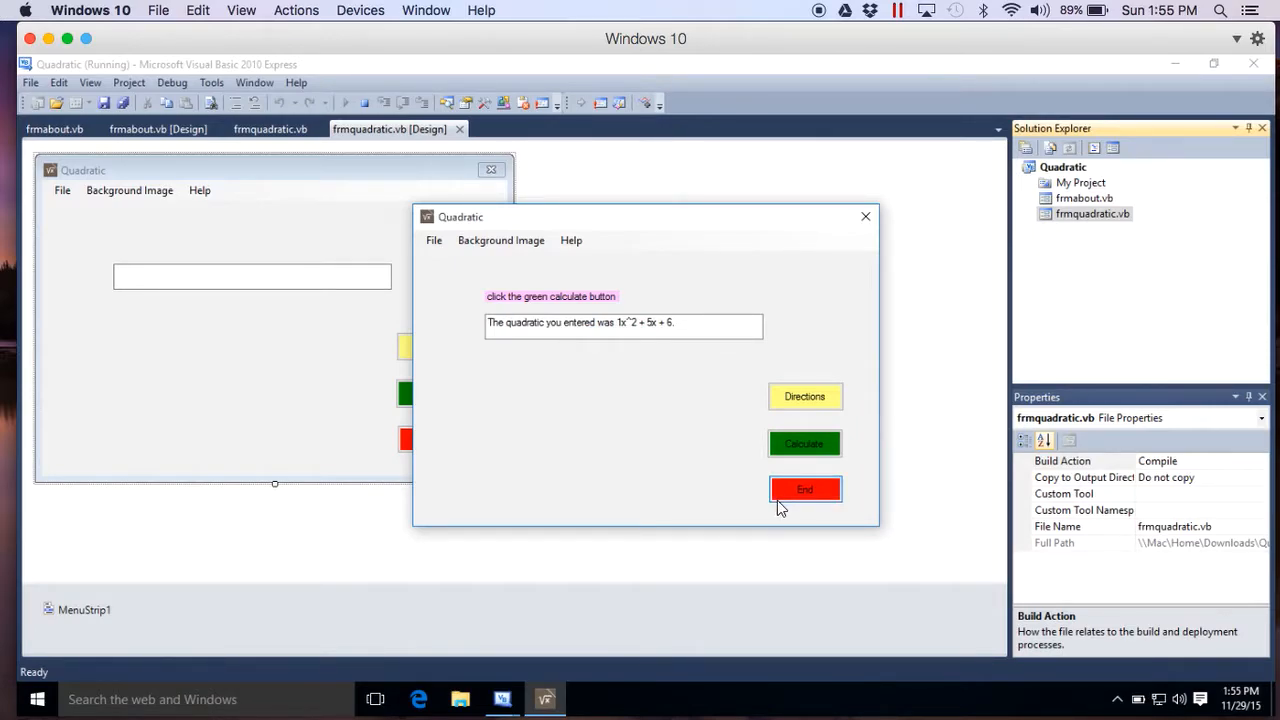
mouse_move(630, 450)
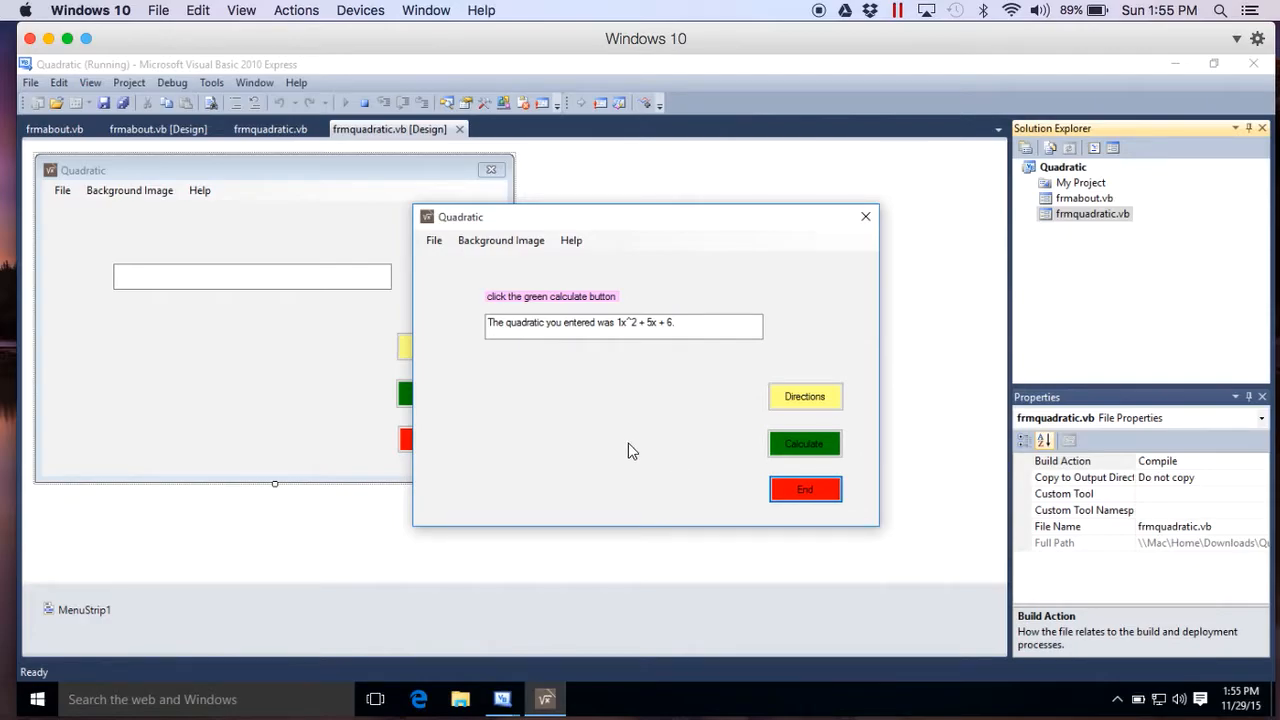
left_click(804, 488)
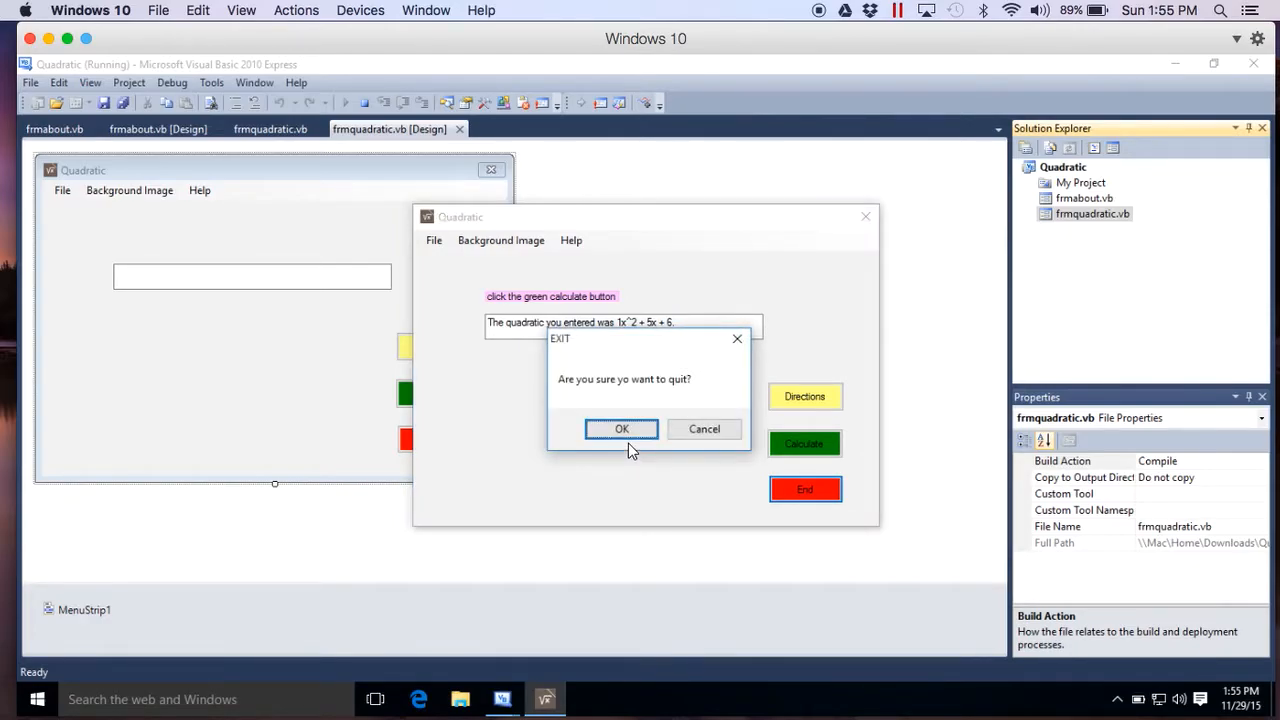
left_click(620, 428)
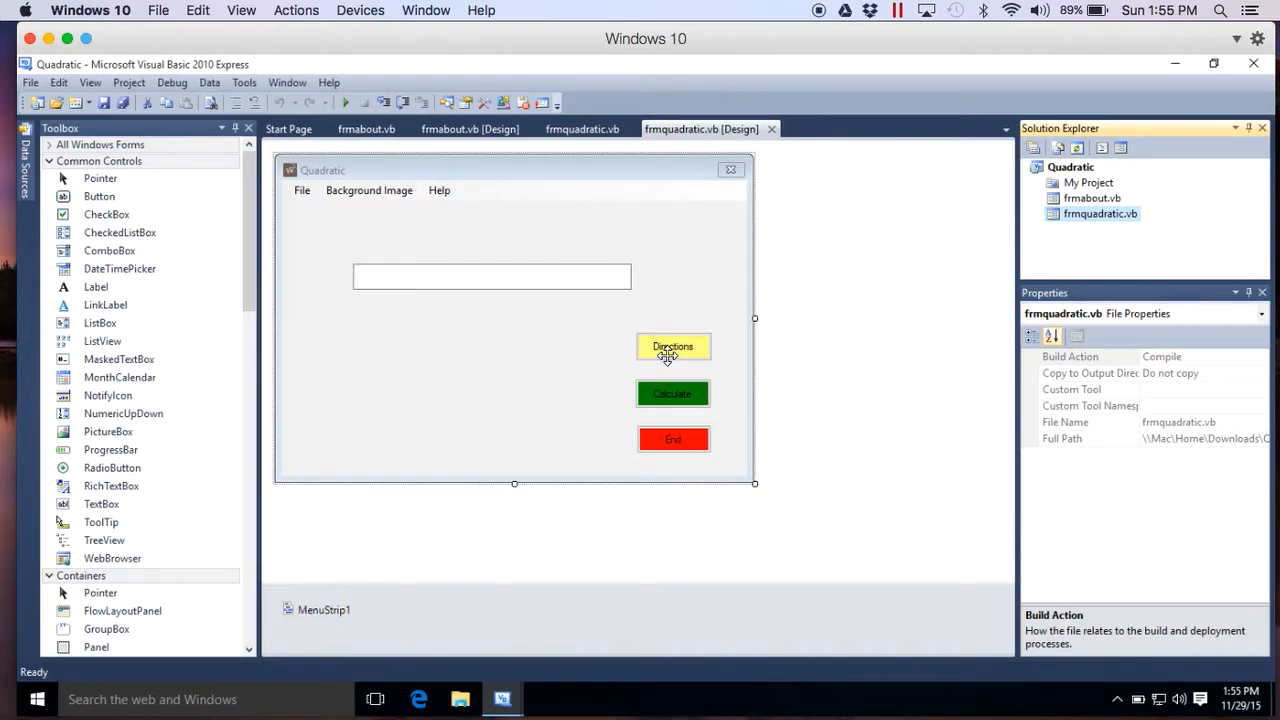
Check the Directions button's tab order and highlight its handler's cmdcalculate.Focus() line.
left_click(672, 346)
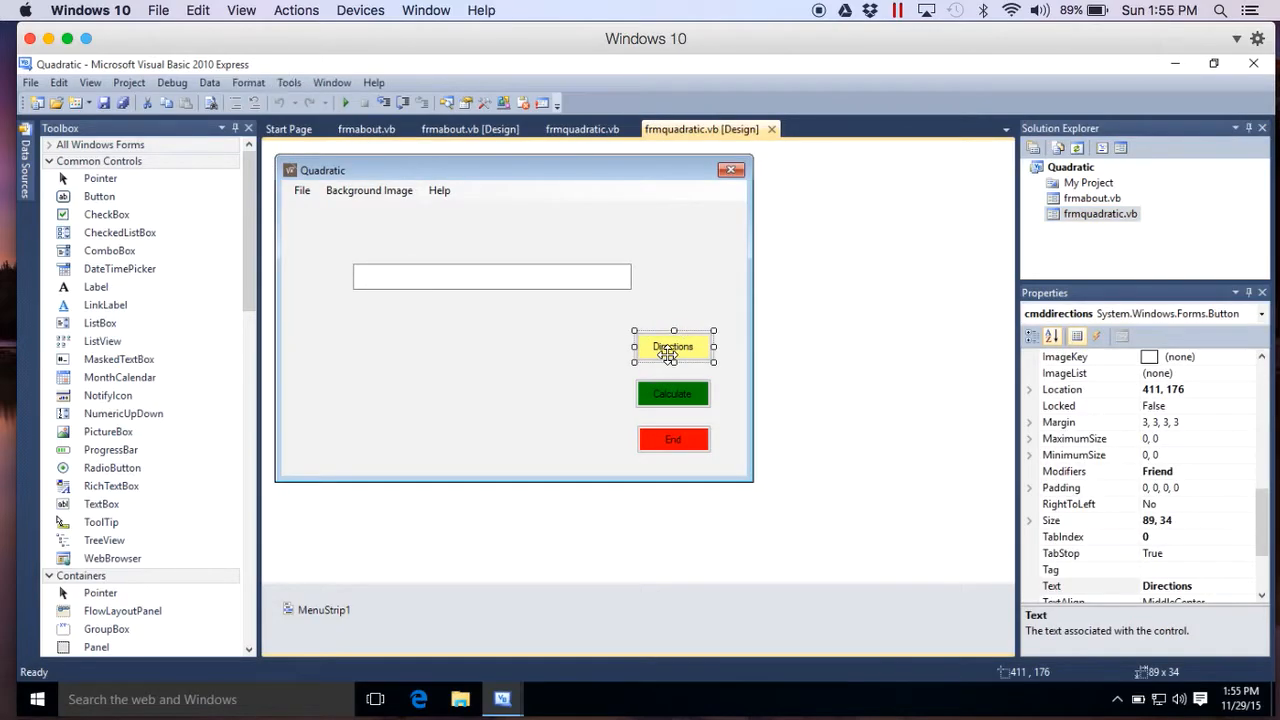
mouse_move(884, 504)
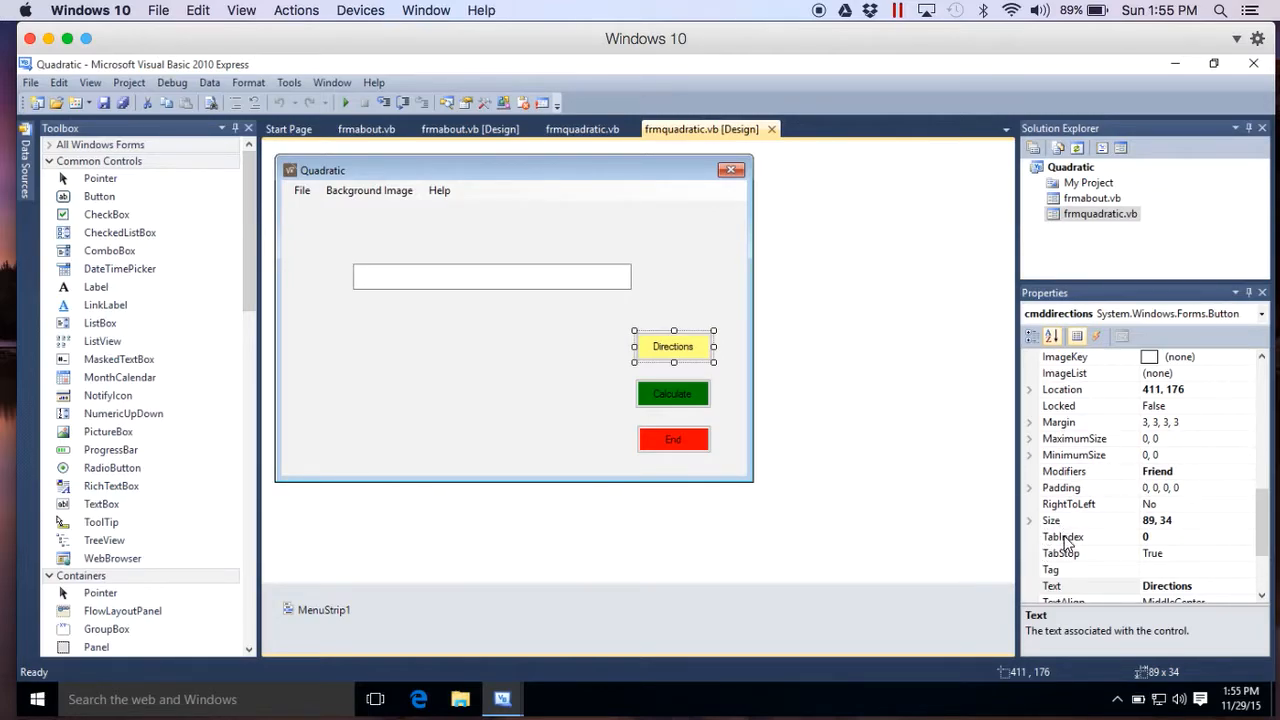
mouse_move(808, 452)
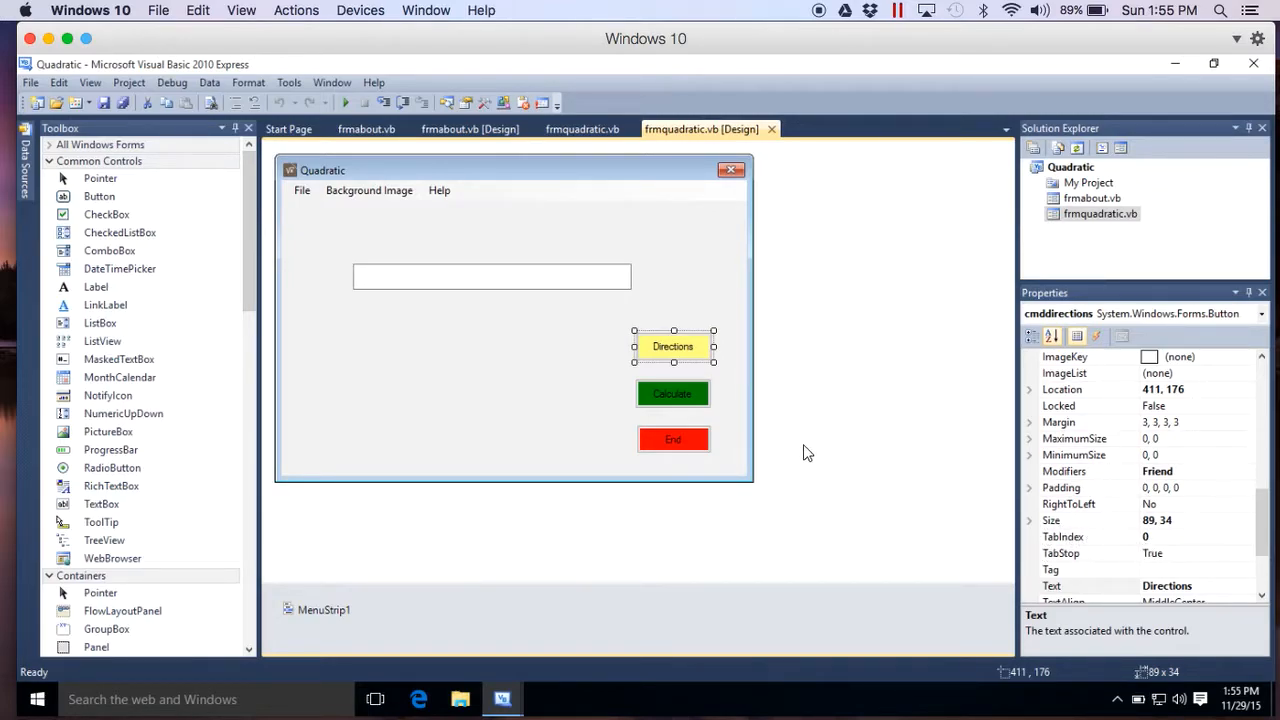
mouse_move(672, 348)
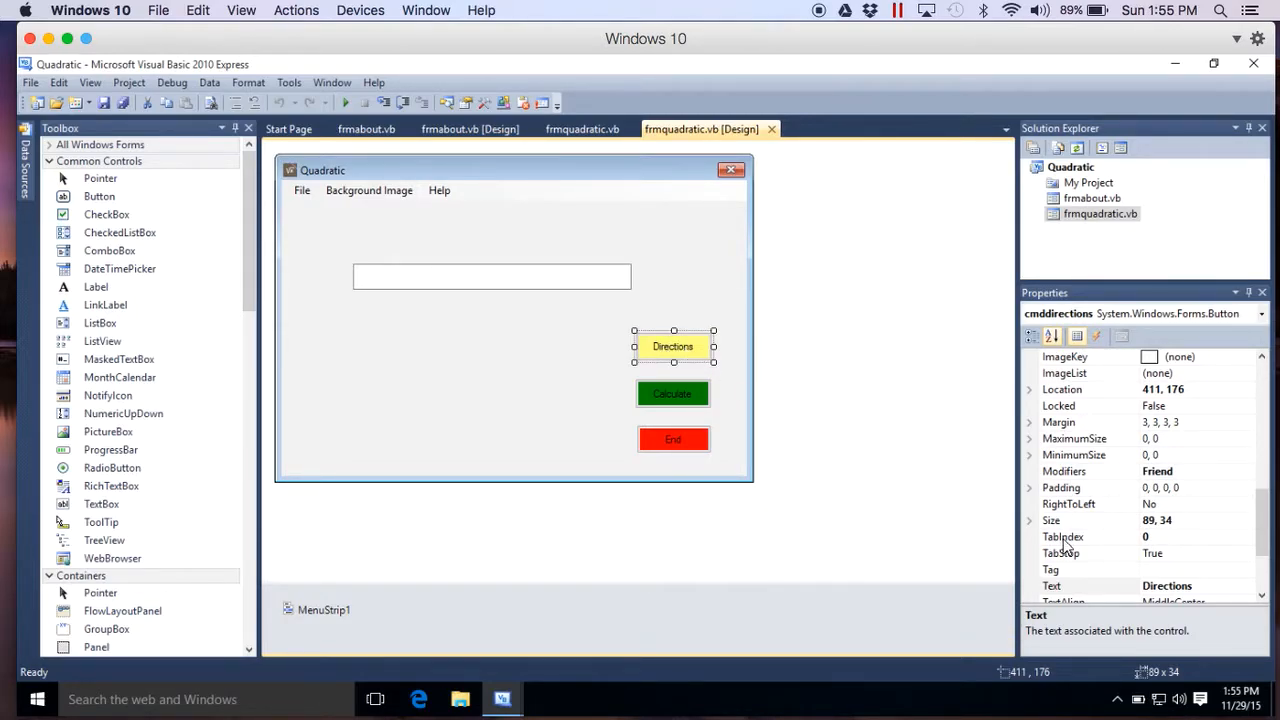
left_click(1064, 536)
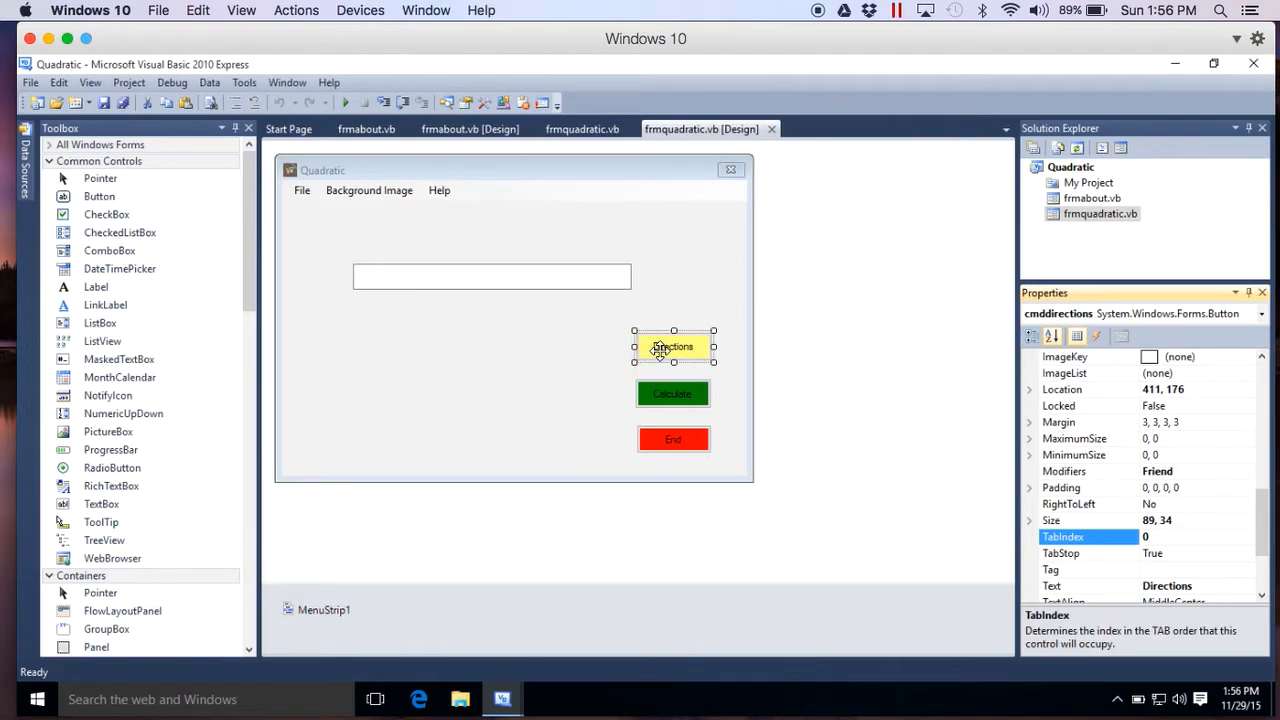
double_click(672, 346)
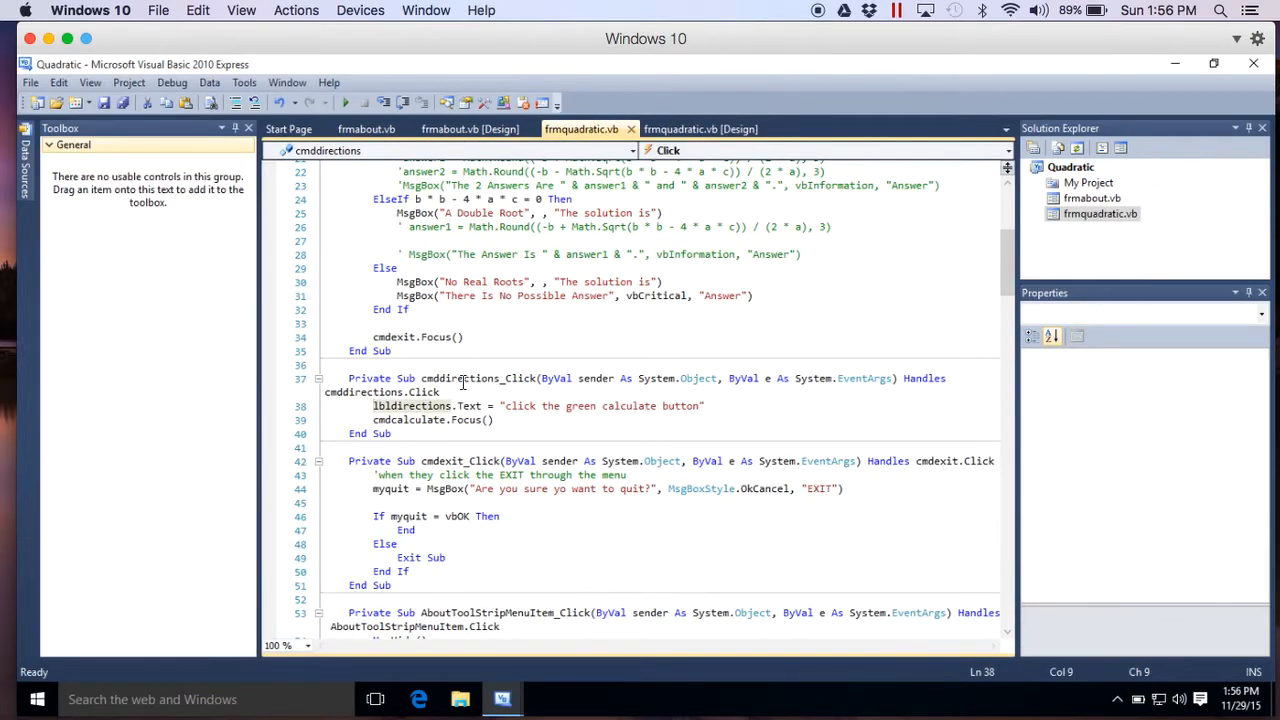
double_click(412, 404)
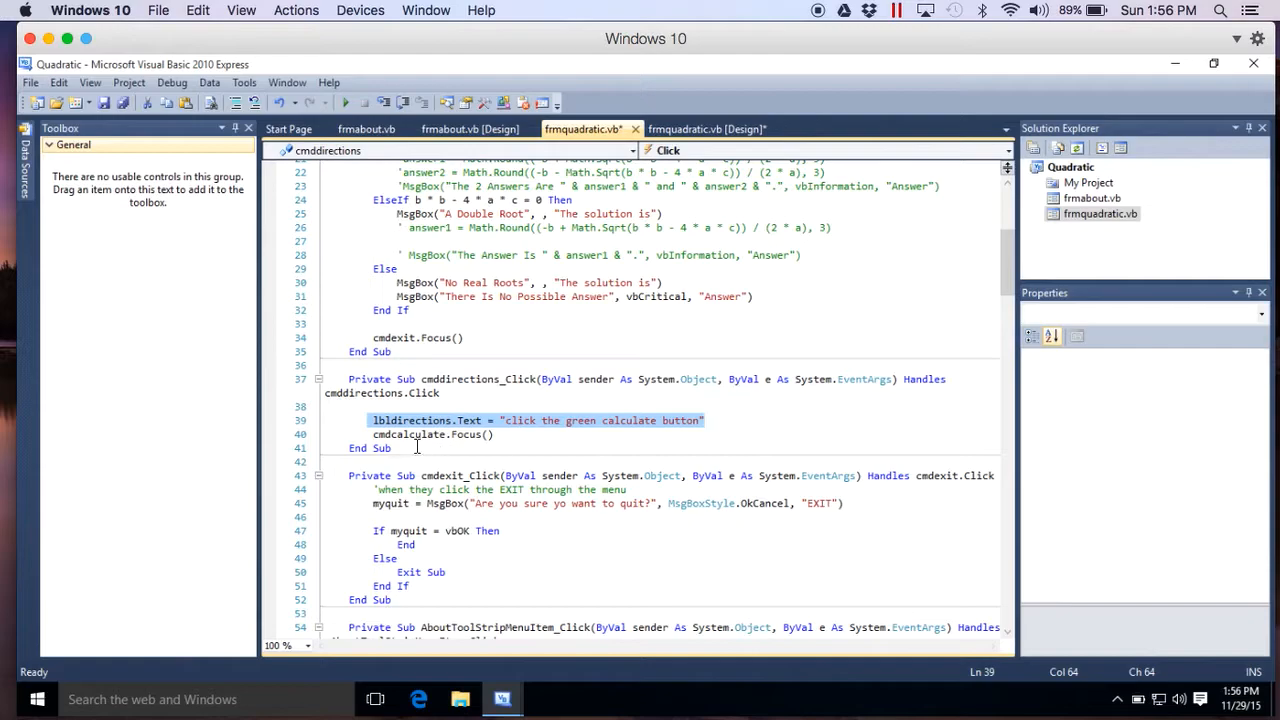
left_click(376, 434)
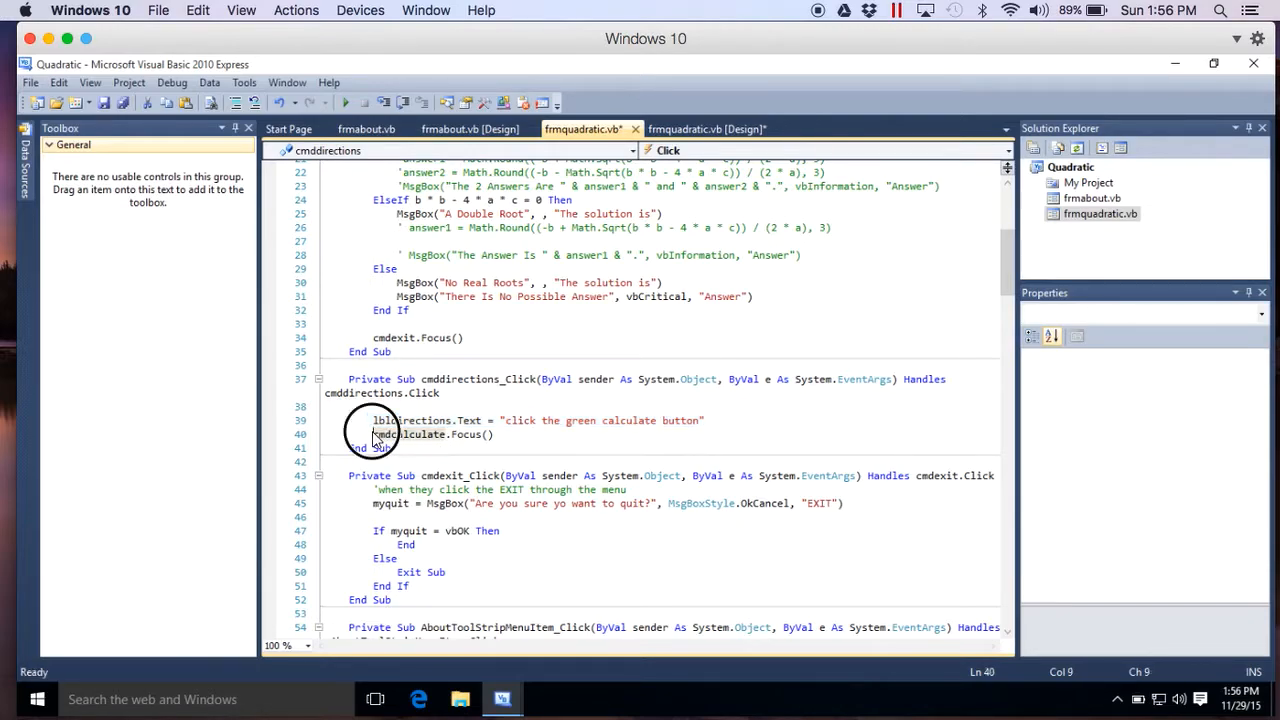
triple_click(410, 434)
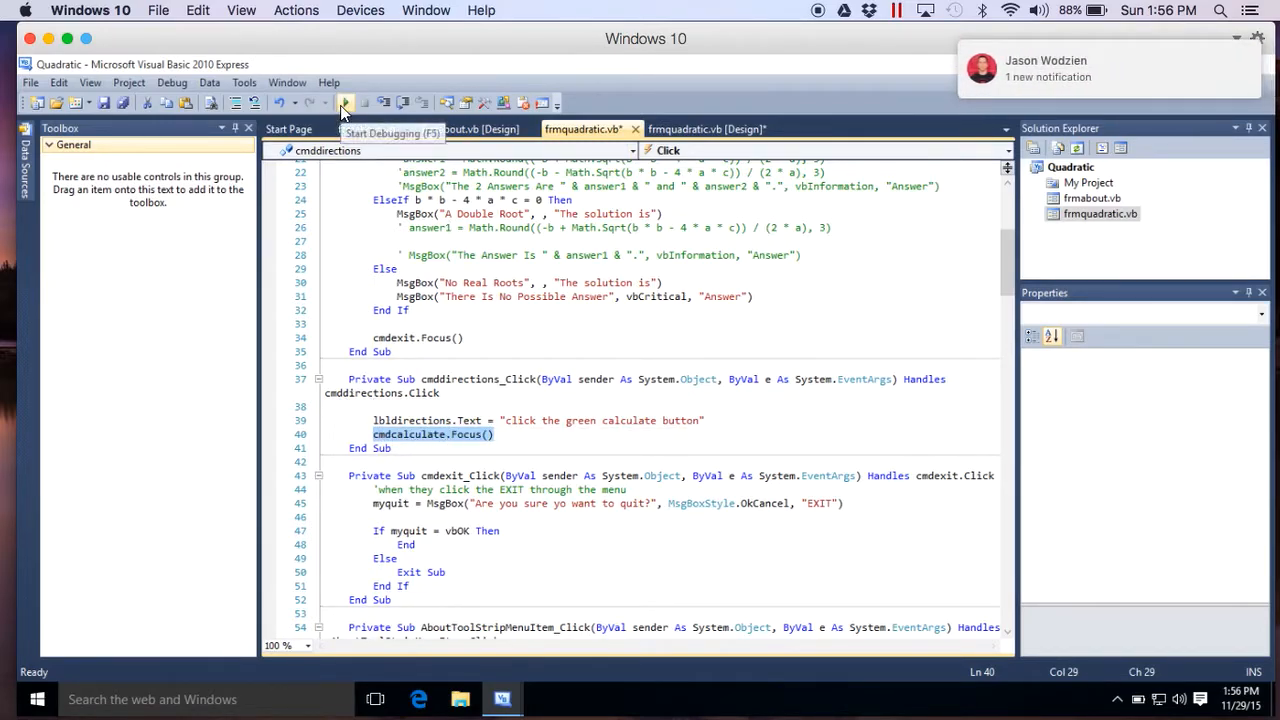
Run the app to see 'click the green calculate button', then return to frmquadratic.vb design.
left_click(344, 104)
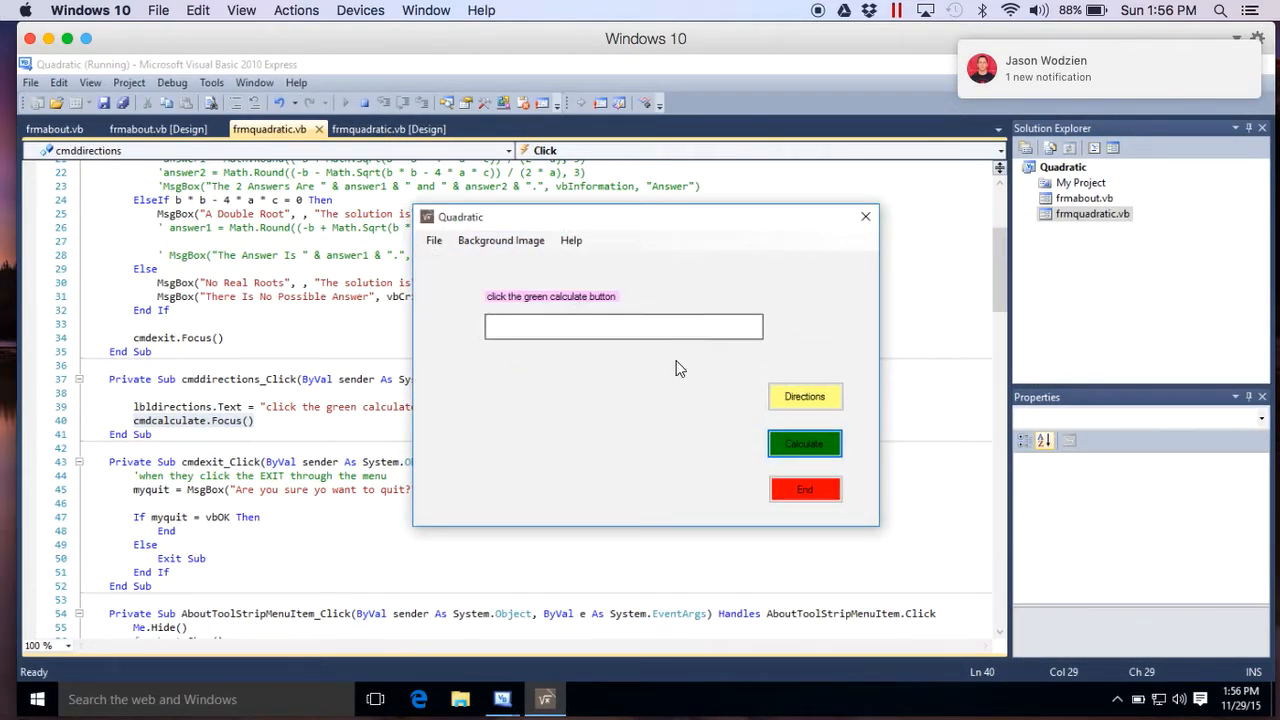
mouse_move(756, 476)
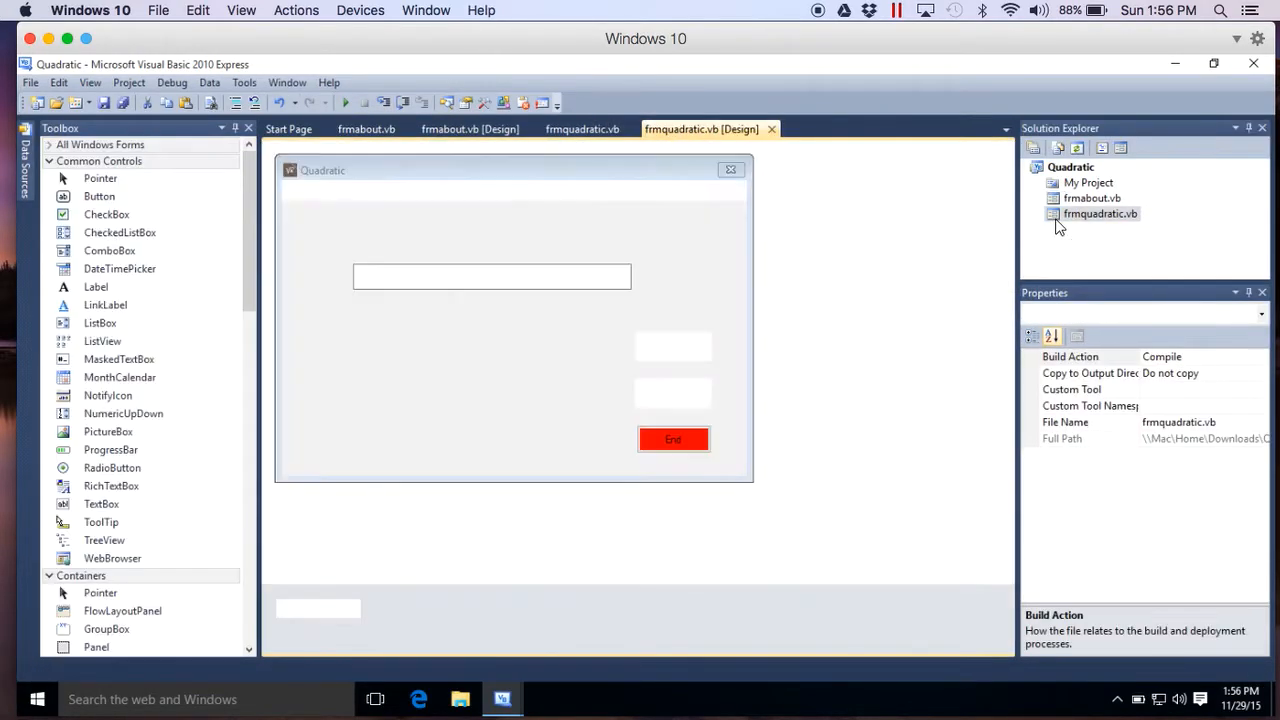
left_click(672, 346)
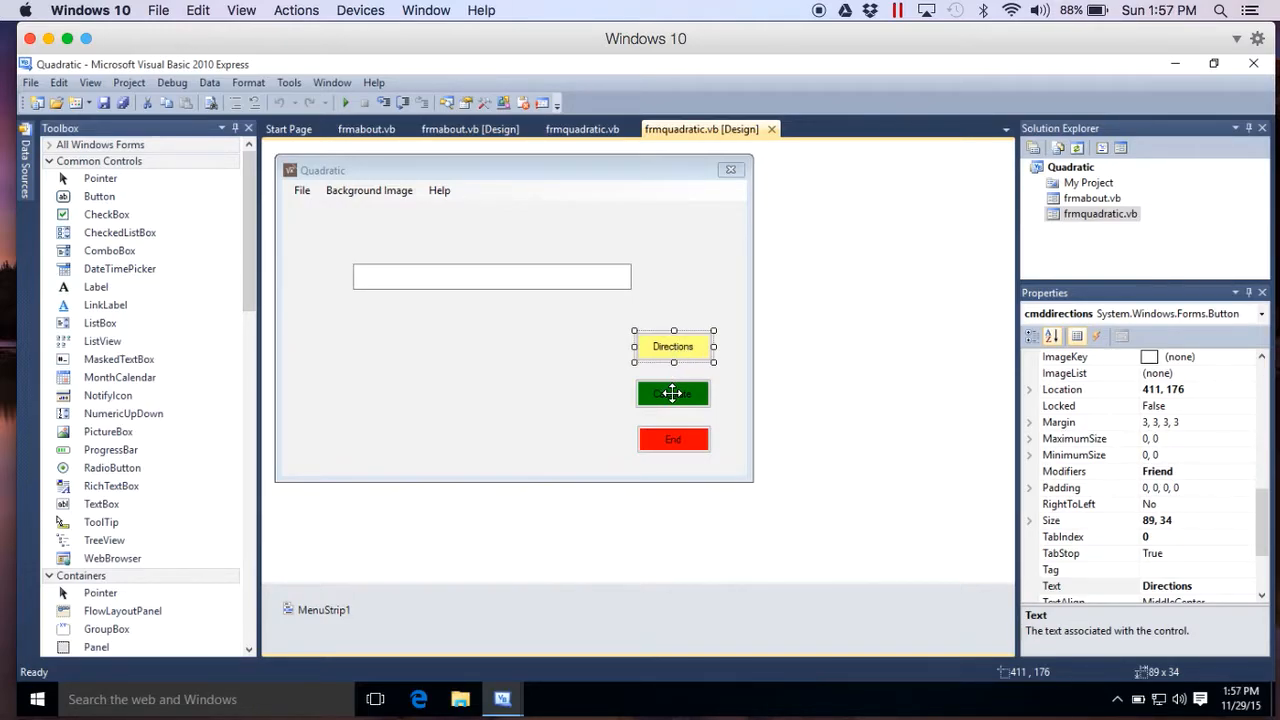
left_click(672, 392)
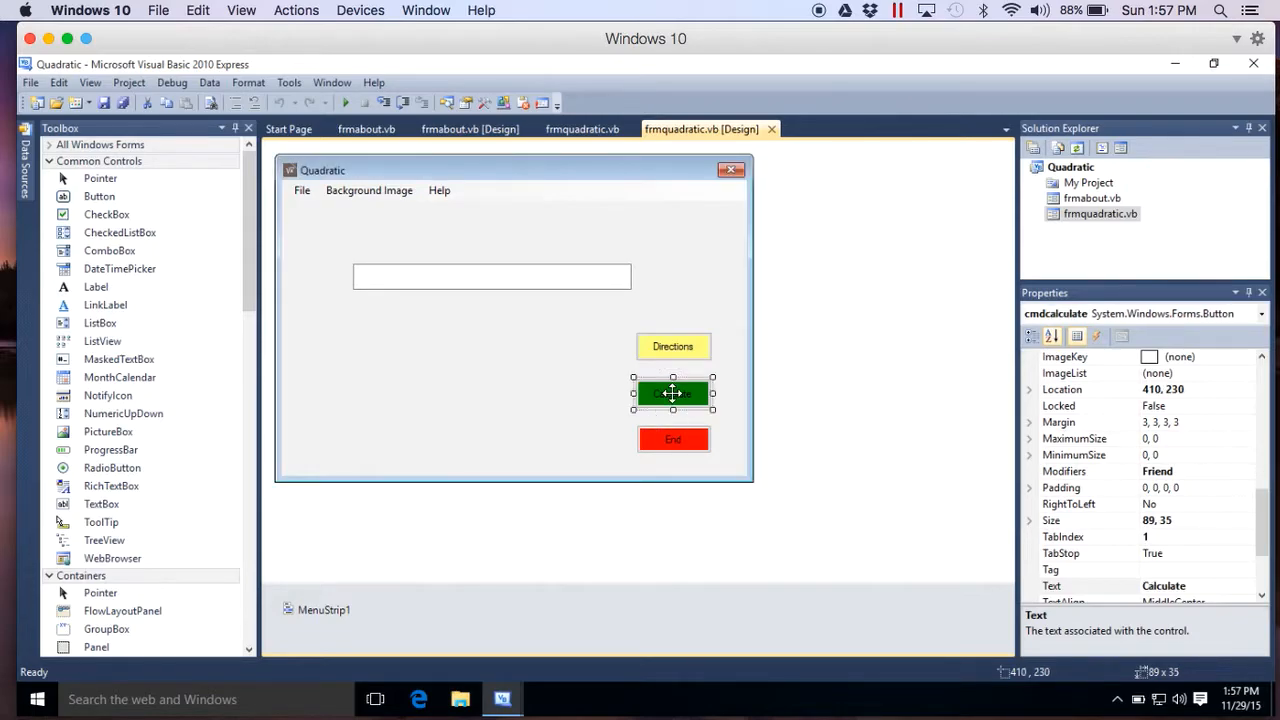
double_click(672, 392)
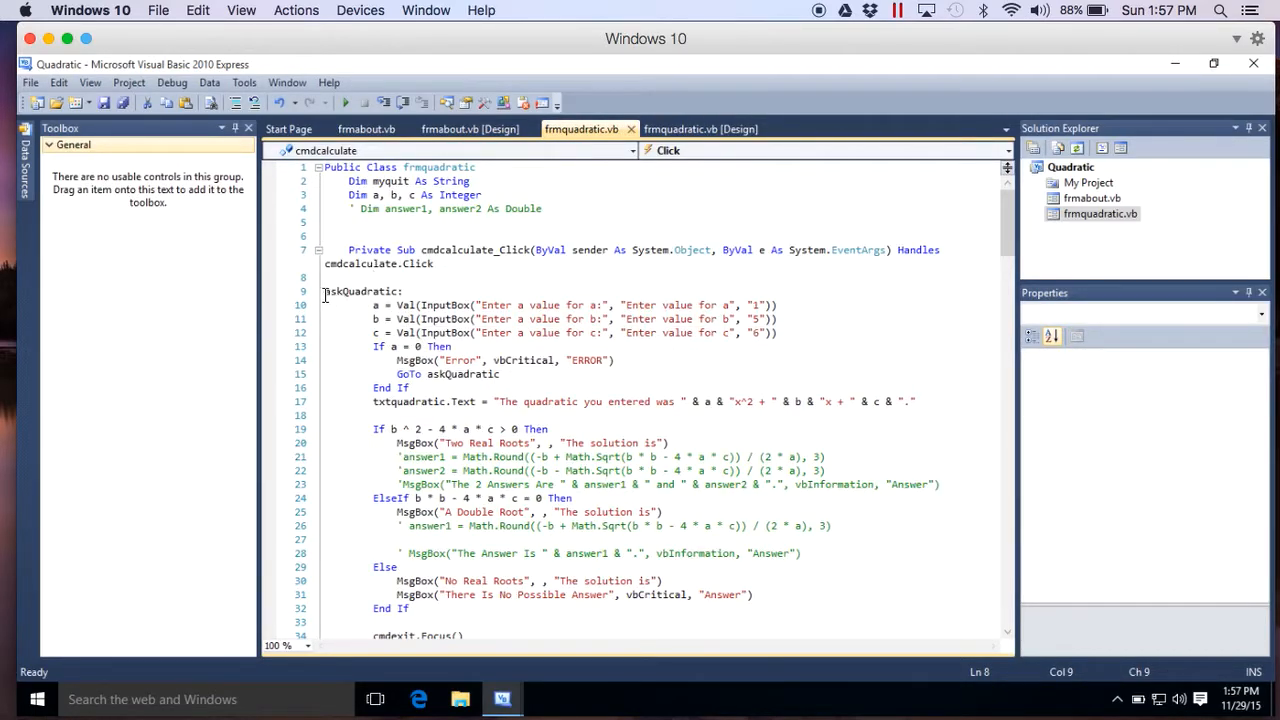
left_click_drag(324, 292, 448, 346)
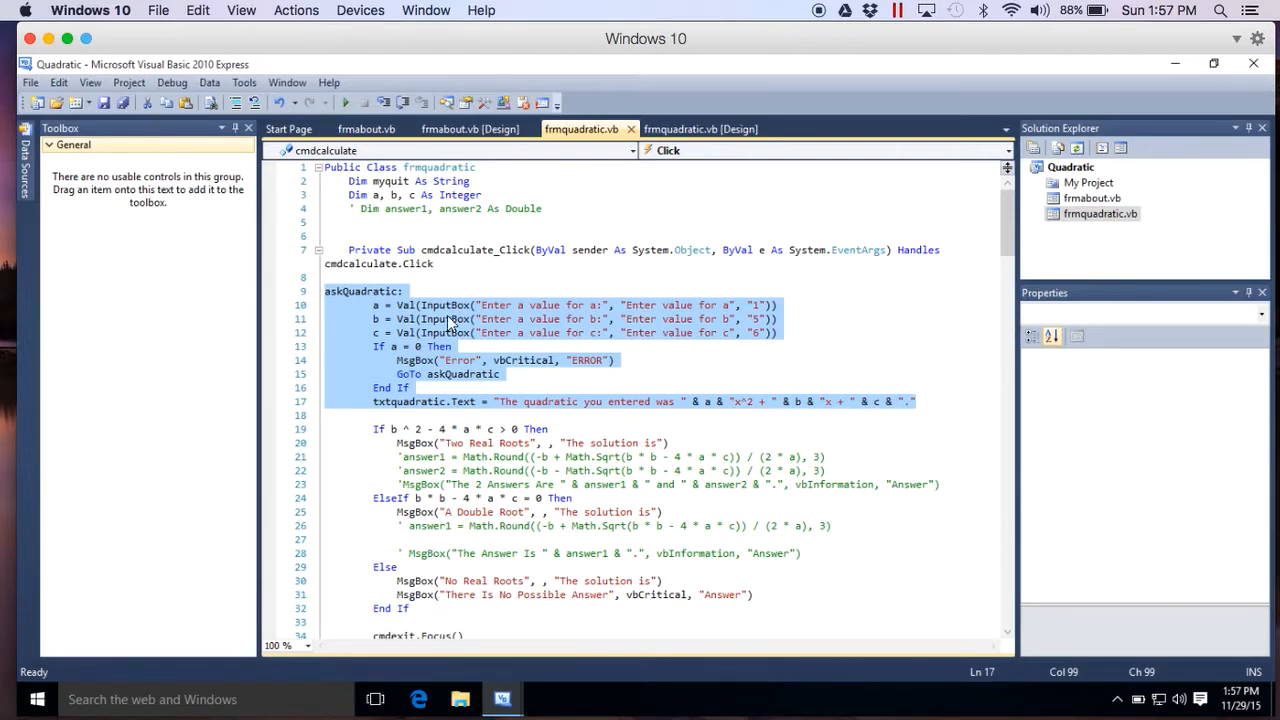
mouse_move(380, 320)
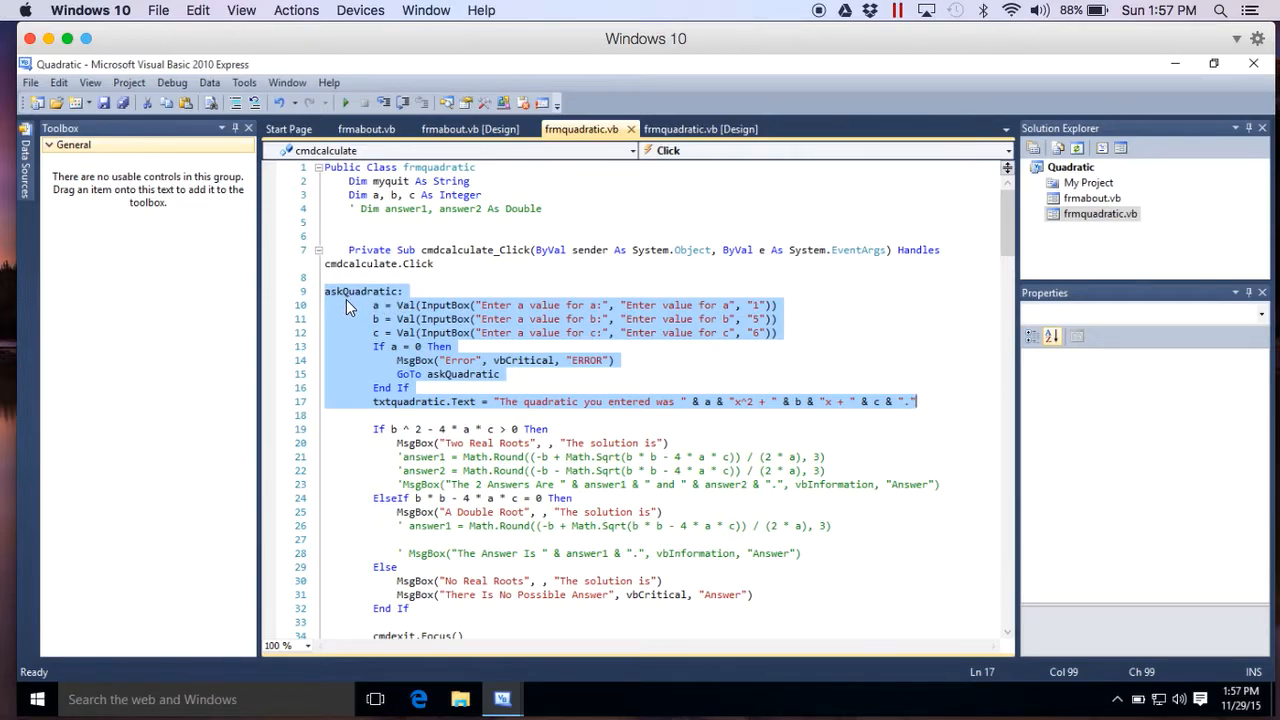
mouse_move(372, 378)
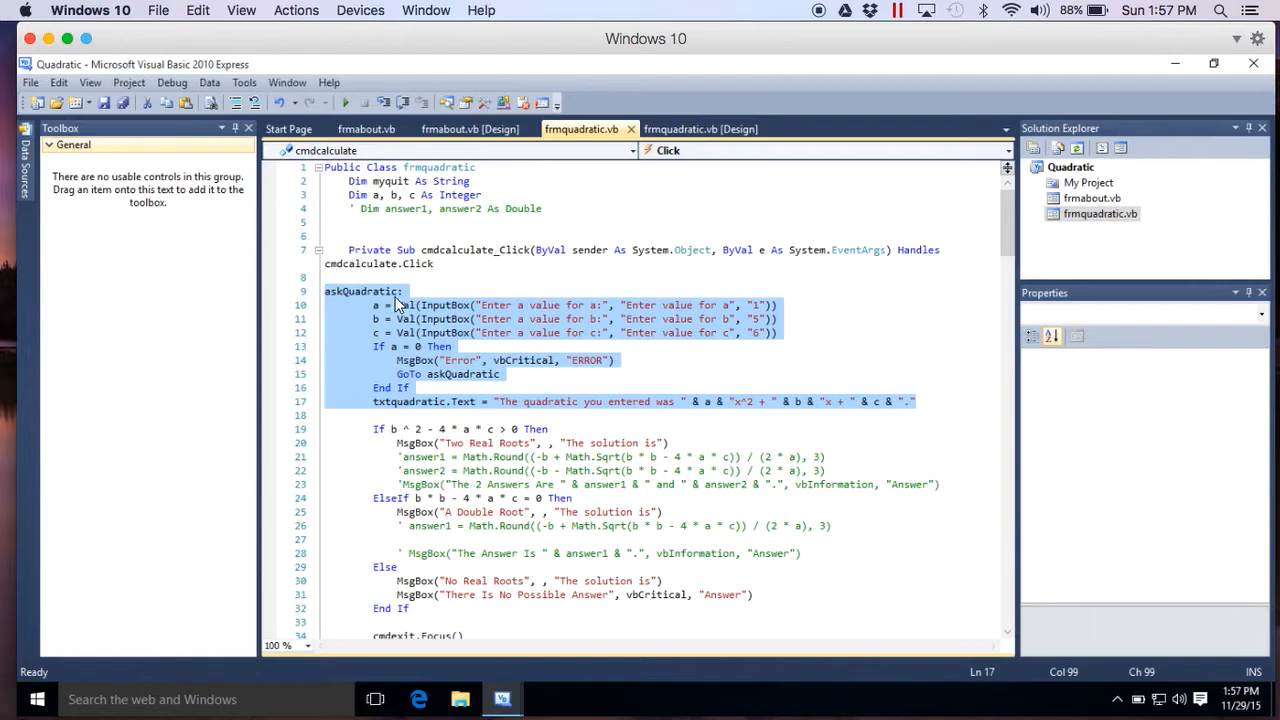
mouse_move(398, 304)
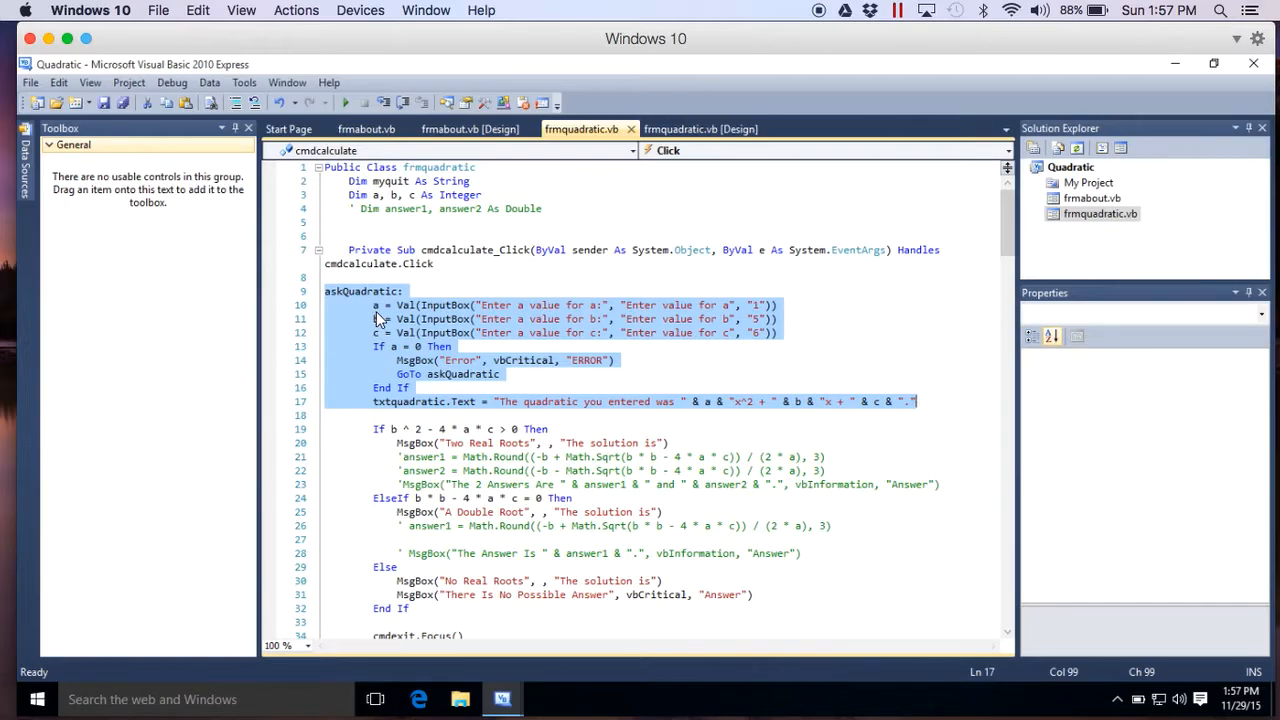
mouse_move(404, 318)
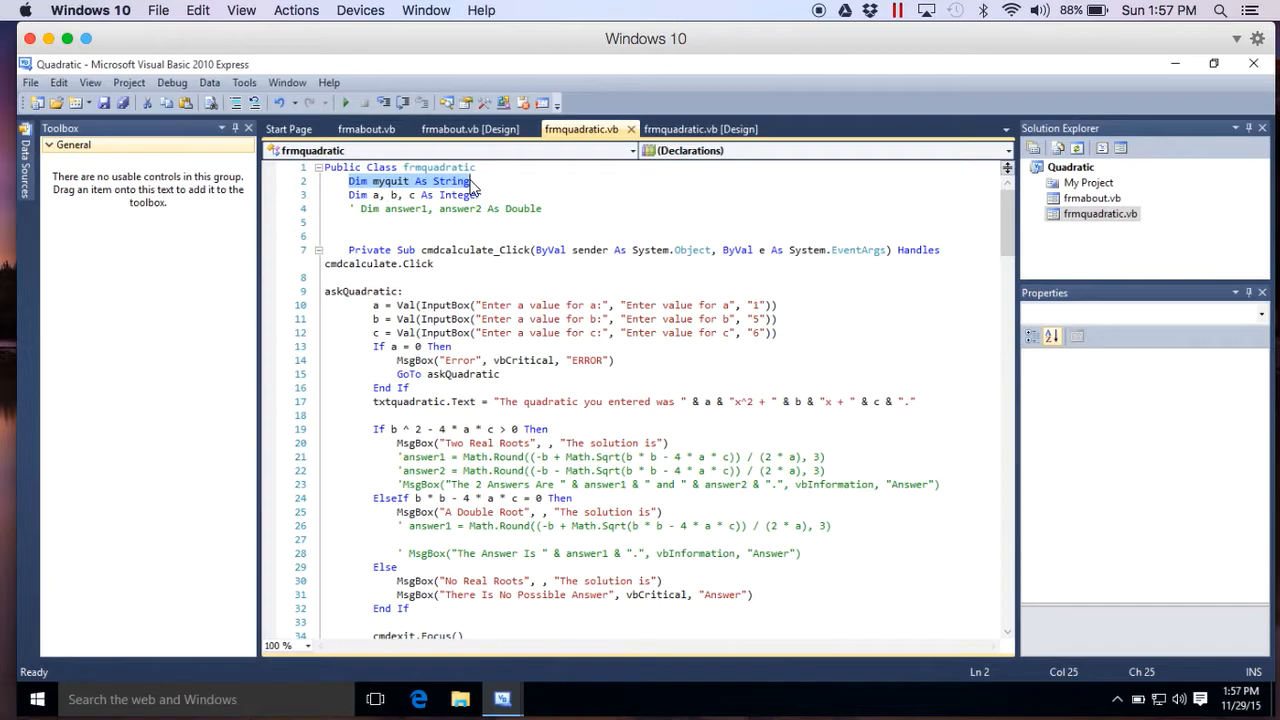
mouse_move(450, 192)
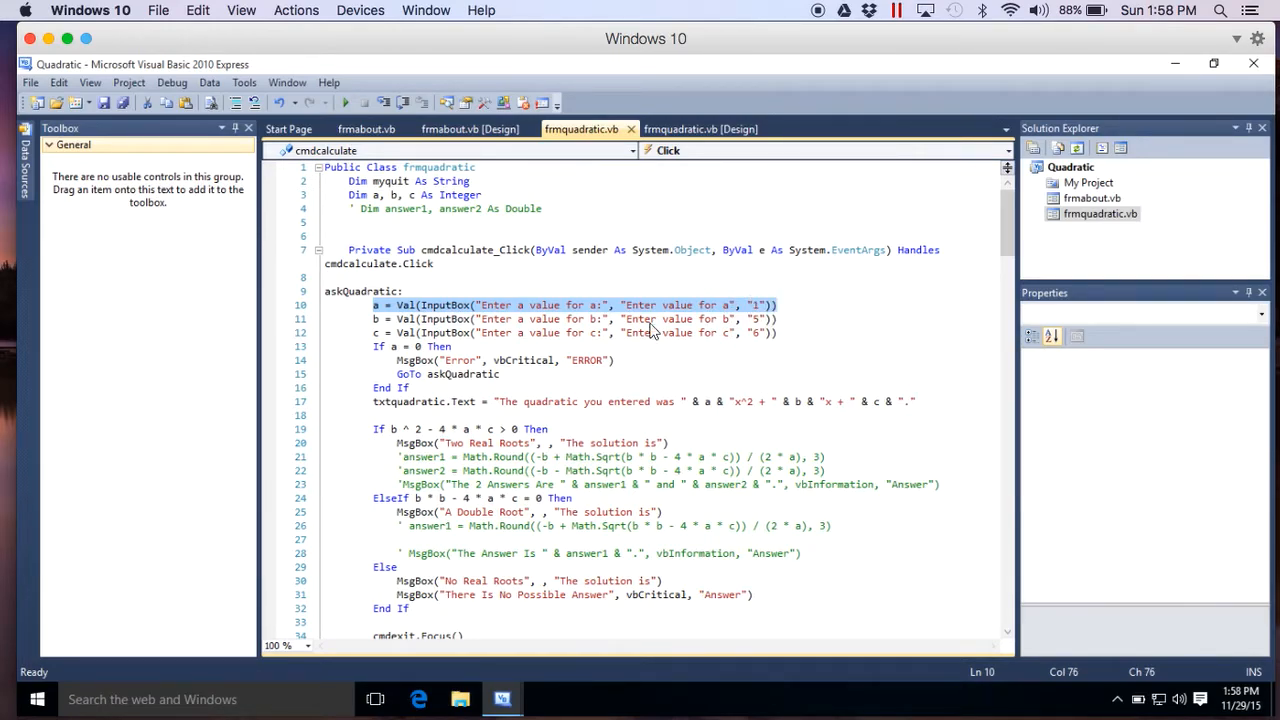
mouse_move(404, 318)
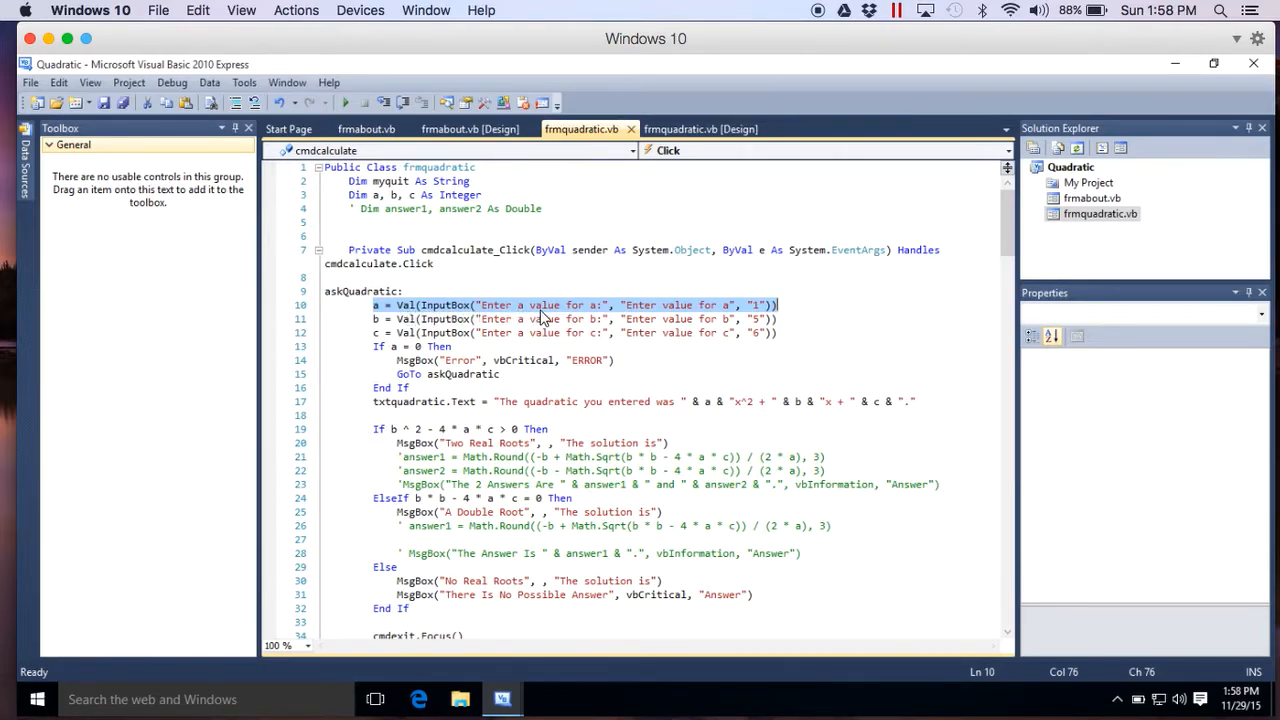
mouse_move(588, 318)
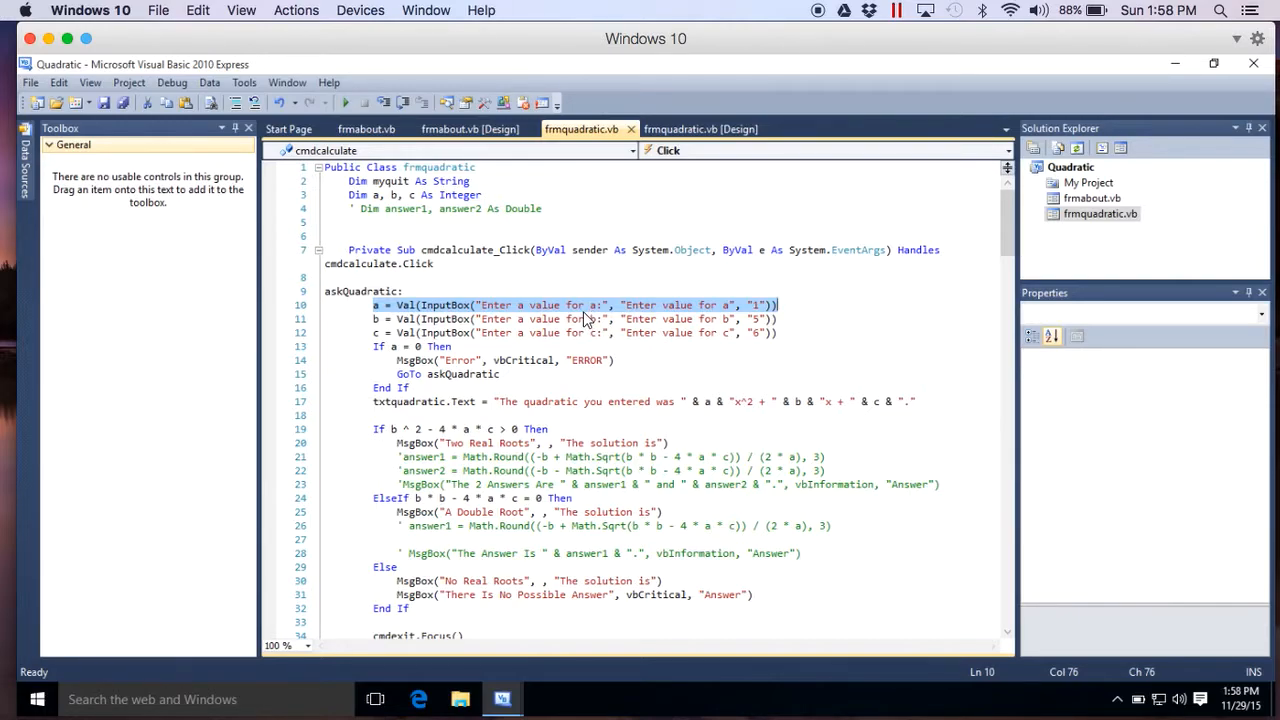
mouse_move(644, 316)
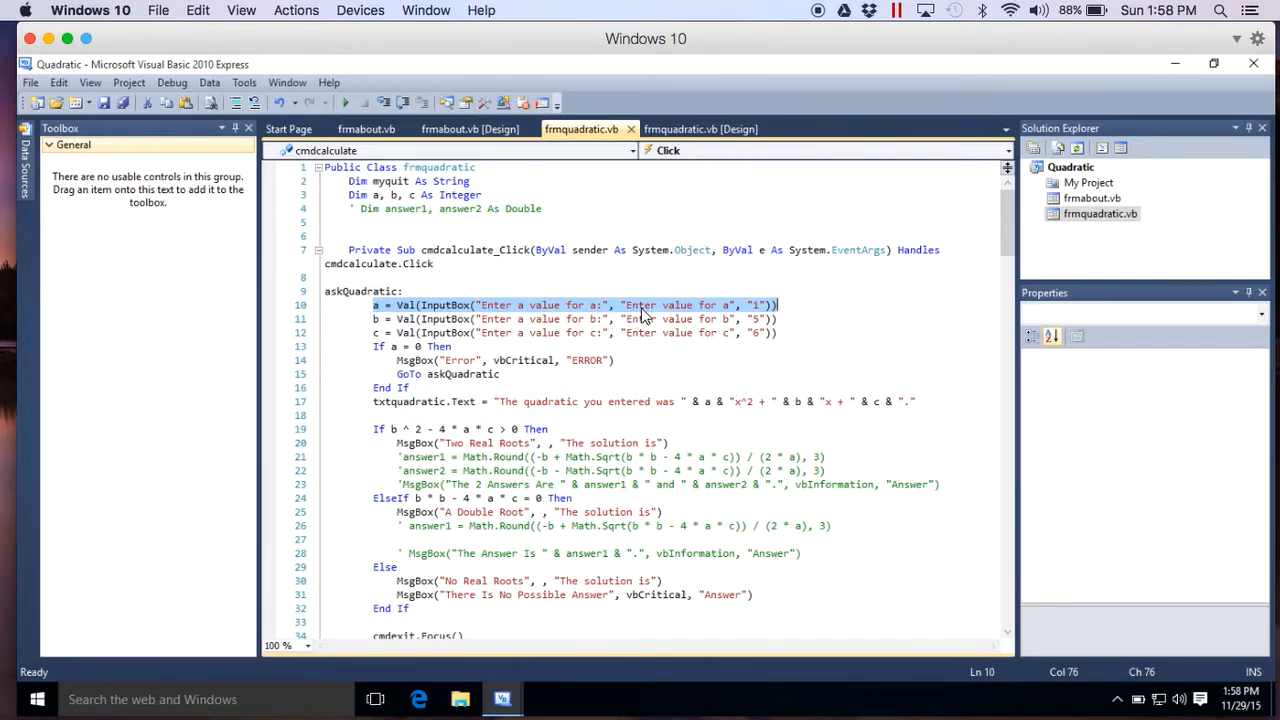
left_click(636, 304)
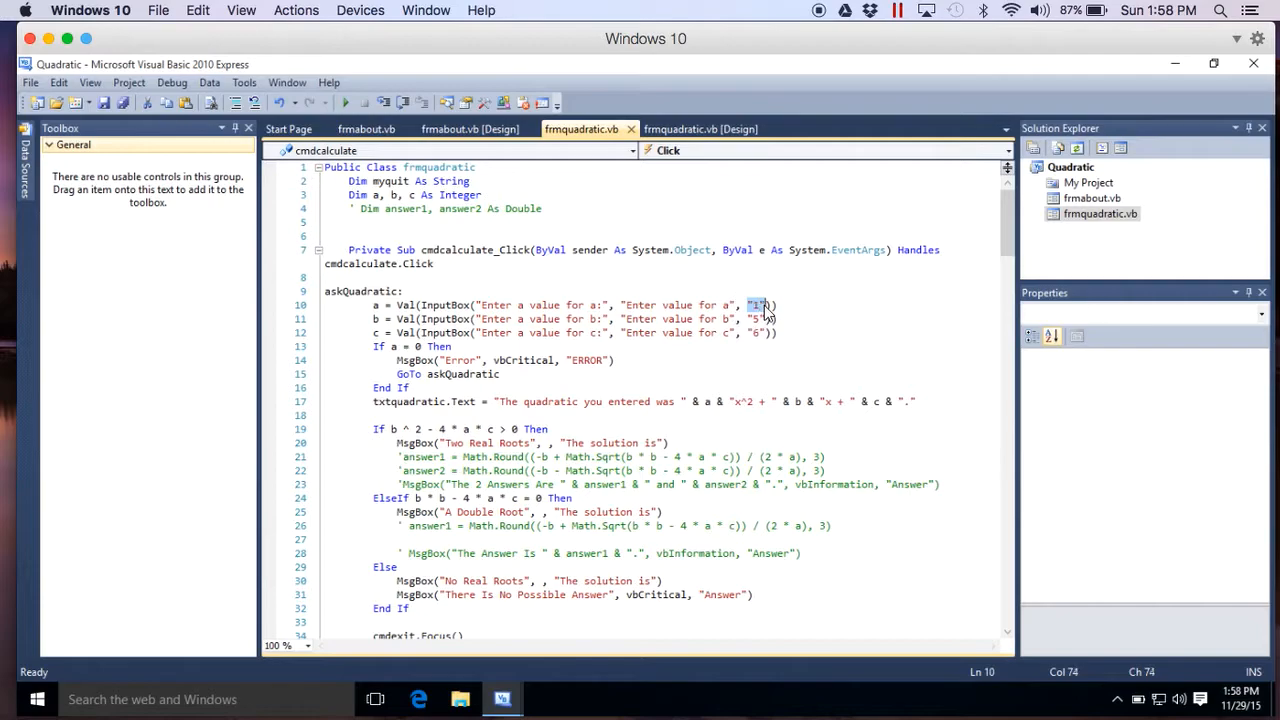
mouse_move(410, 304)
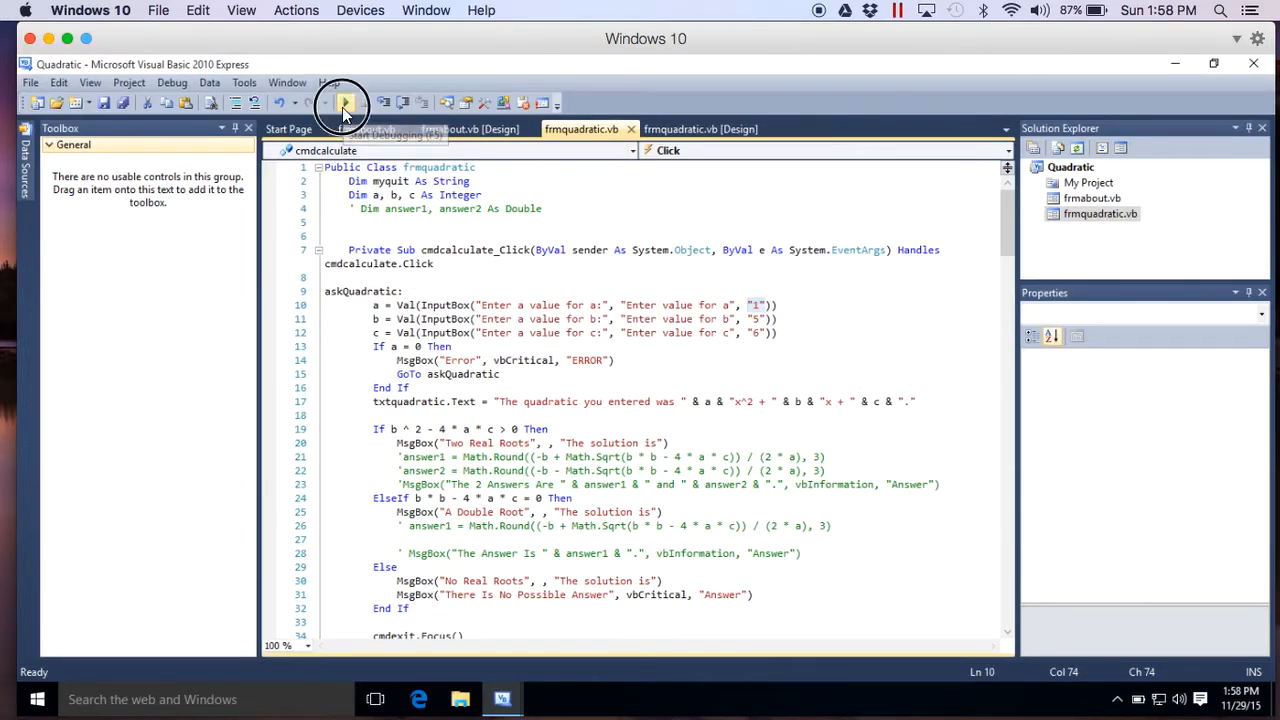
Calculate the default 1x^2 + 5x + 6, accept the coefficients and dismiss Two Real Roots.
left_click(344, 104)
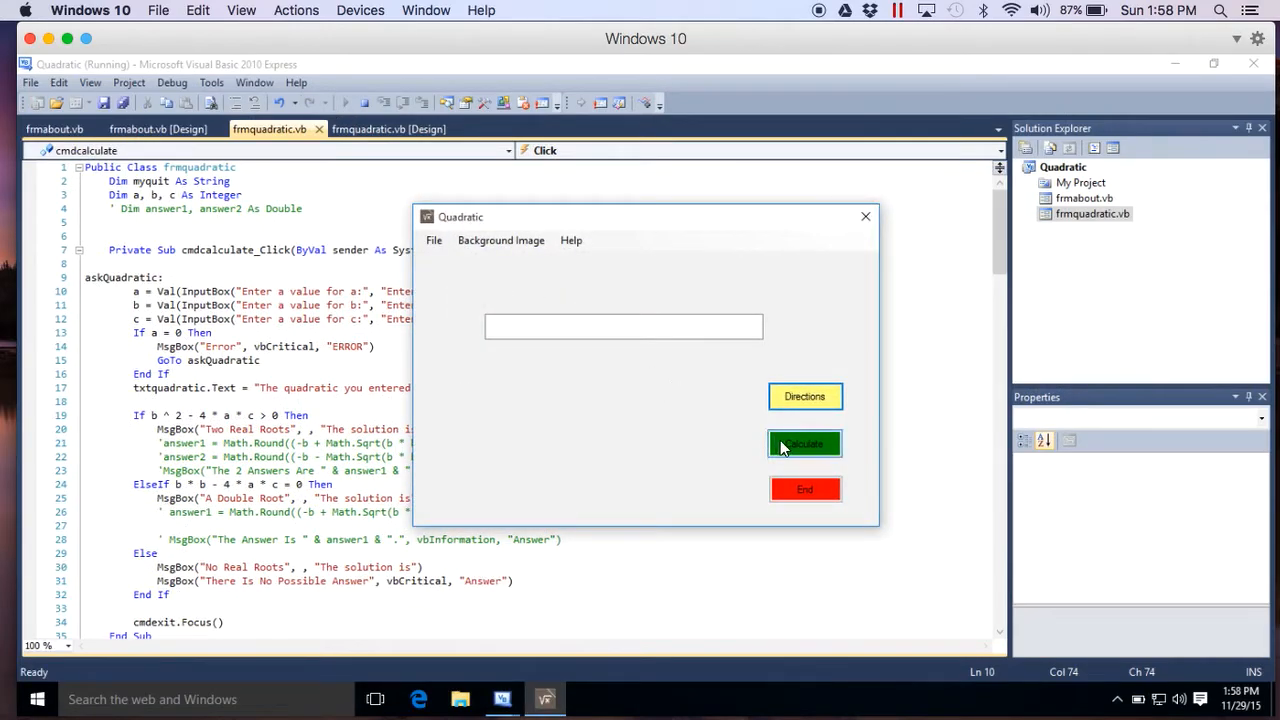
left_click(804, 444)
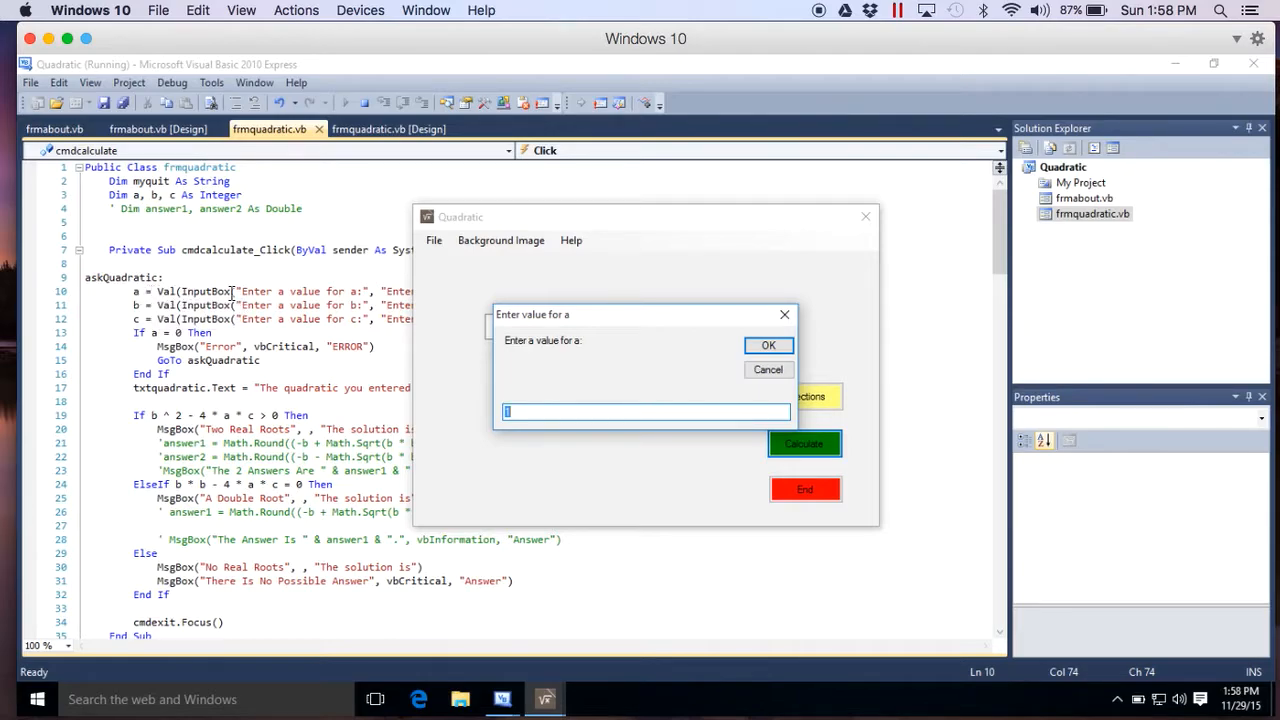
mouse_move(576, 350)
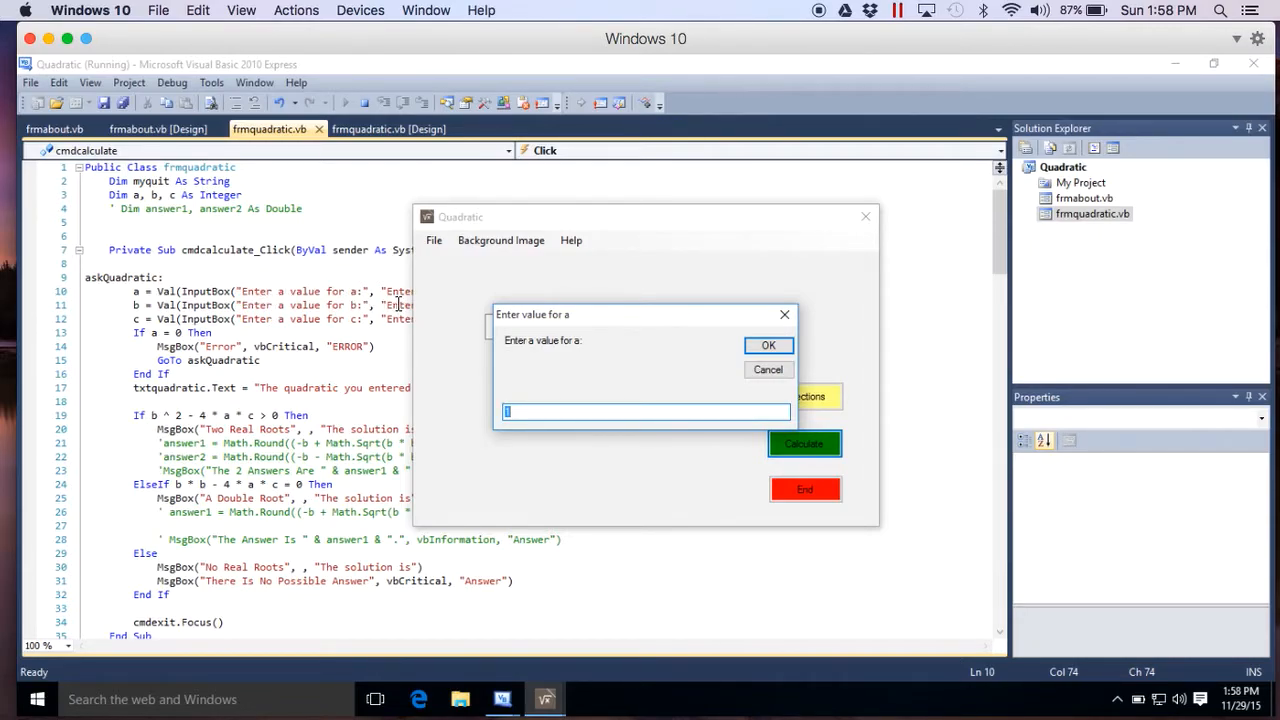
mouse_move(556, 322)
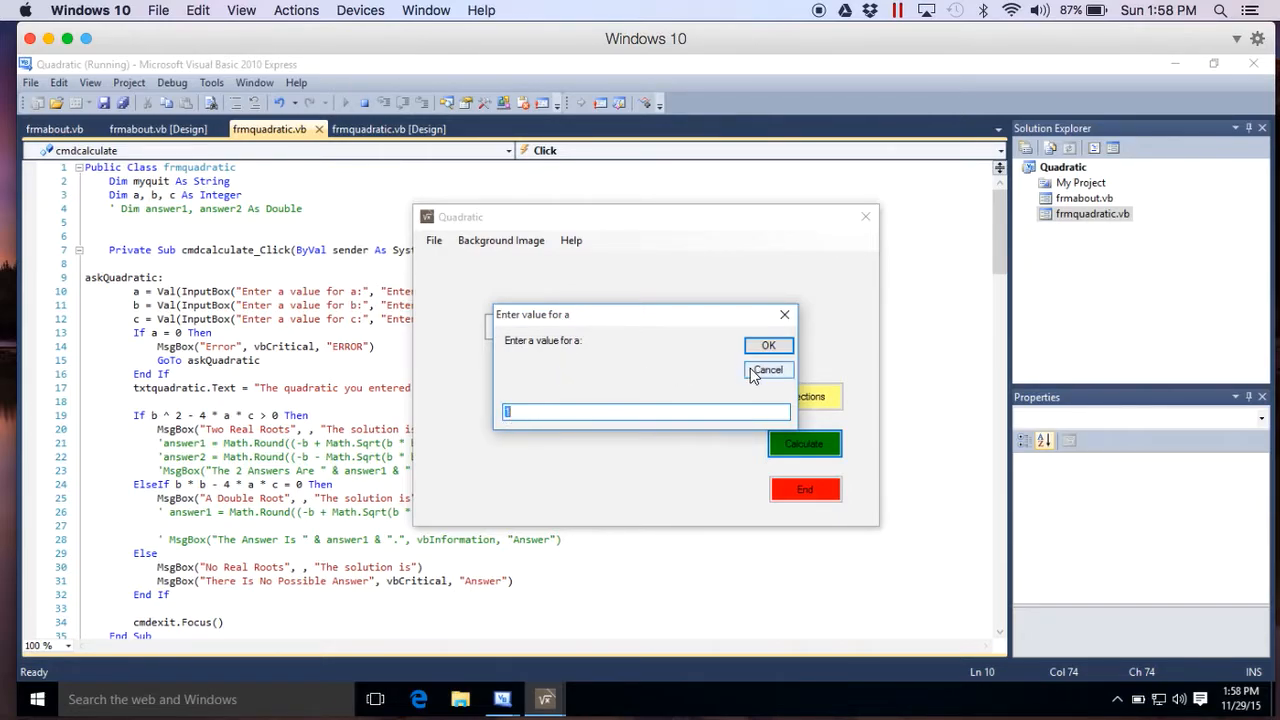
left_click(768, 344)
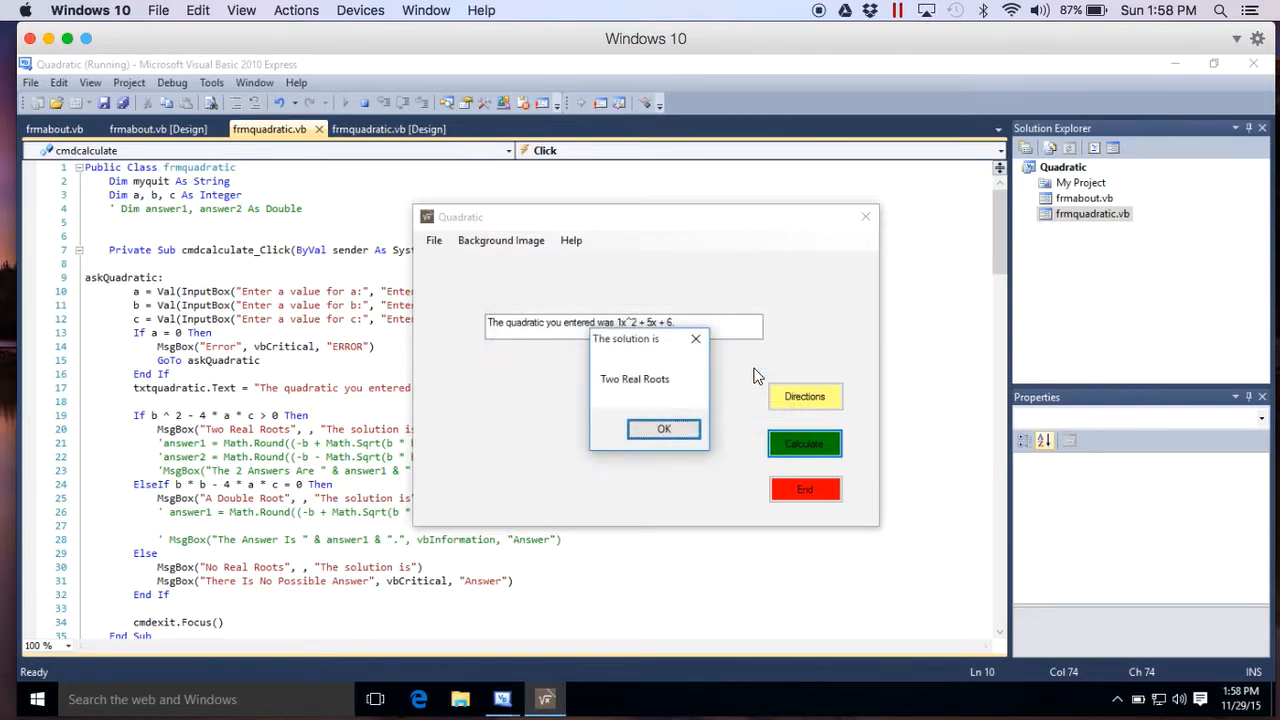
left_click(664, 428)
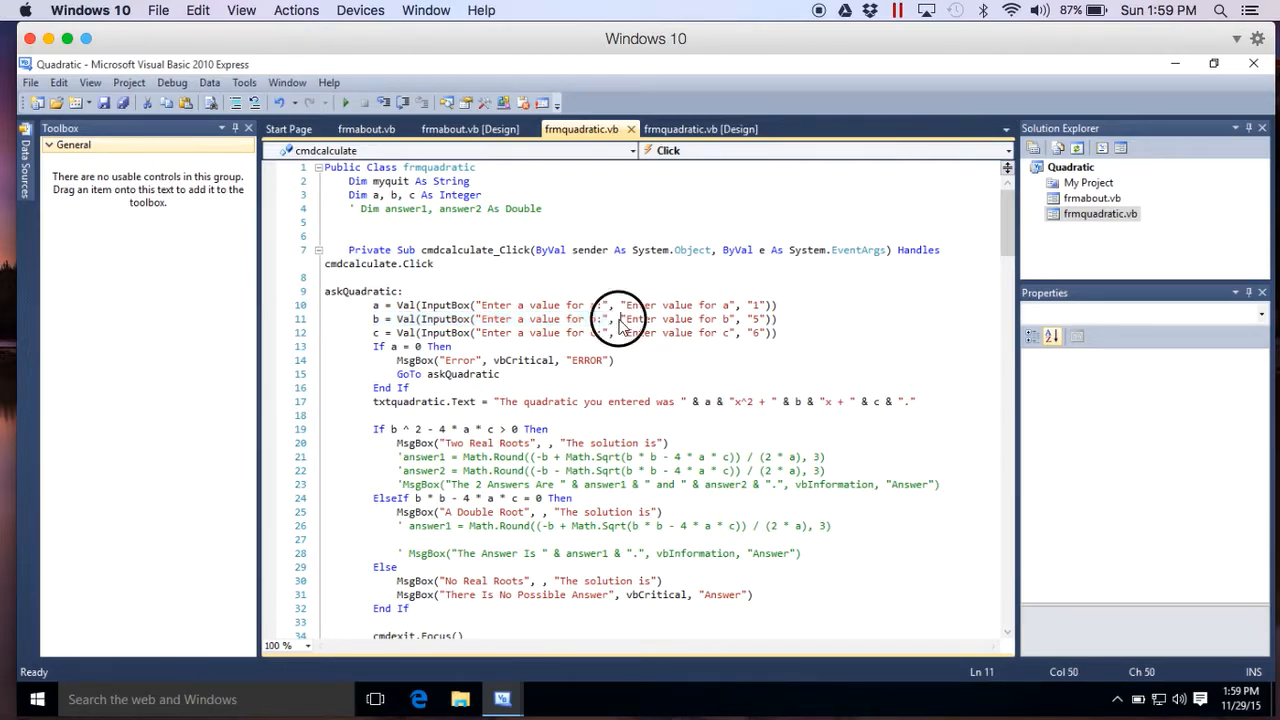
Review the b prompt and c default in the InputBox code, then start another run.
double_click(664, 318)
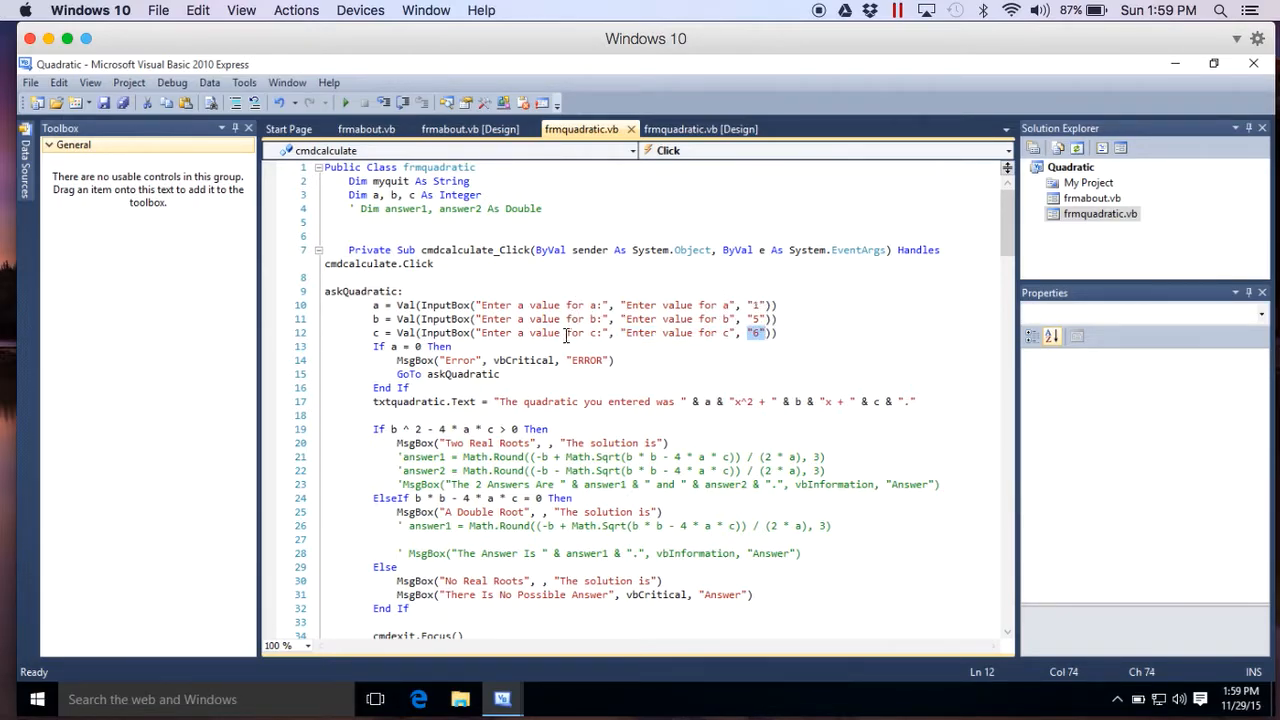
left_click(378, 346)
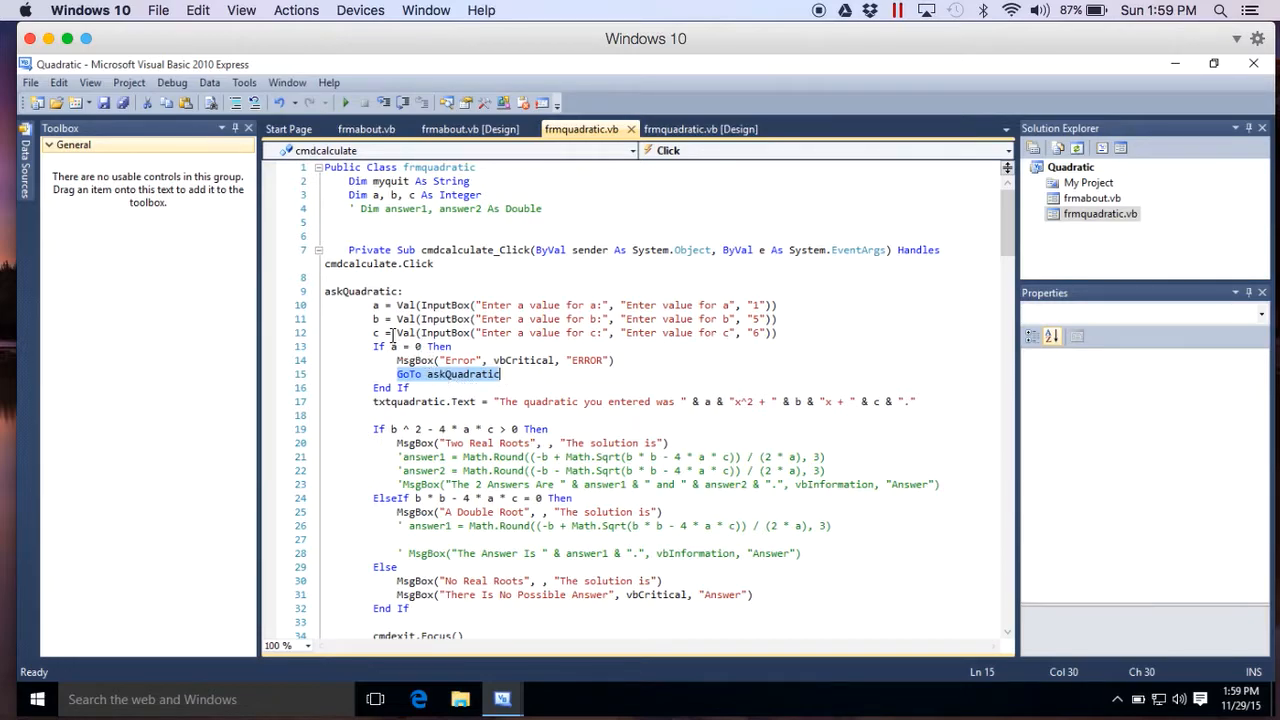
mouse_move(376, 304)
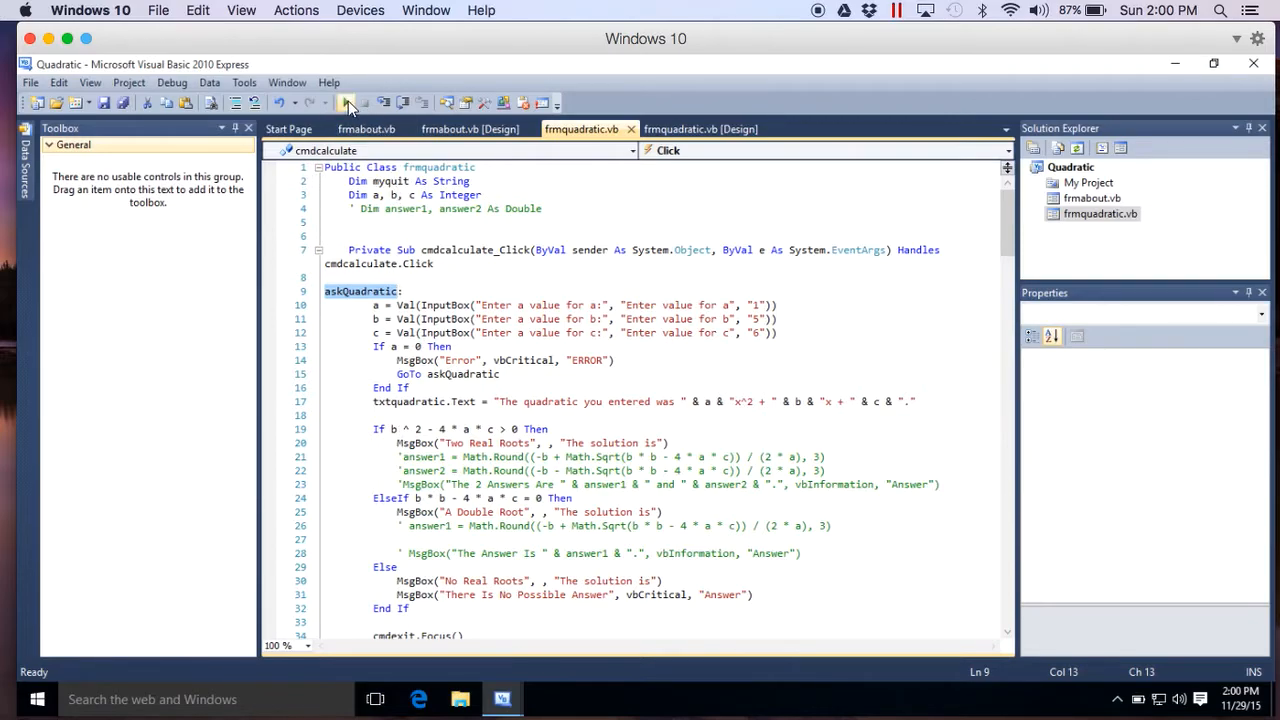
left_click(326, 104)
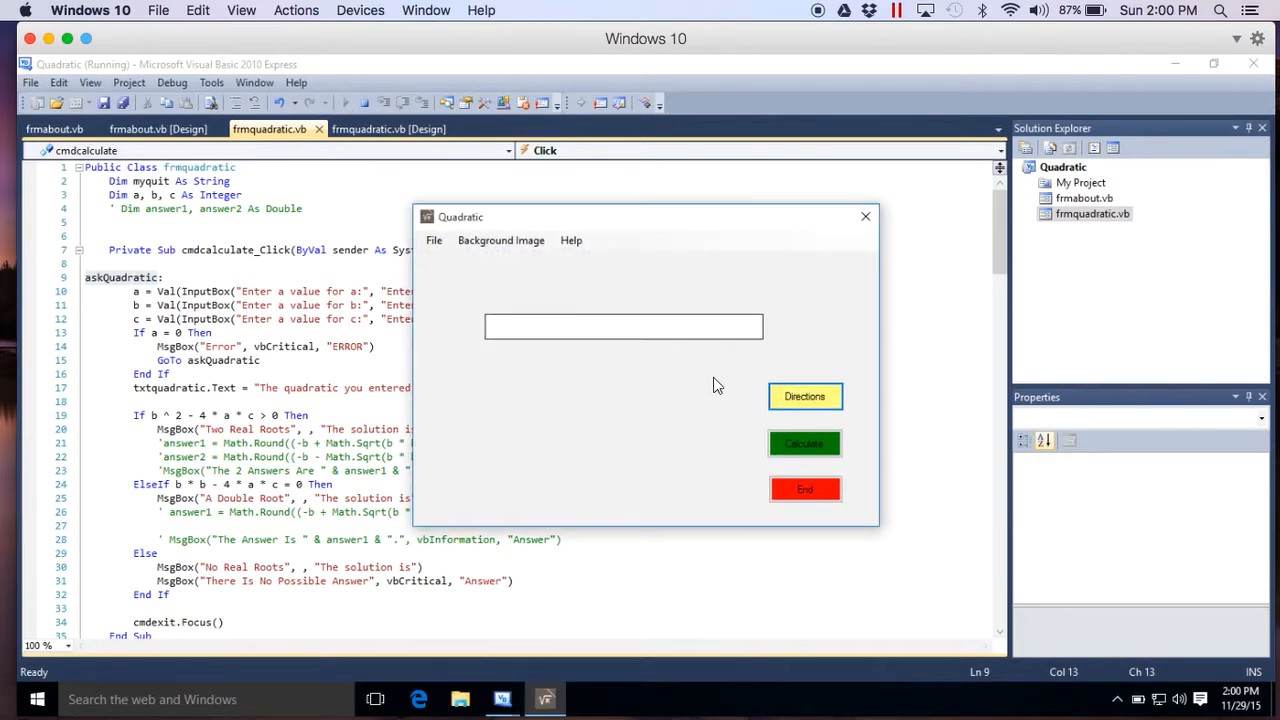
Calculate with the entered a and b accepted and dismiss the first solution message.
left_click(804, 444)
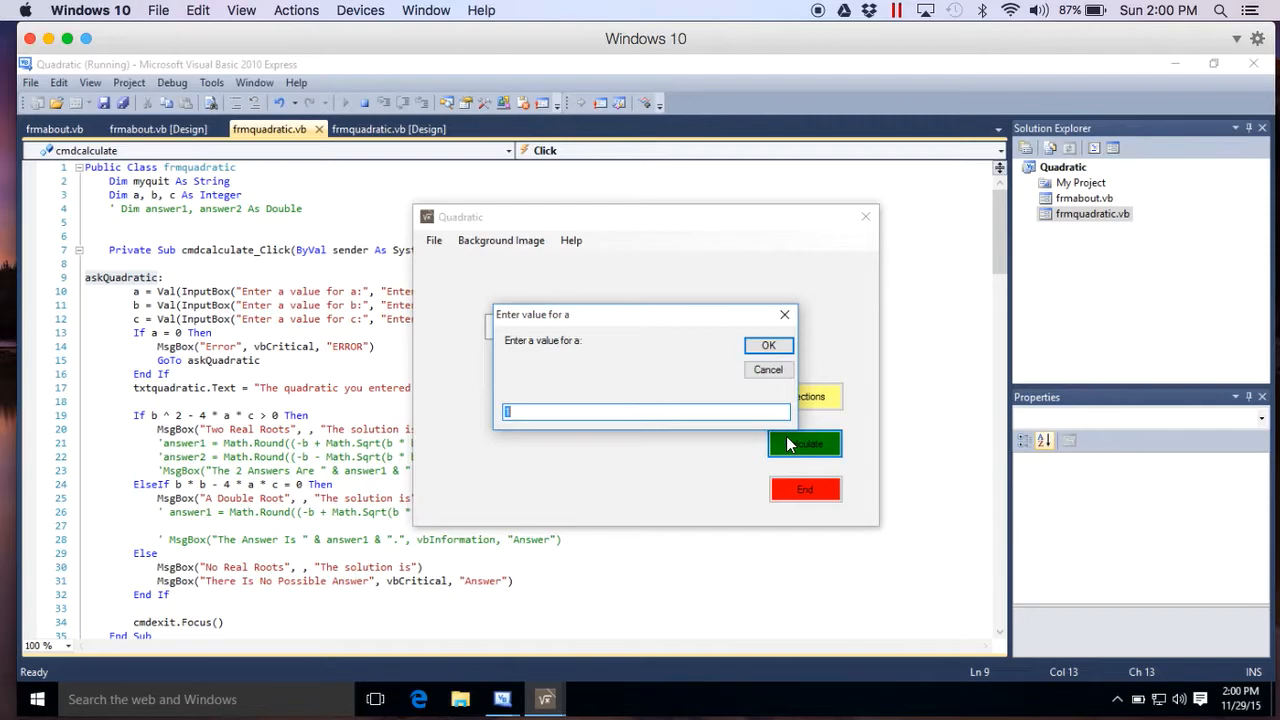
left_click(768, 344)
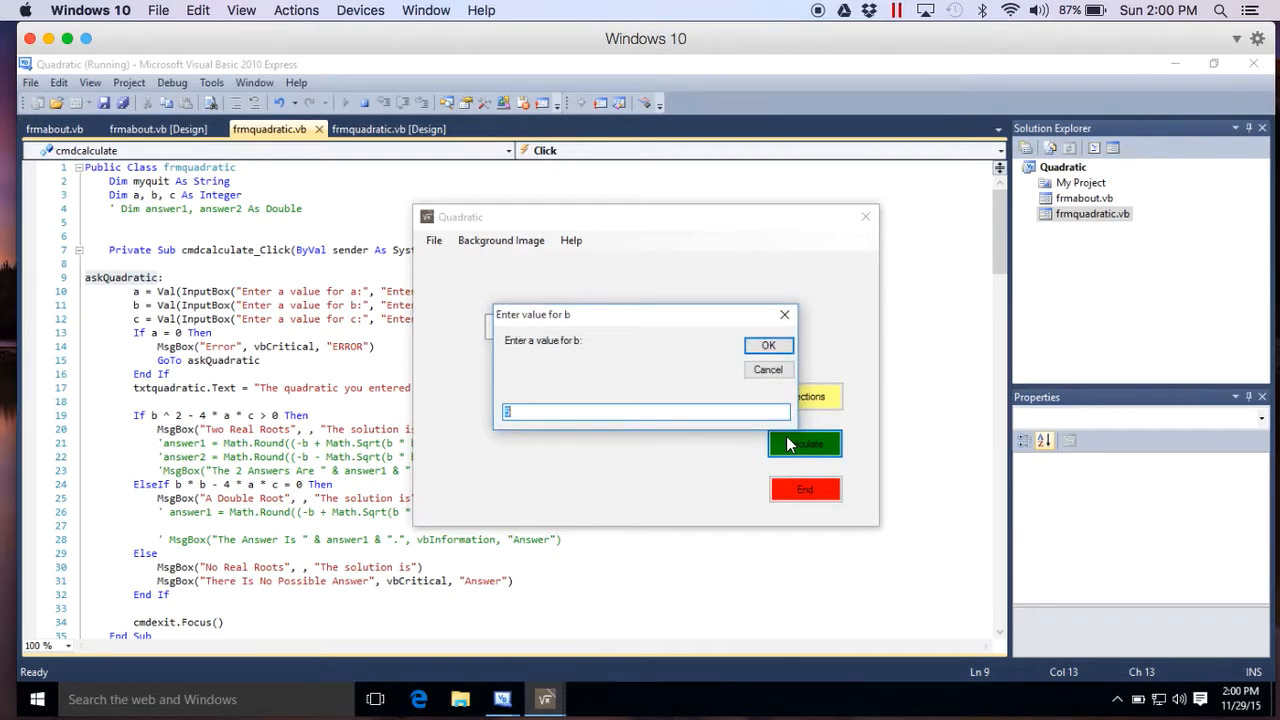
left_click(768, 344)
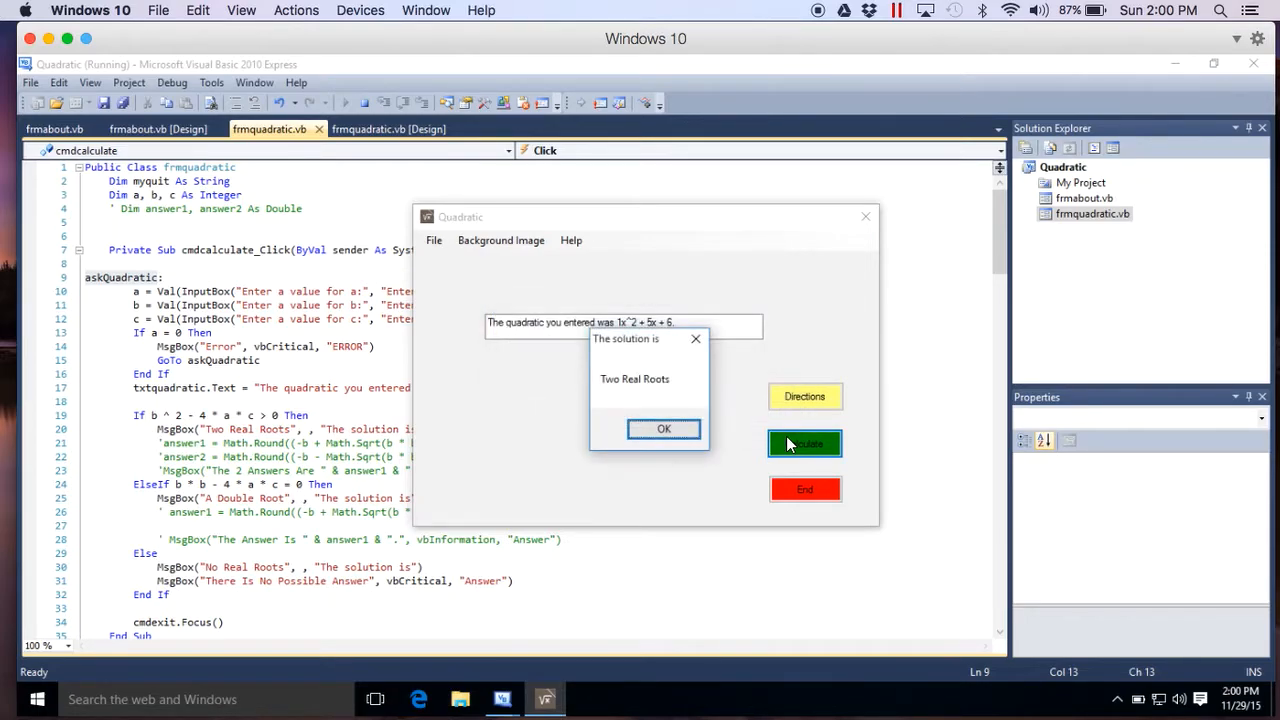
left_click(664, 428)
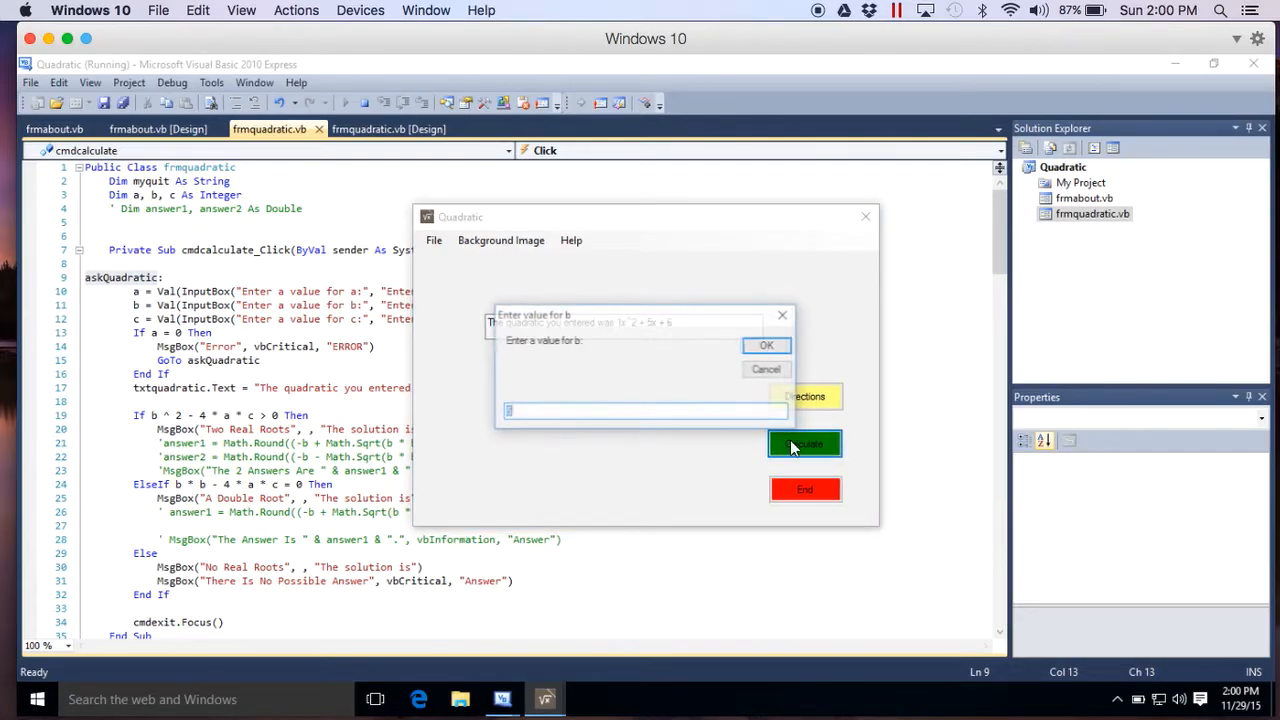
Trigger the zero-a ERROR, re-enter valid coefficients for Two Real Roots, then close the app.
left_click(766, 344)
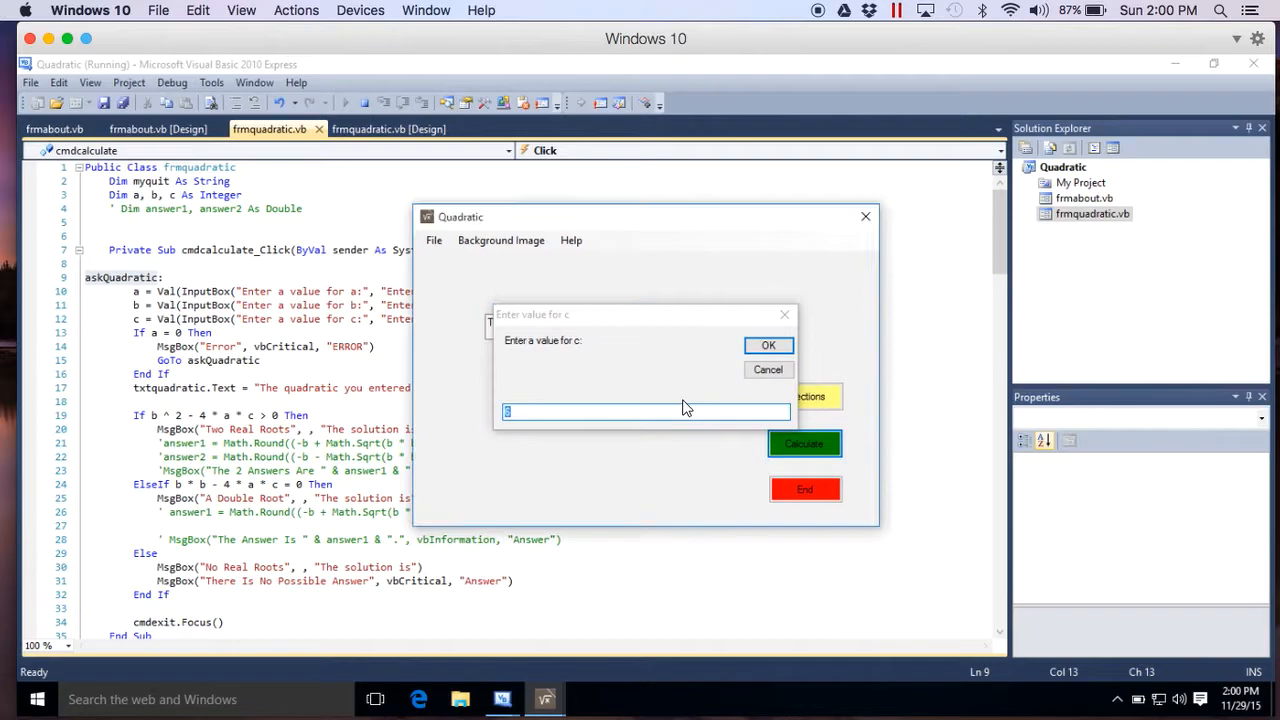
left_click(768, 344)
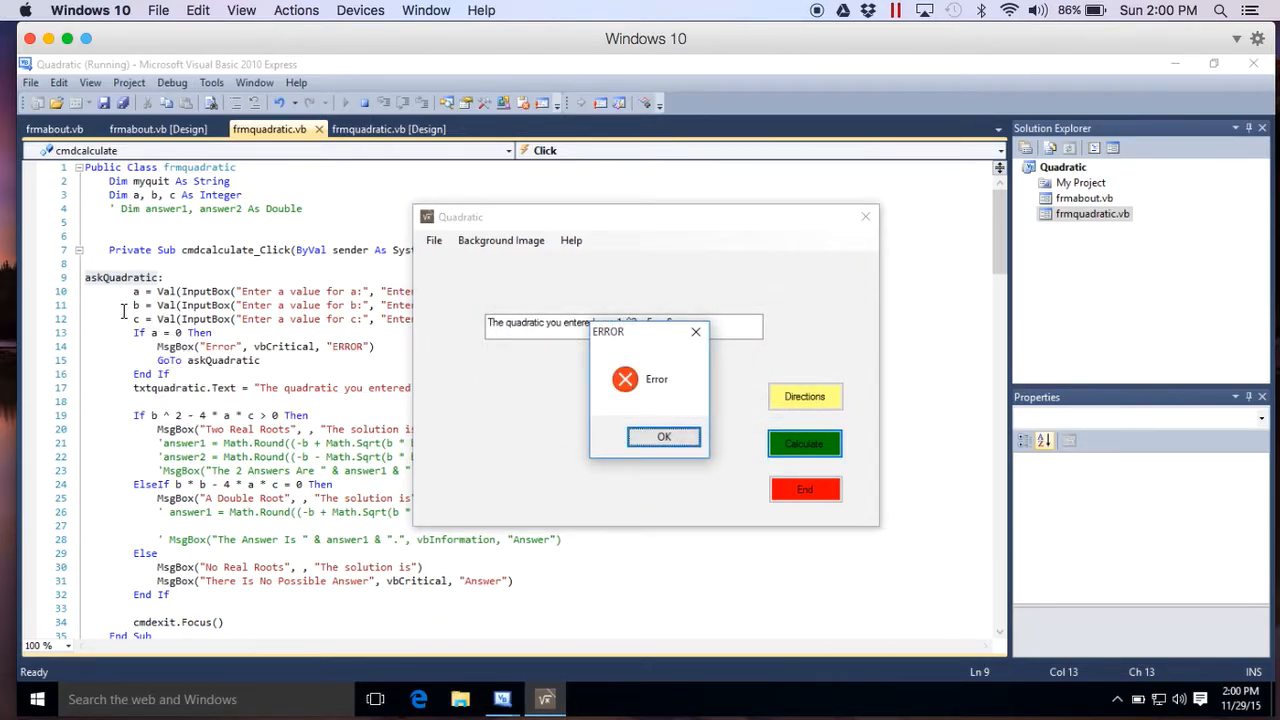
left_click(664, 436)
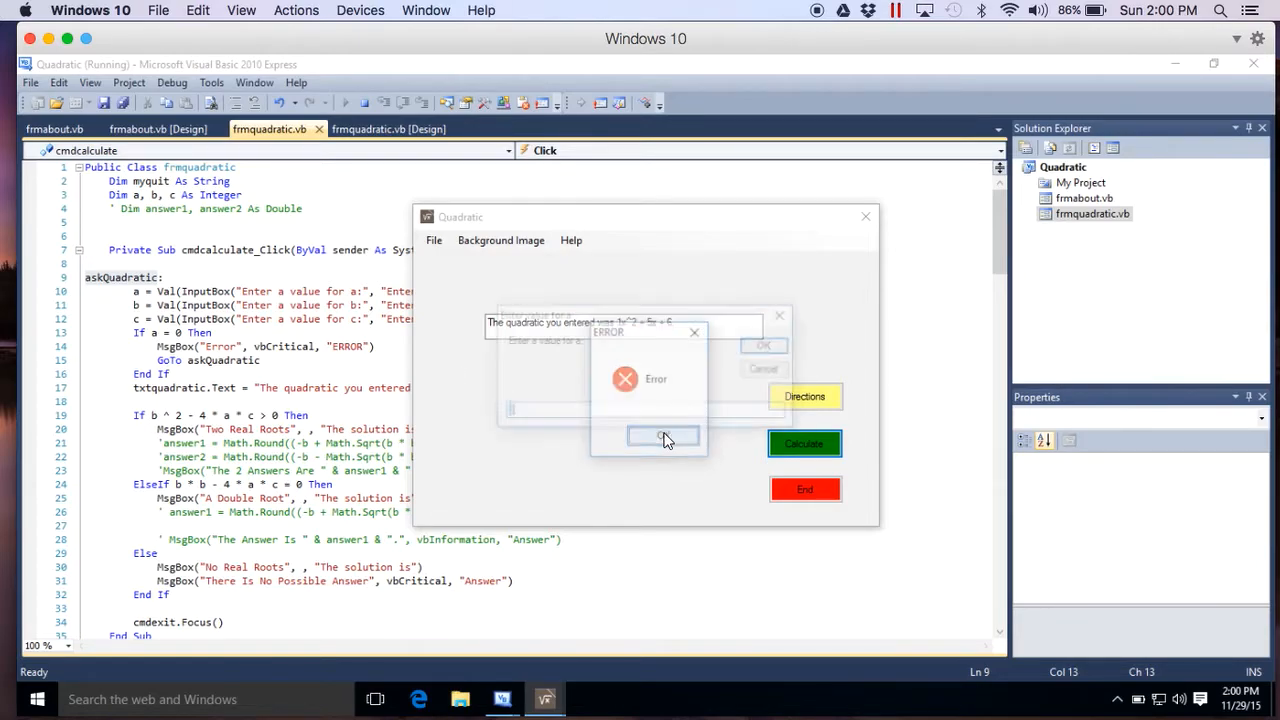
left_click(664, 436)
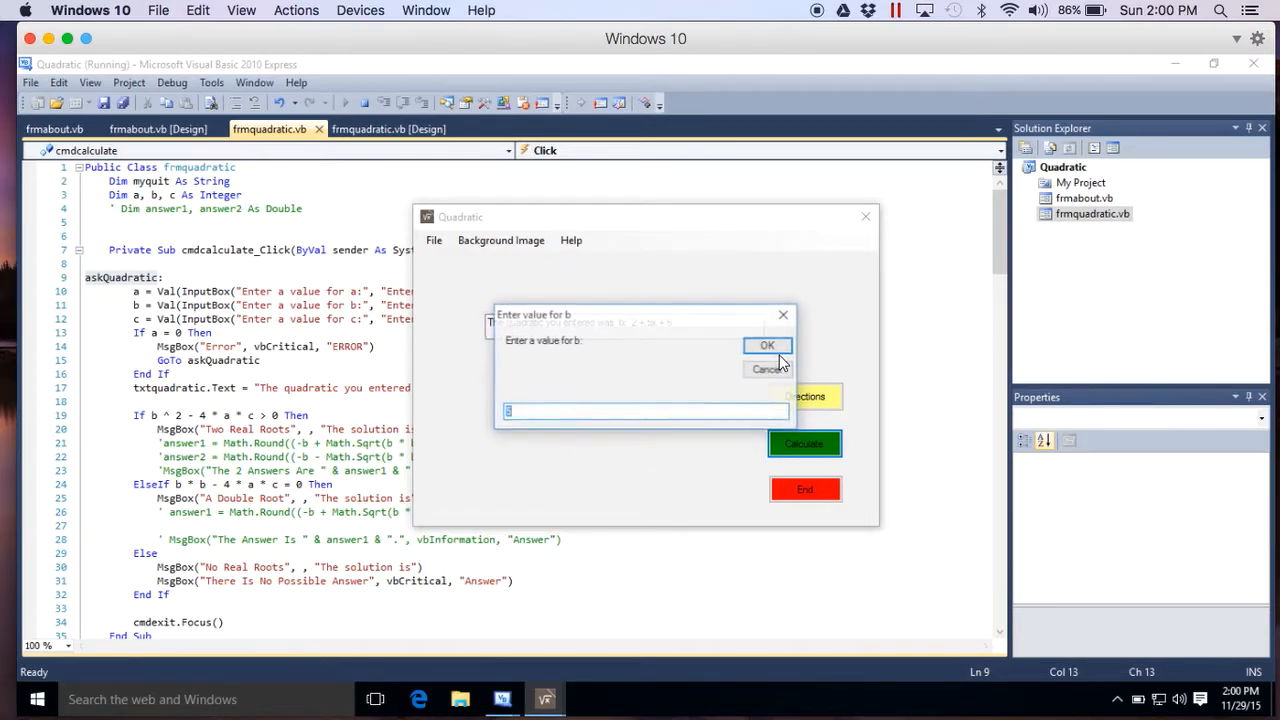
left_click(768, 344)
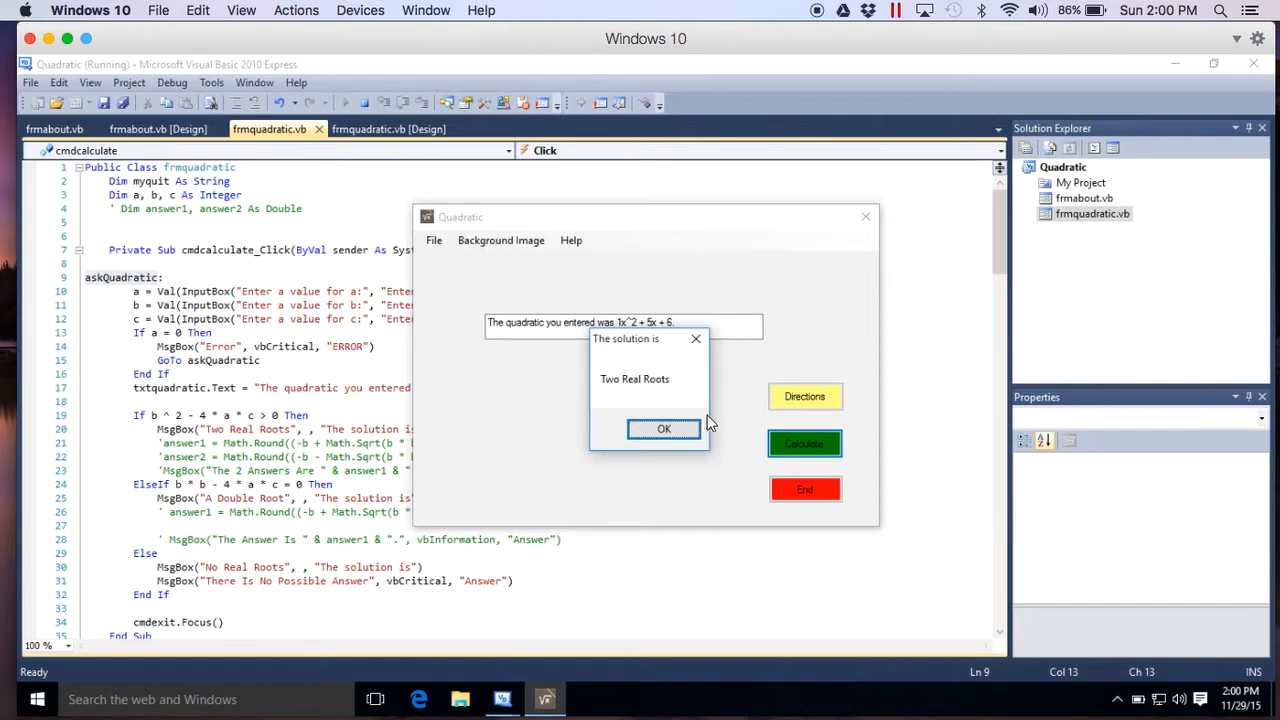
left_click(664, 428)
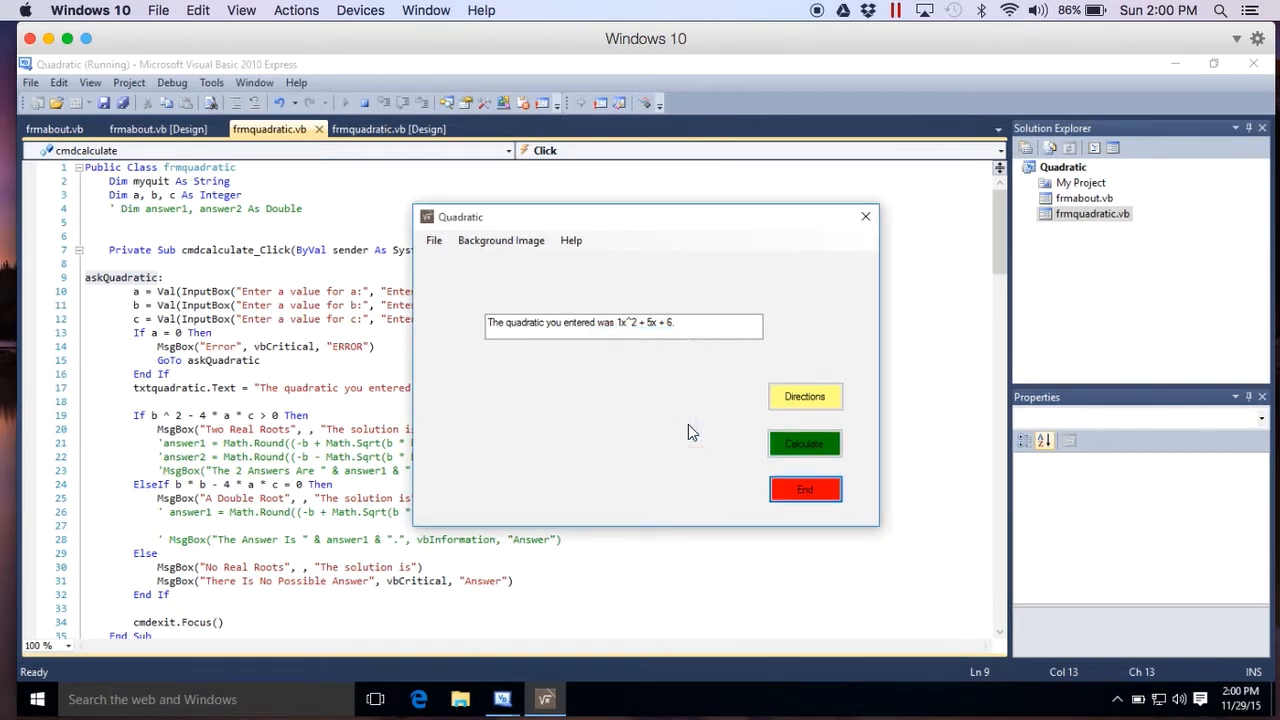
left_click(804, 488)
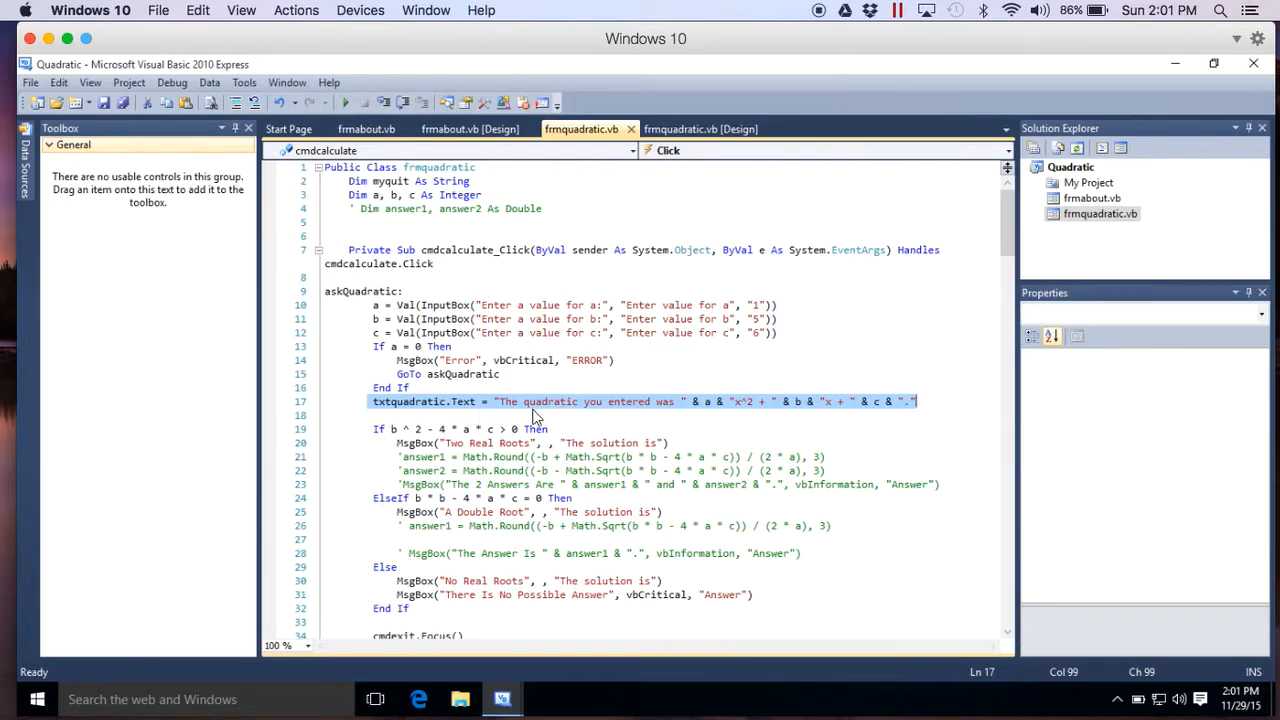
mouse_move(688, 414)
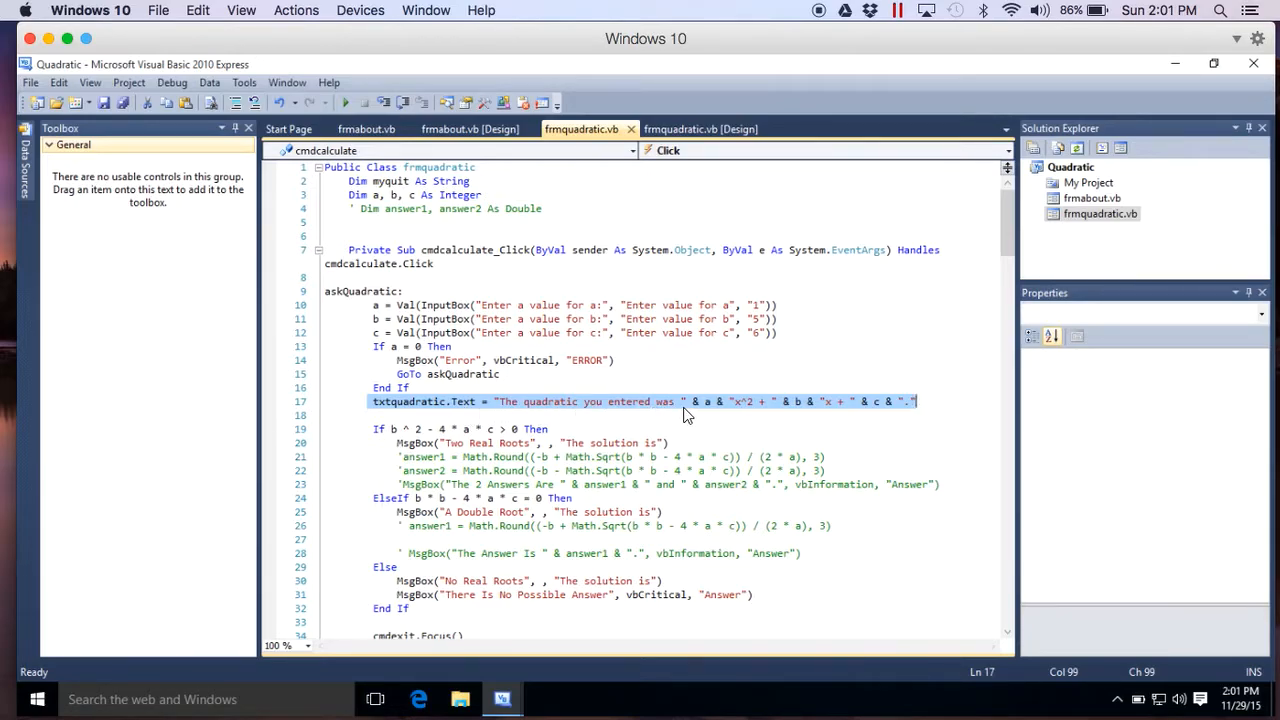
mouse_move(700, 414)
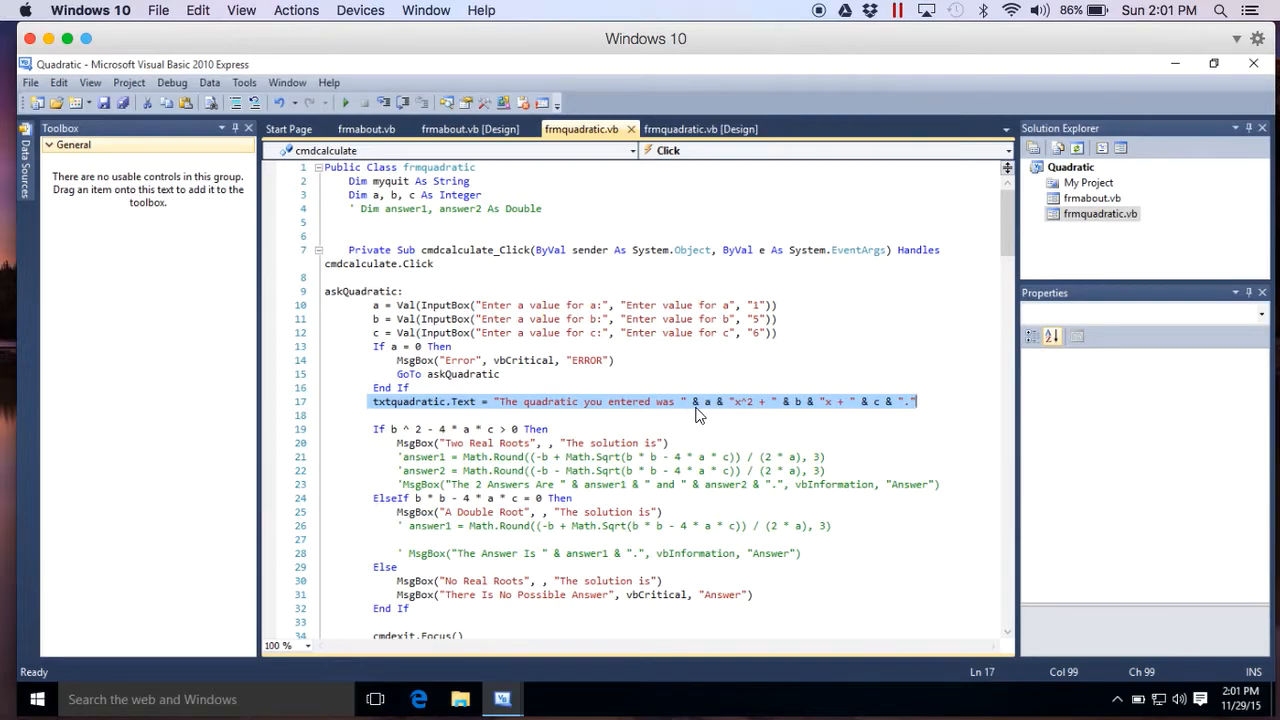
mouse_move(710, 414)
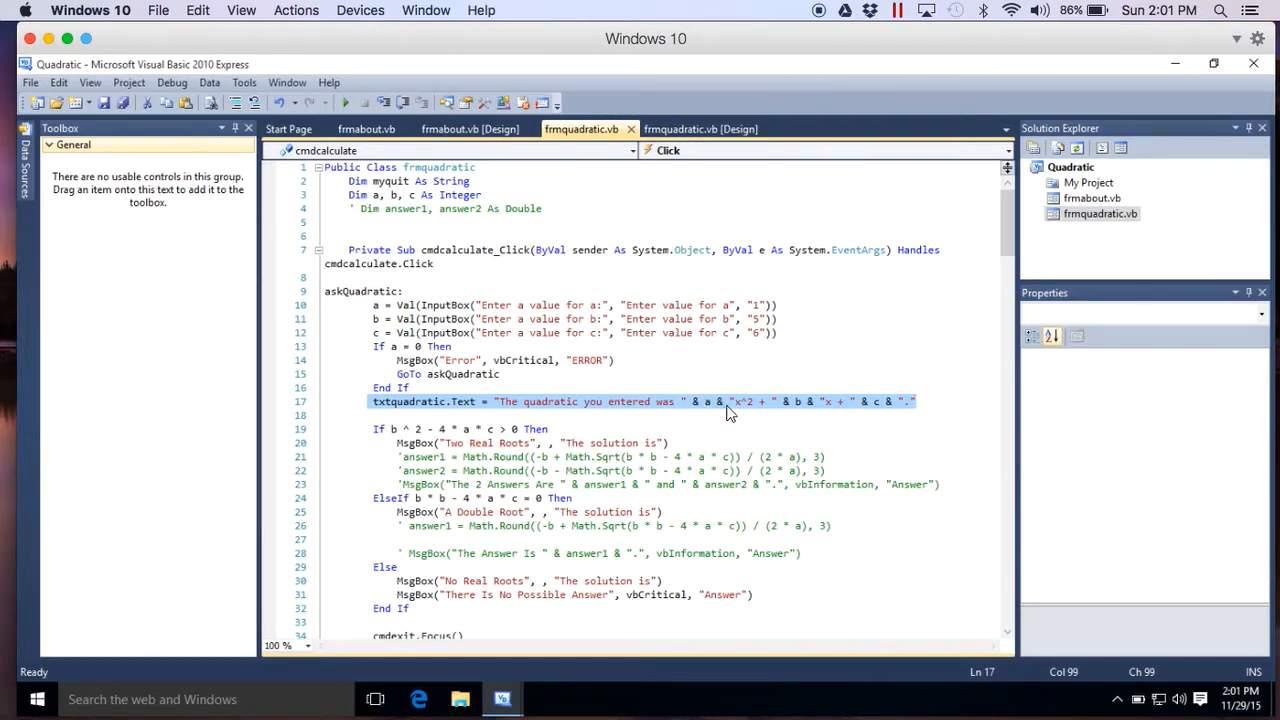
mouse_move(742, 412)
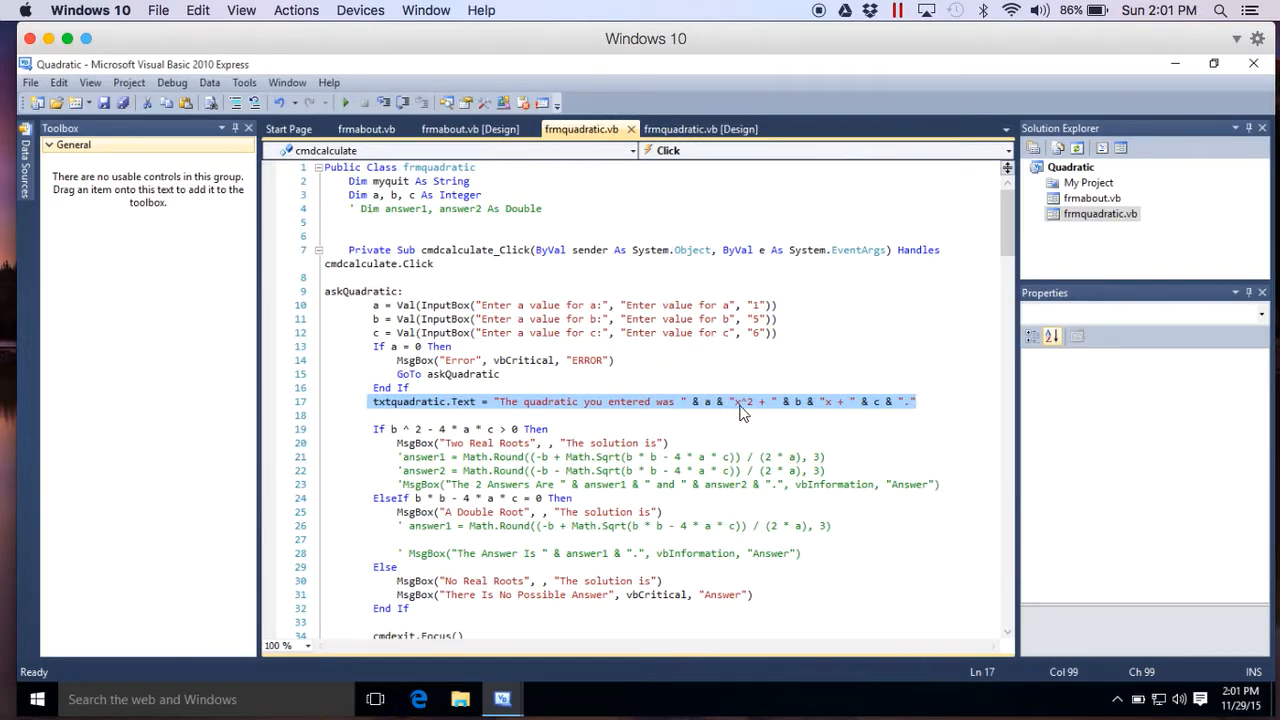
mouse_move(804, 412)
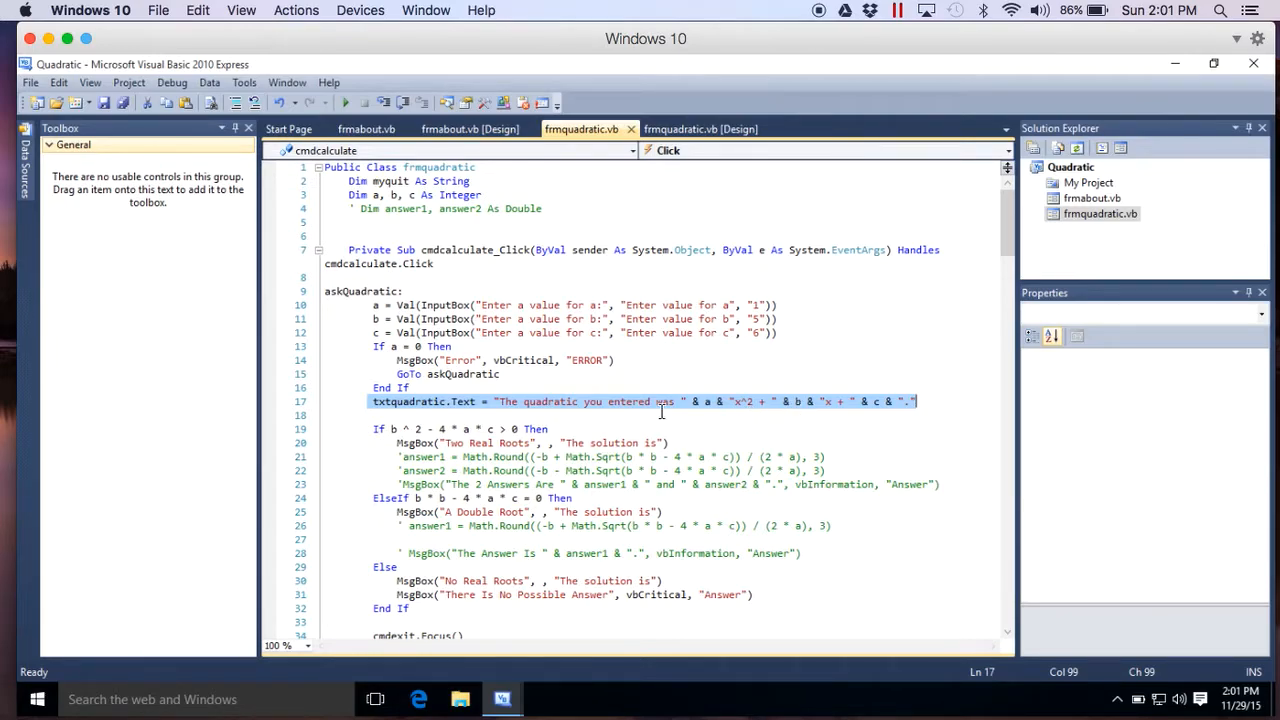
mouse_move(708, 424)
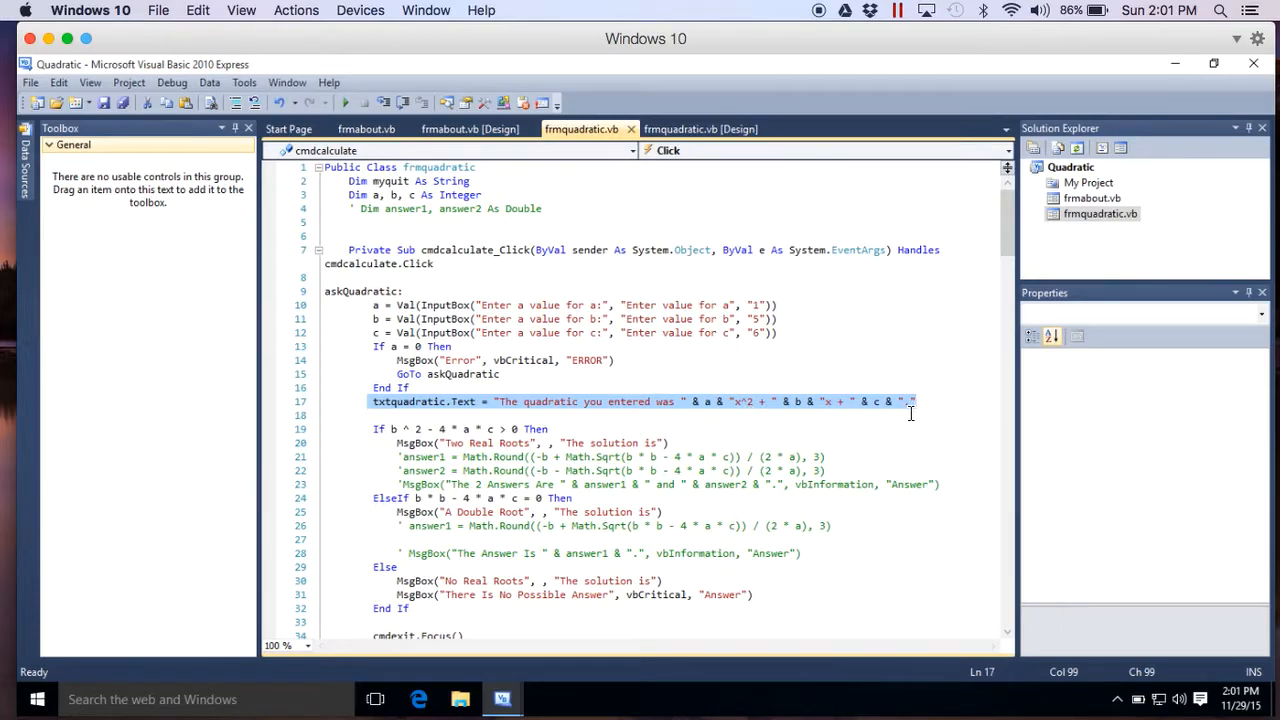
left_click(732, 400)
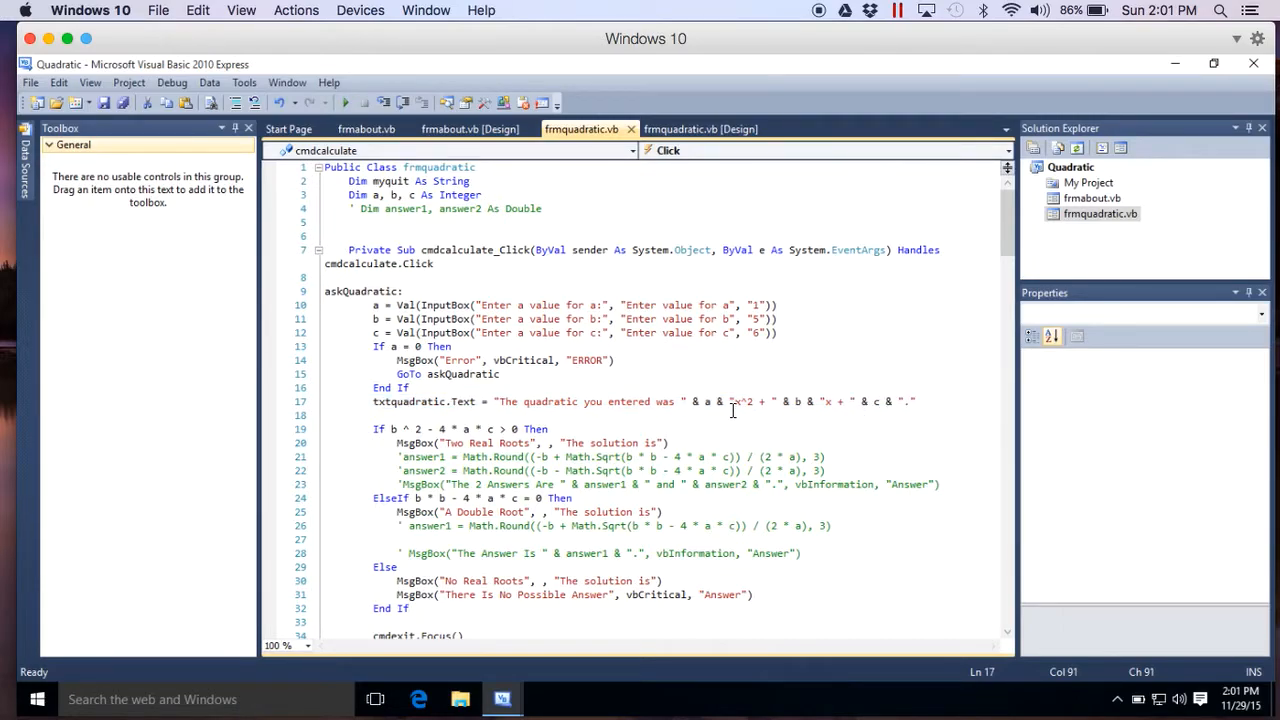
mouse_move(504, 400)
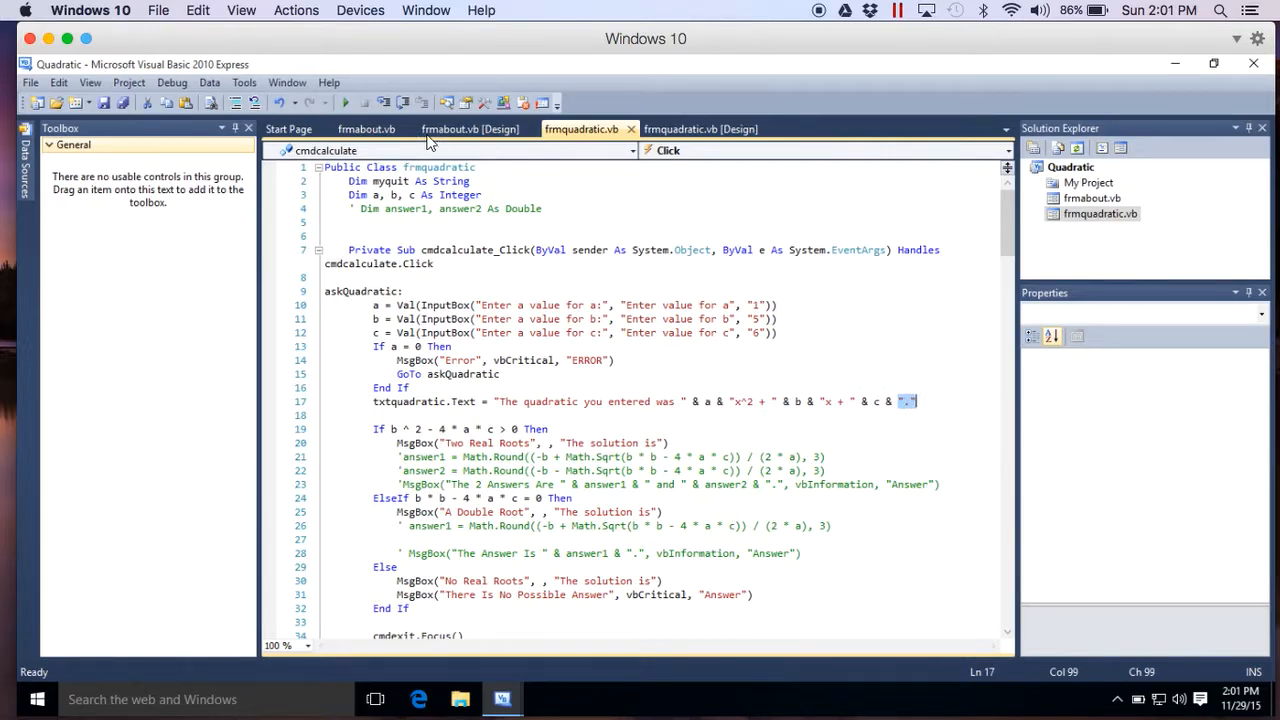
left_click(344, 102)
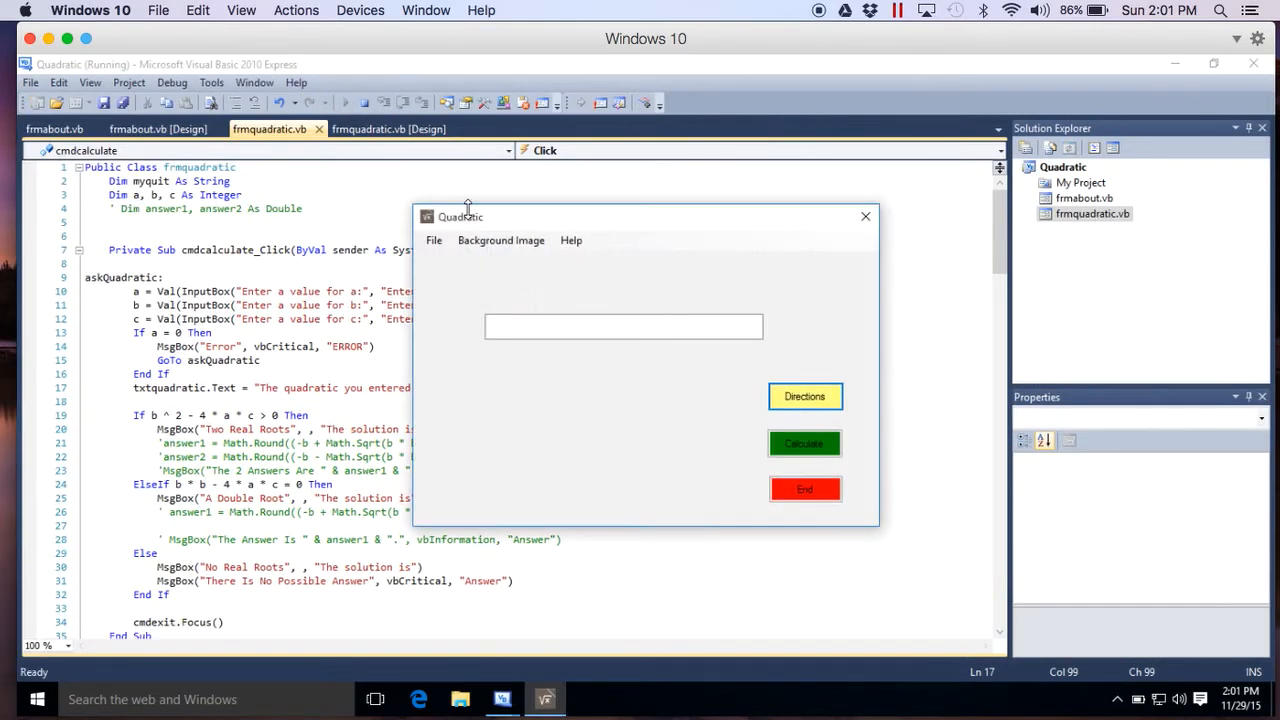
left_click(804, 444)
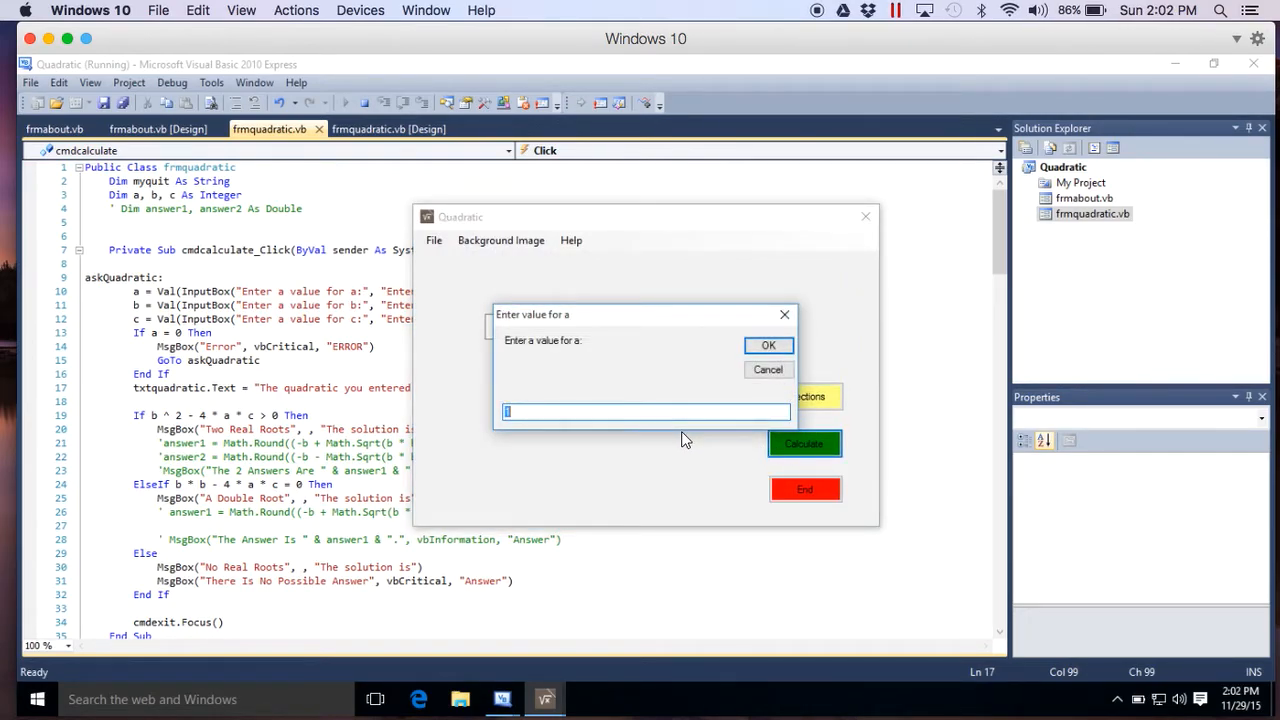
left_click(768, 344)
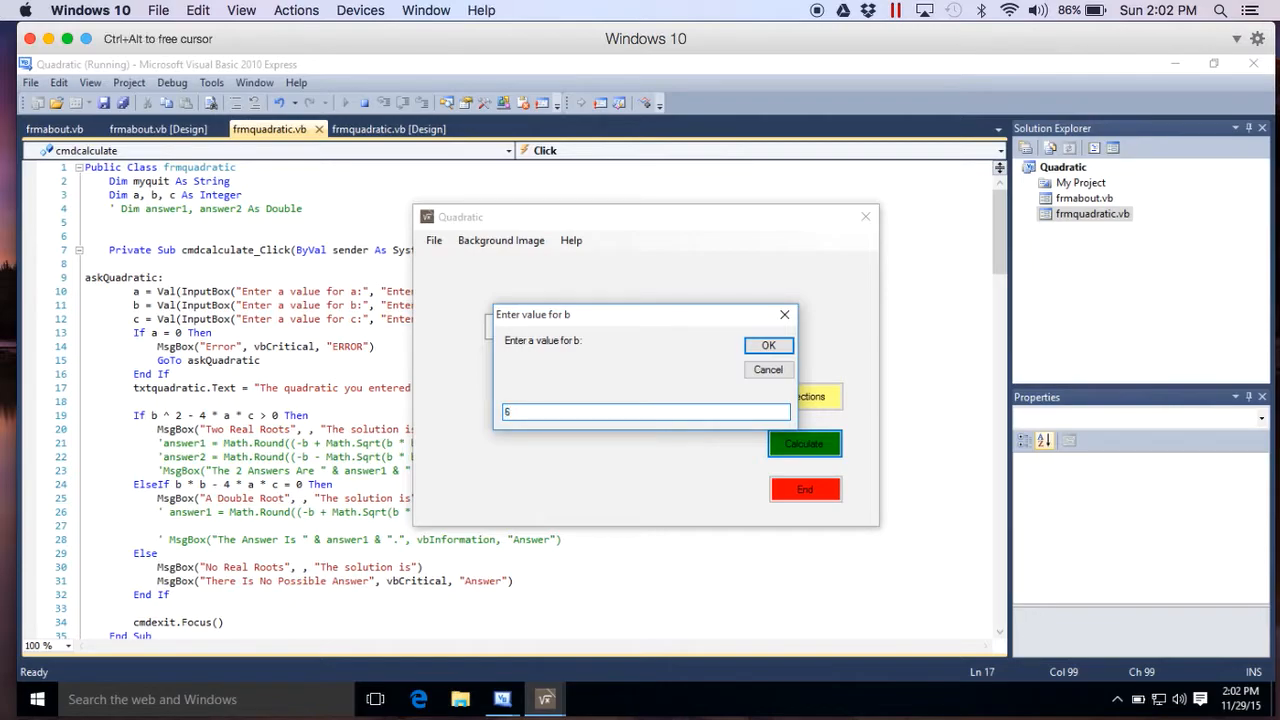
left_click(768, 344)
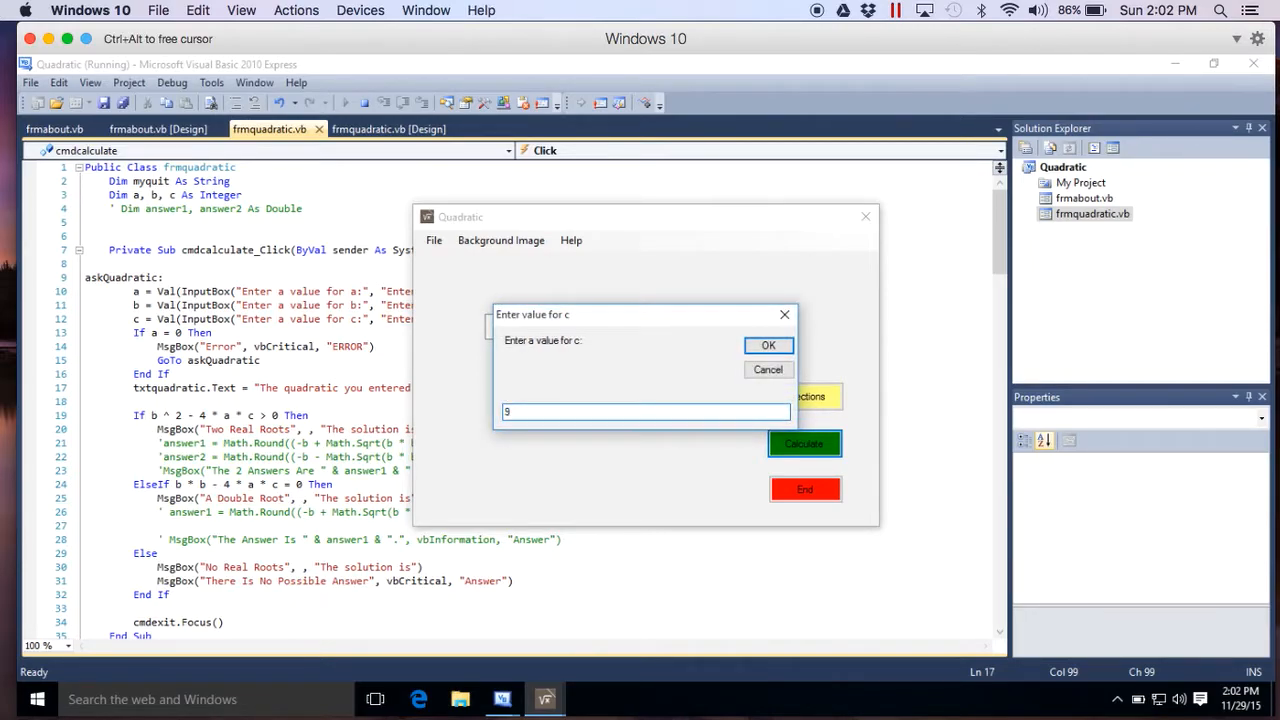
left_click(768, 344)
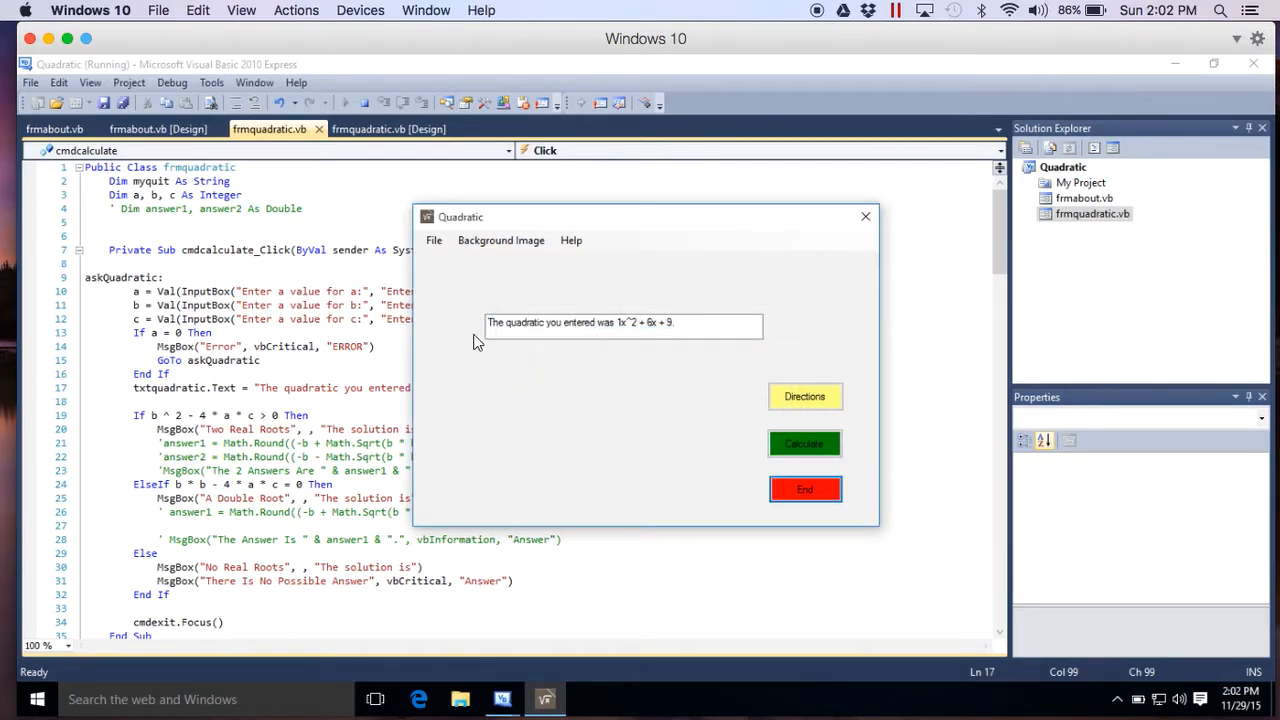
left_click(620, 322)
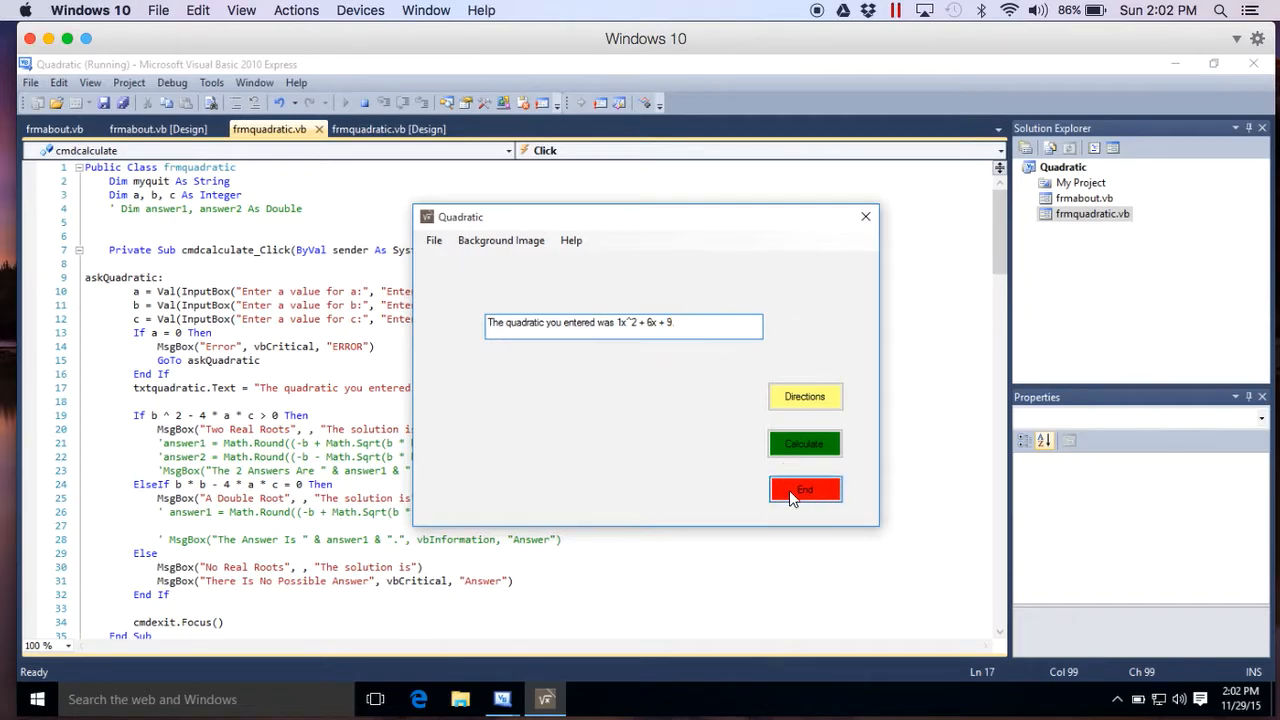
left_click(804, 488)
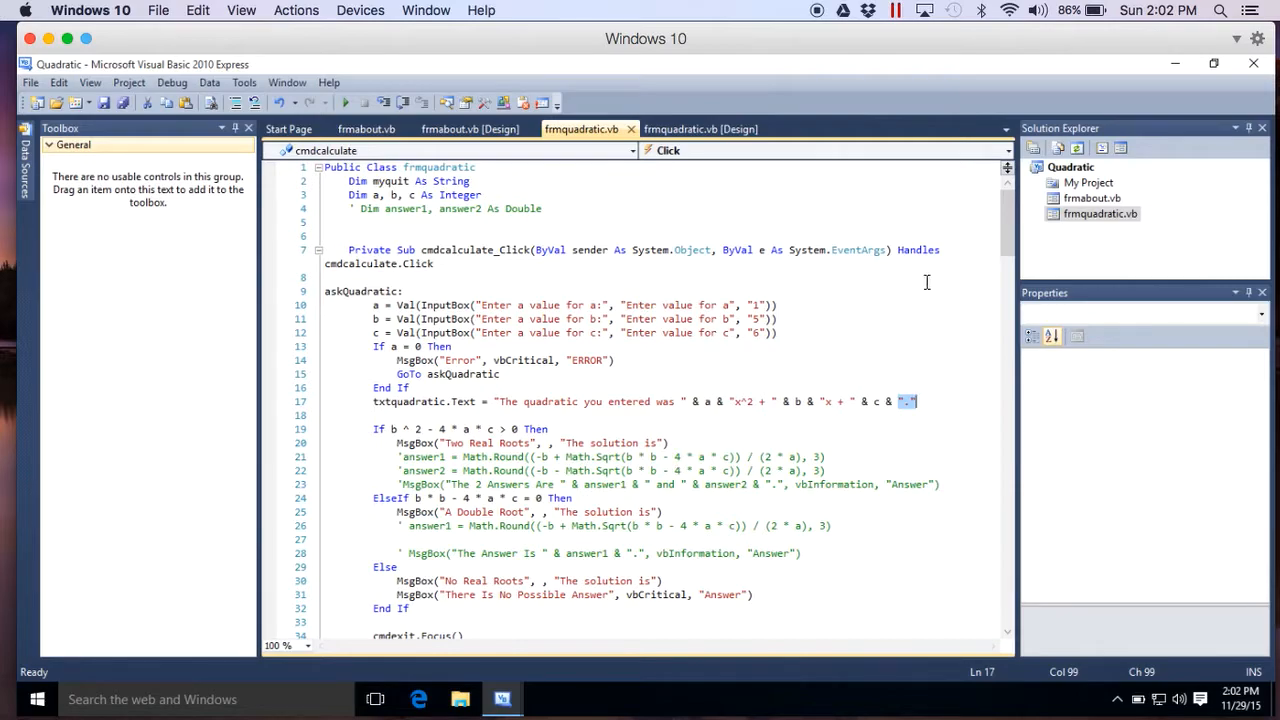
scroll("down", 3)
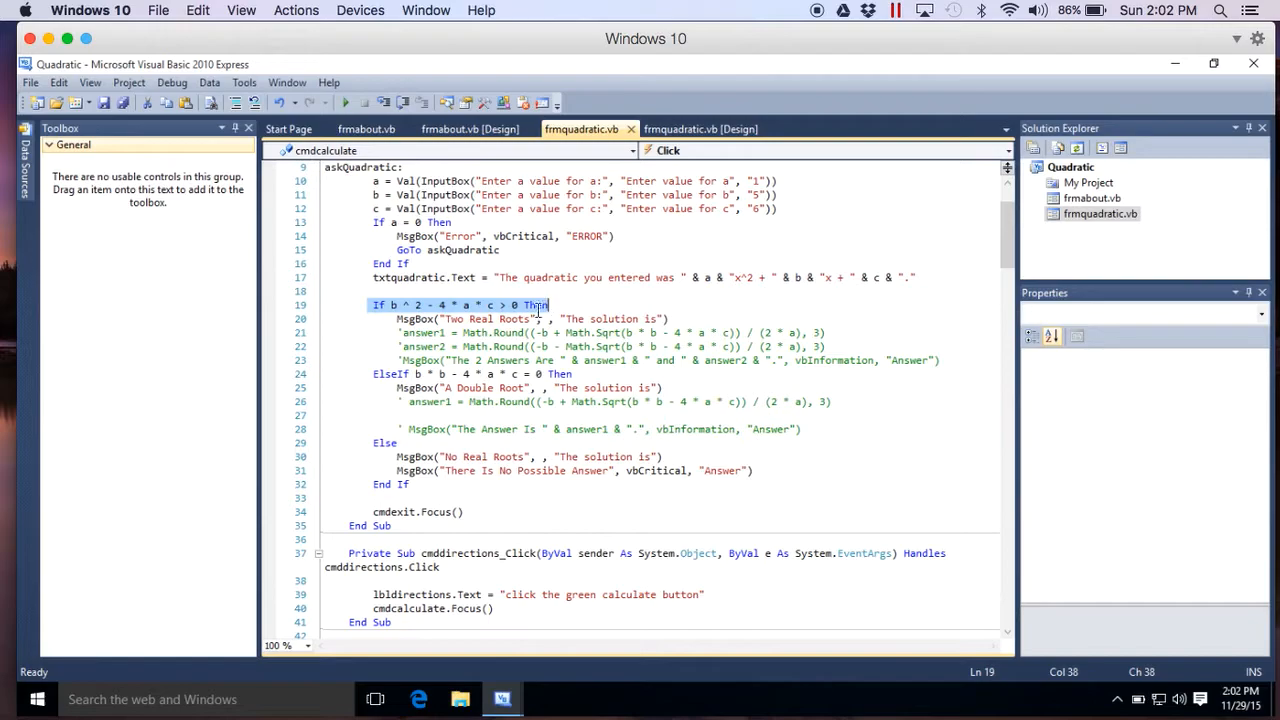
left_click(524, 320)
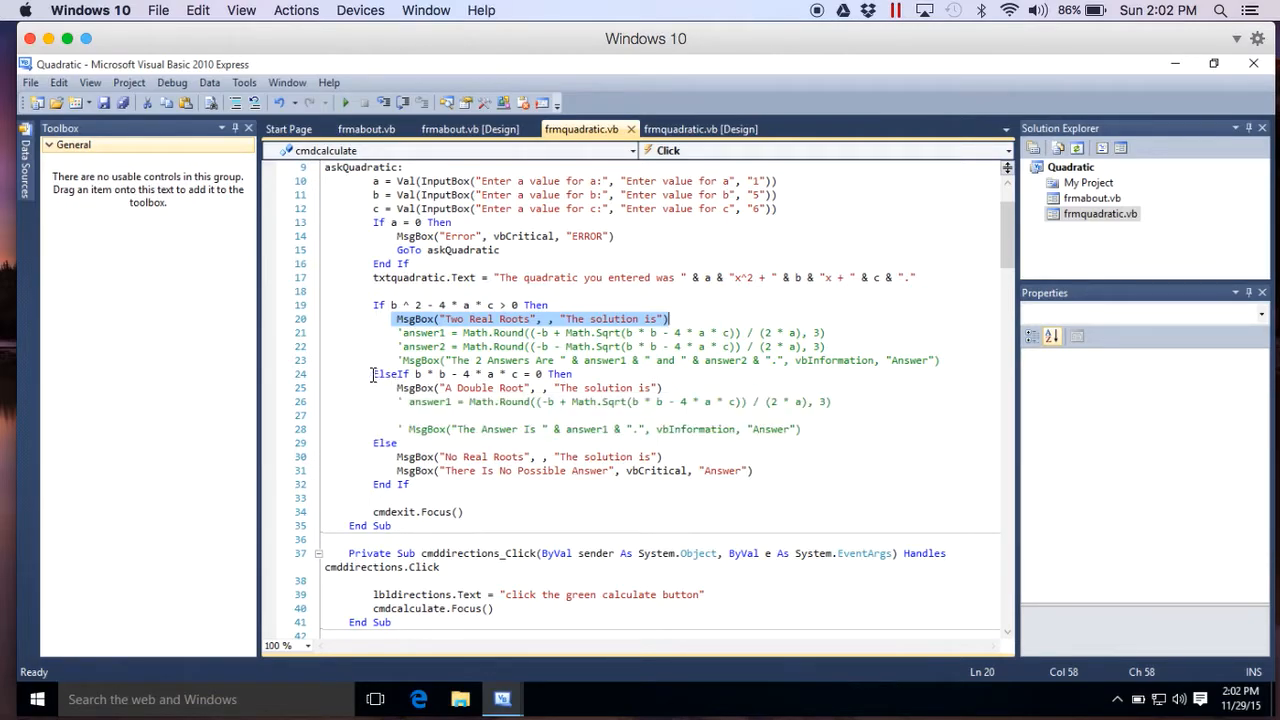
left_click(470, 374)
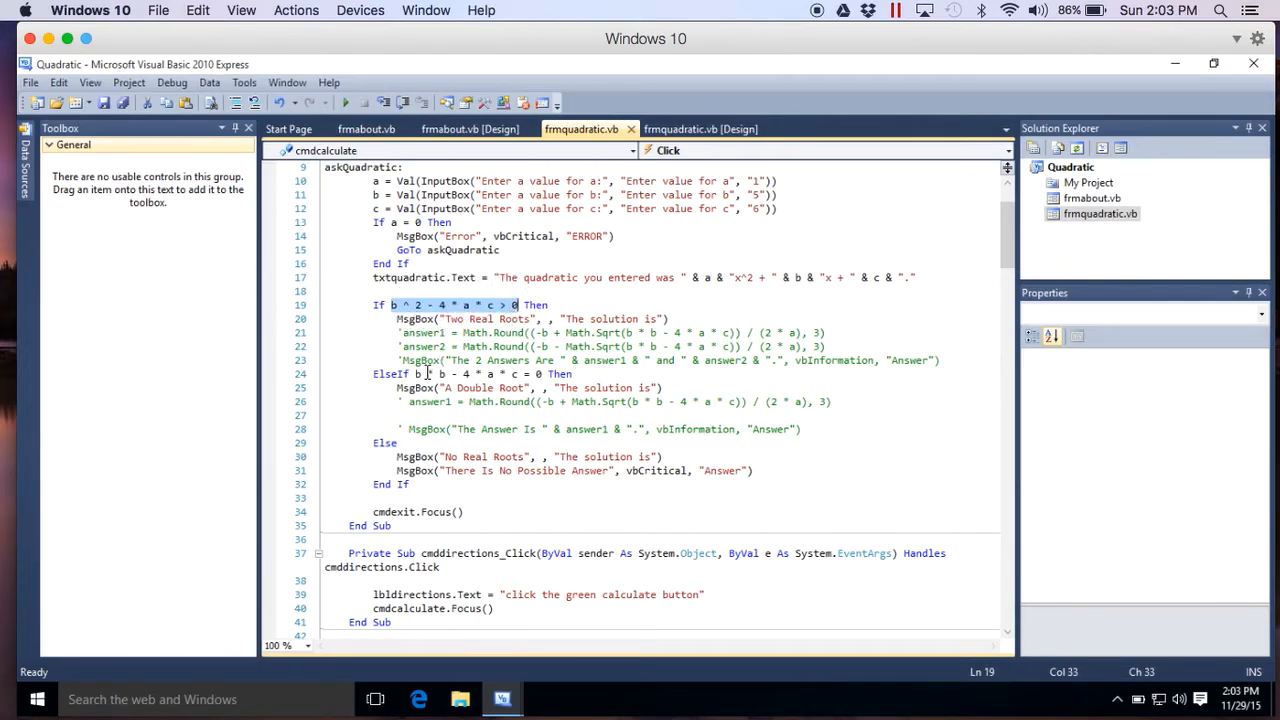
left_click(524, 374)
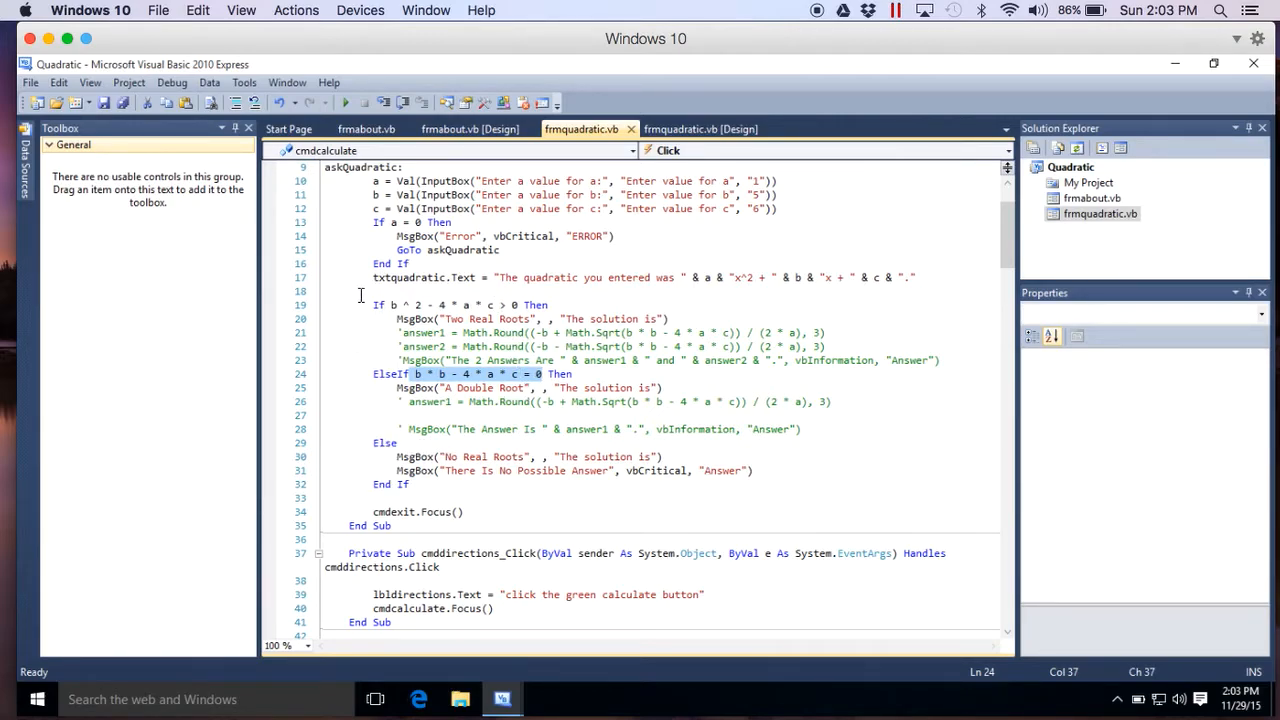
left_click_drag(376, 304, 510, 374)
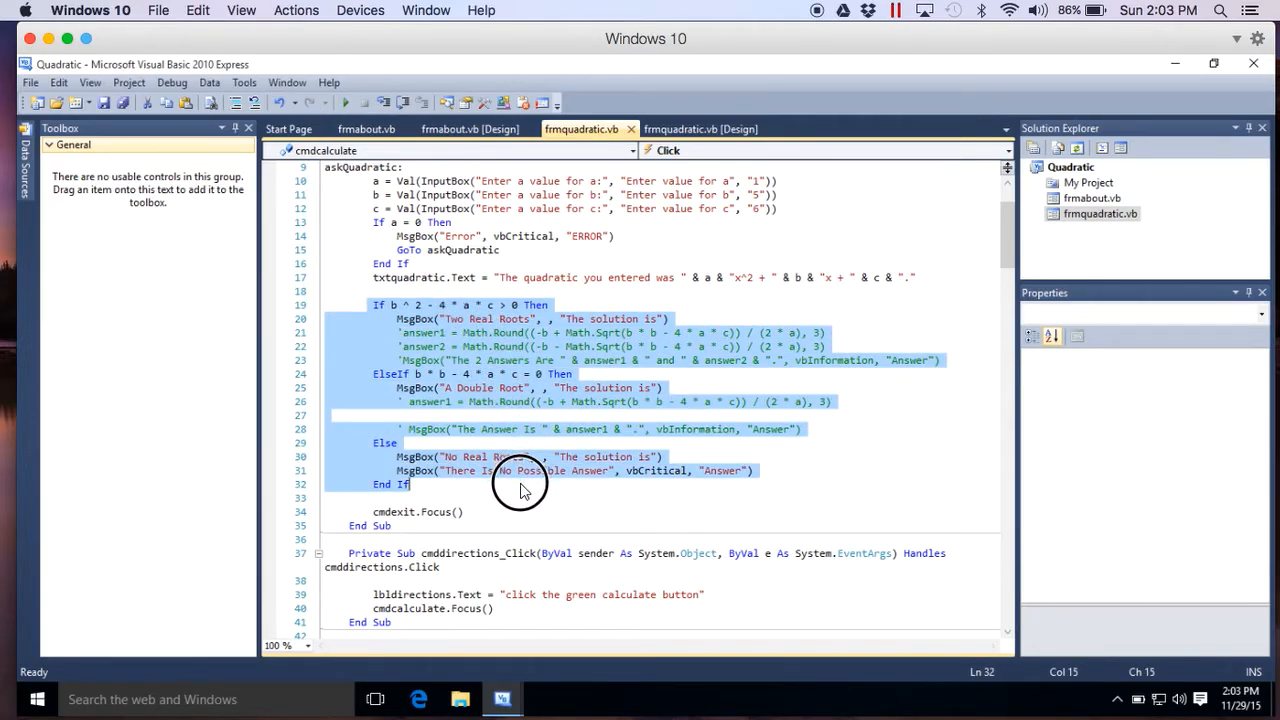
mouse_move(444, 476)
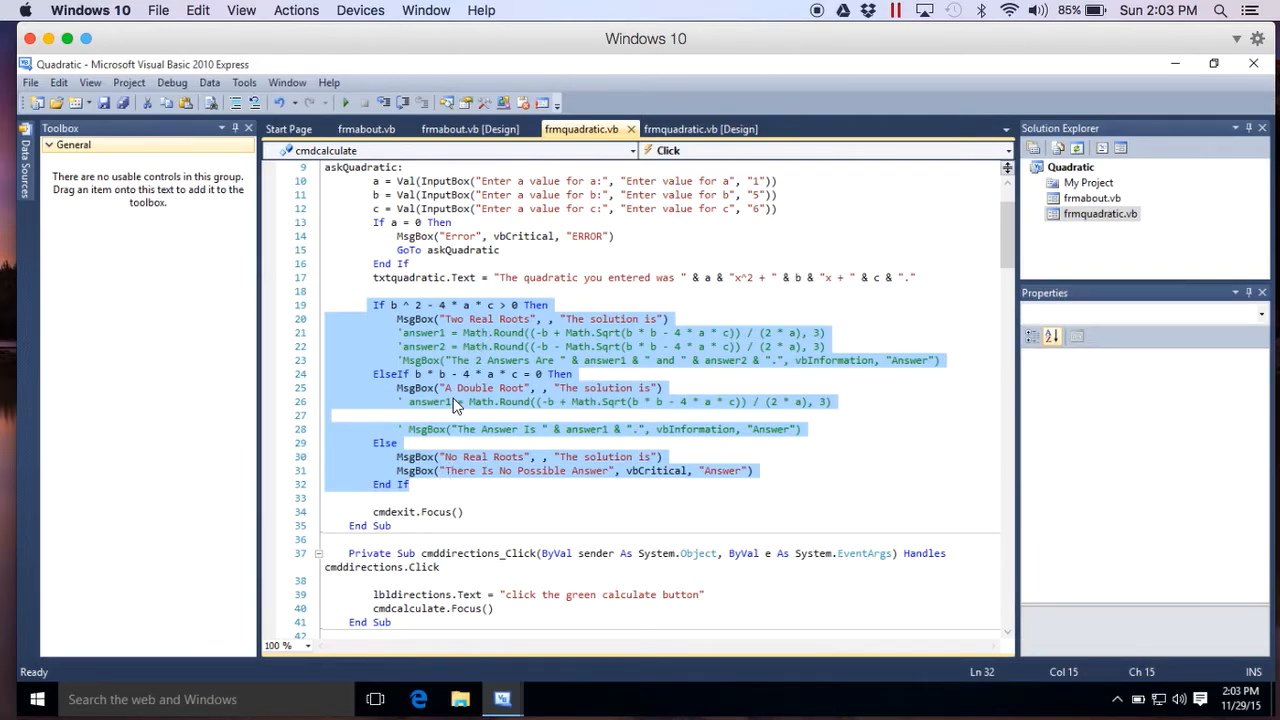
left_click(378, 498)
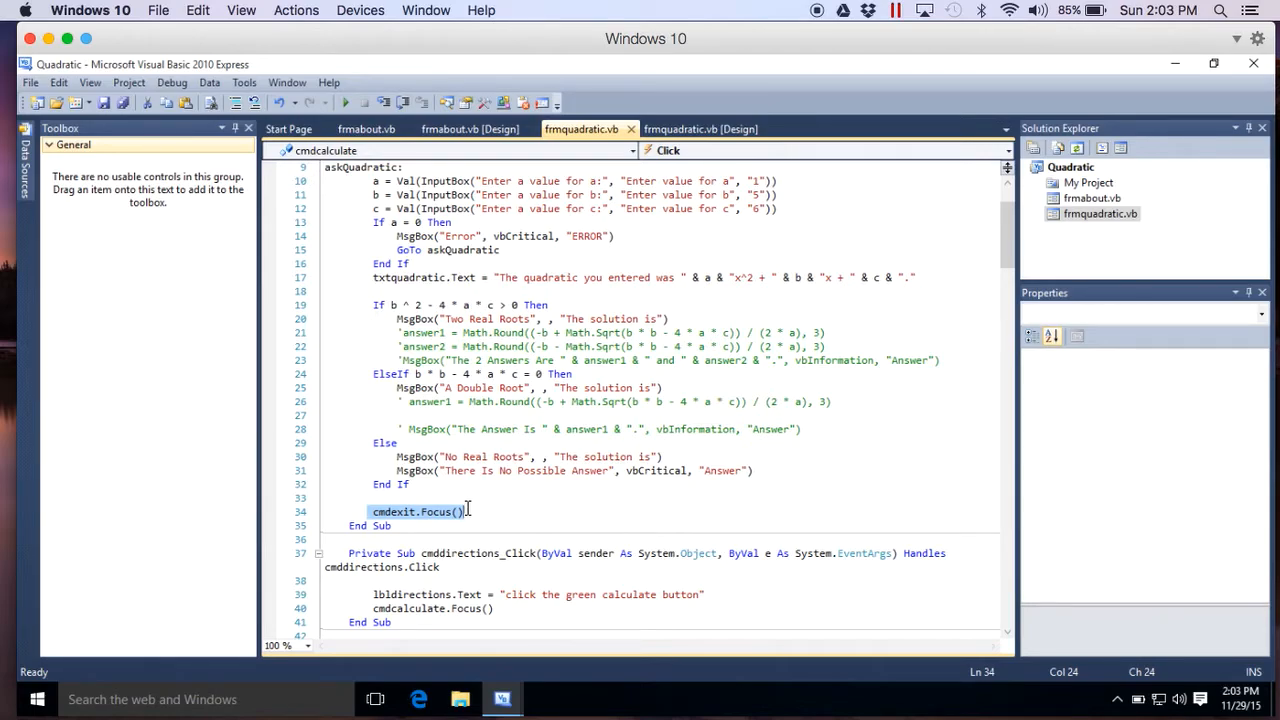
mouse_move(688, 290)
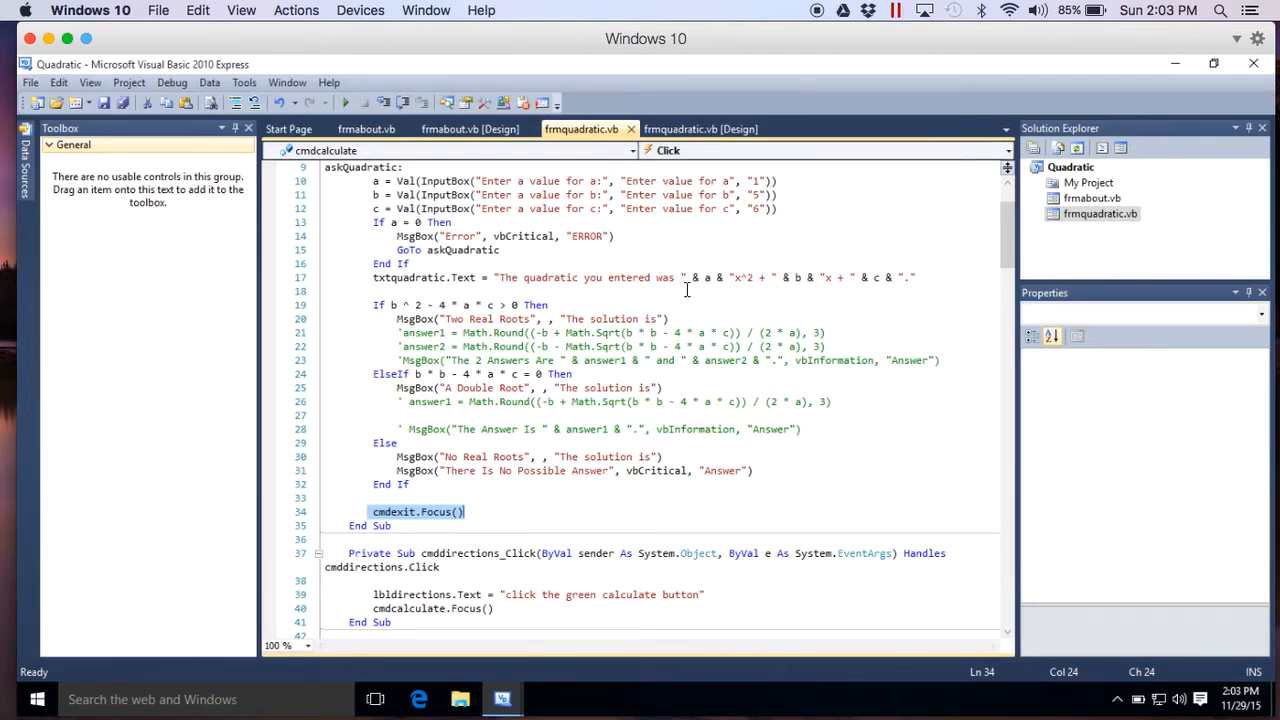